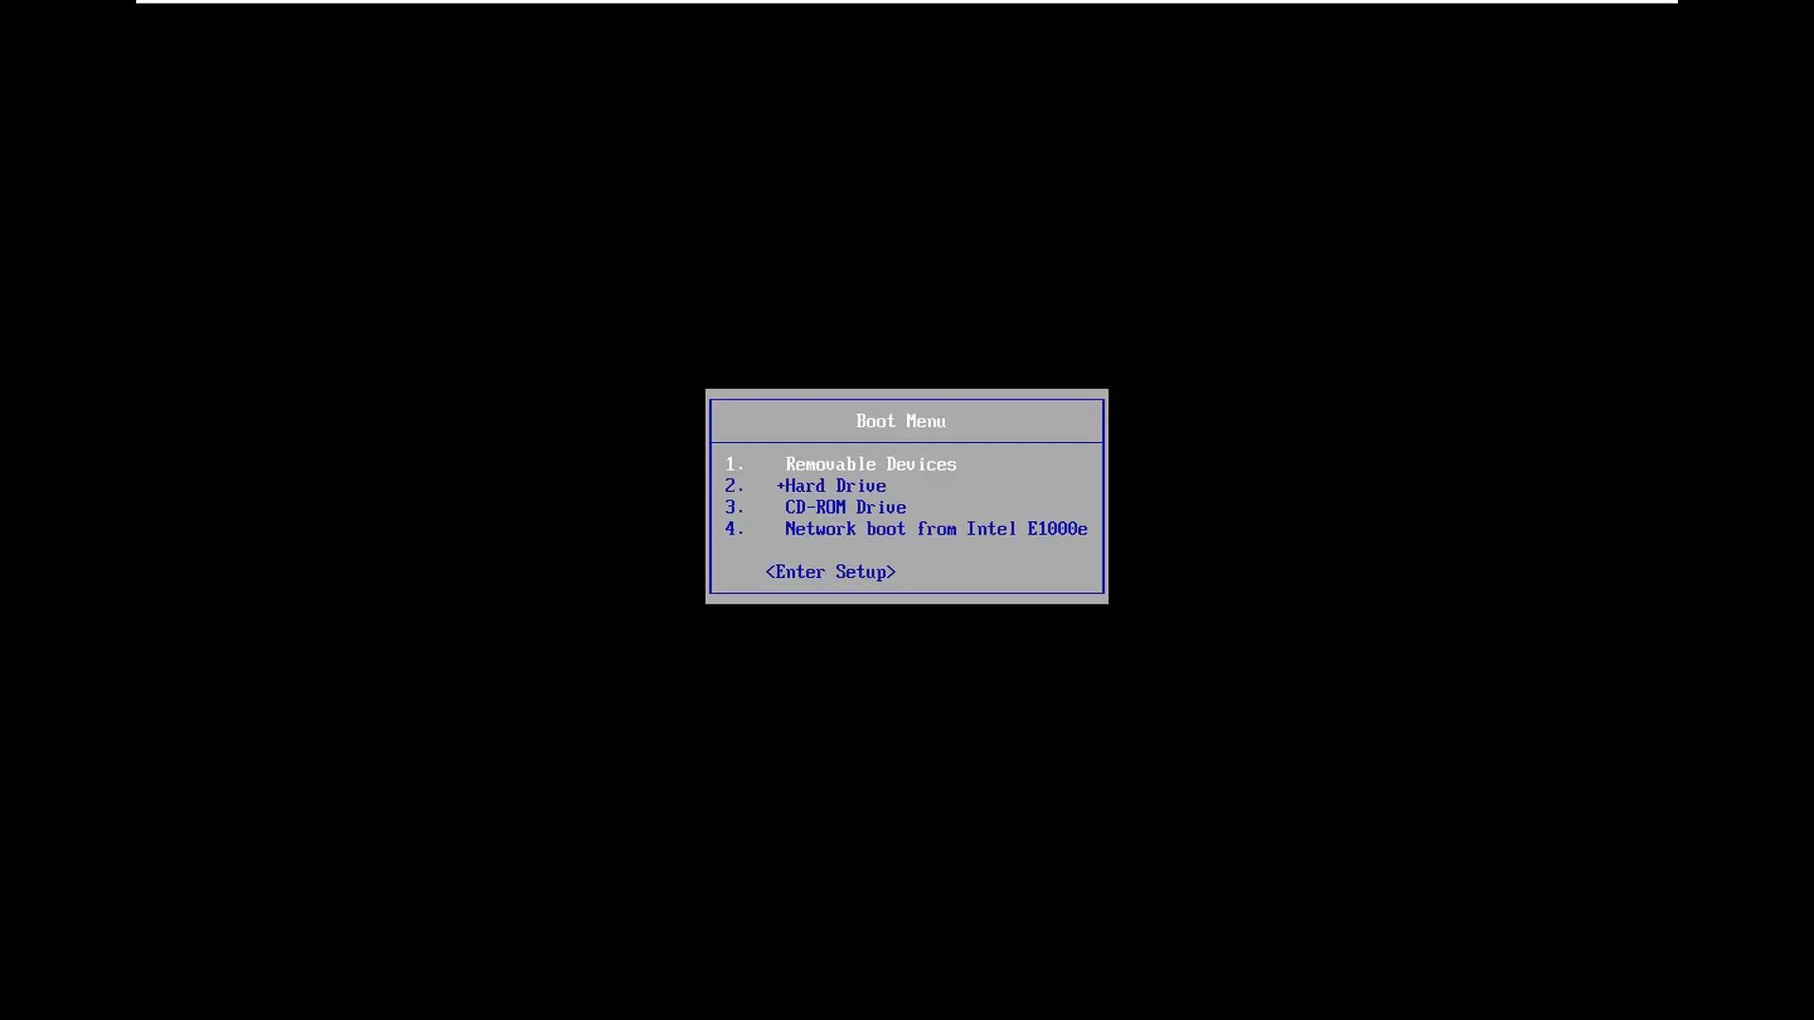
mouse_move(1129, 668)
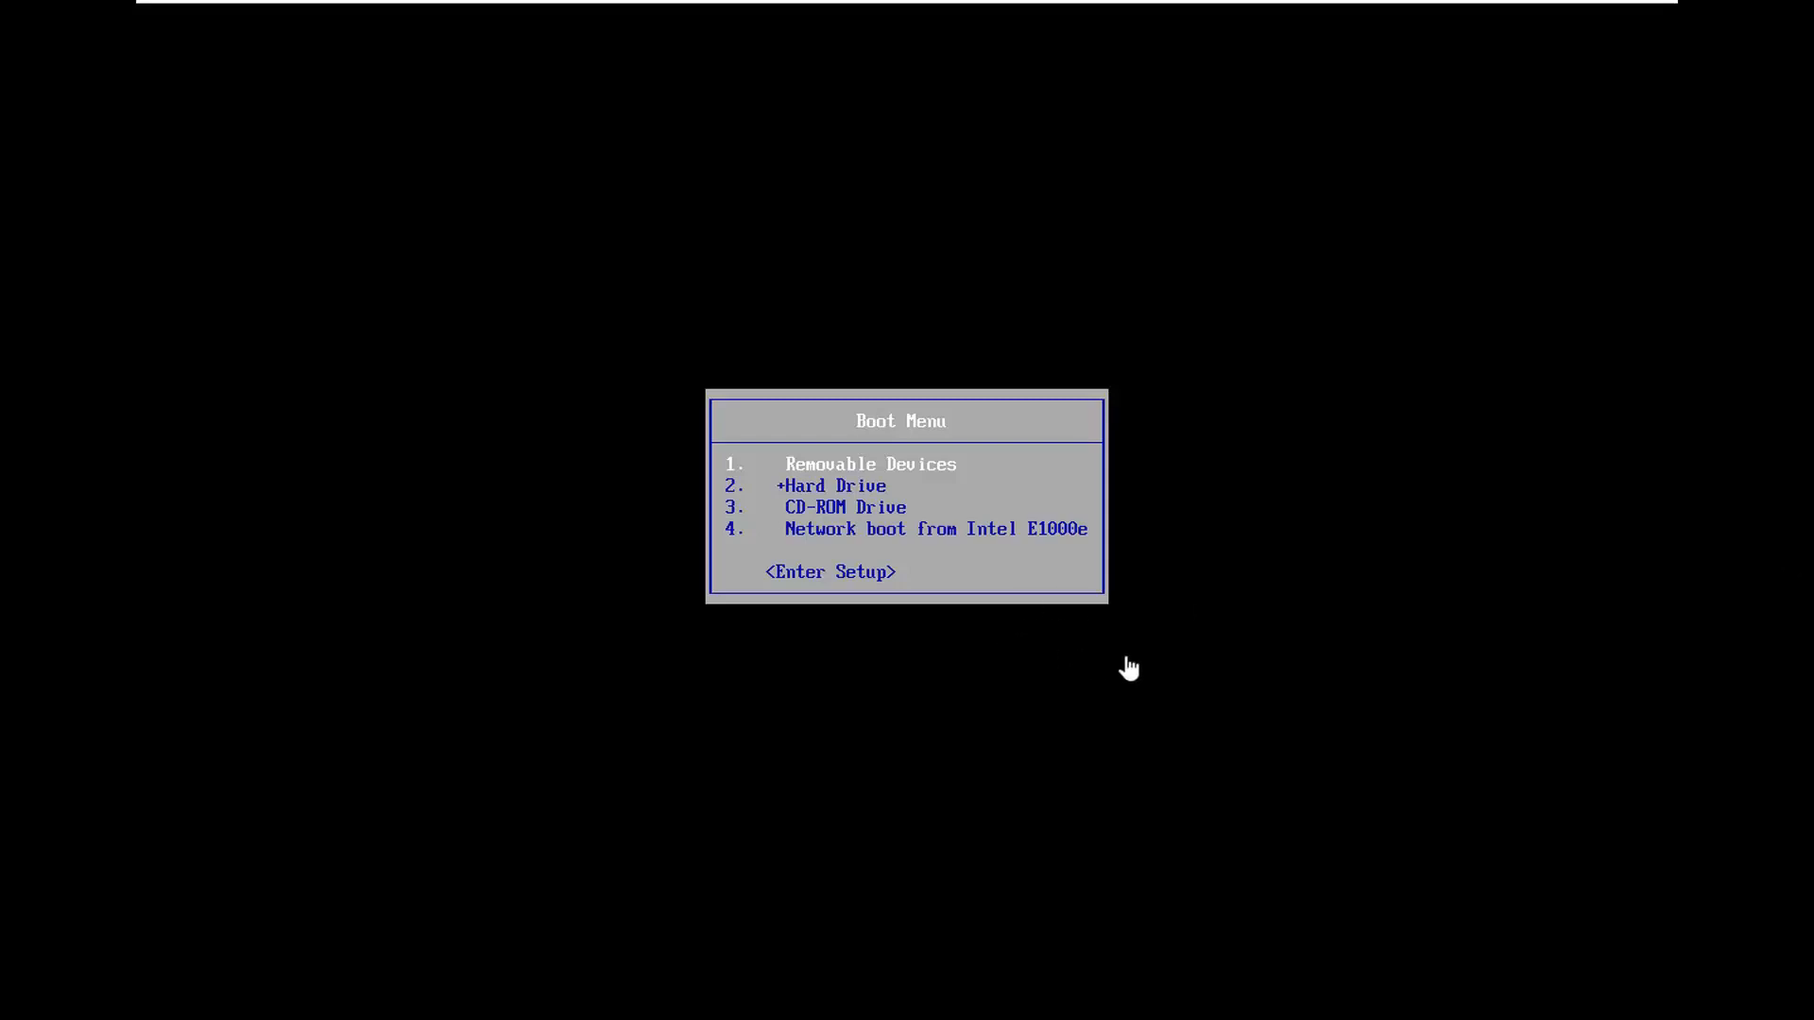
mouse_move(1128, 668)
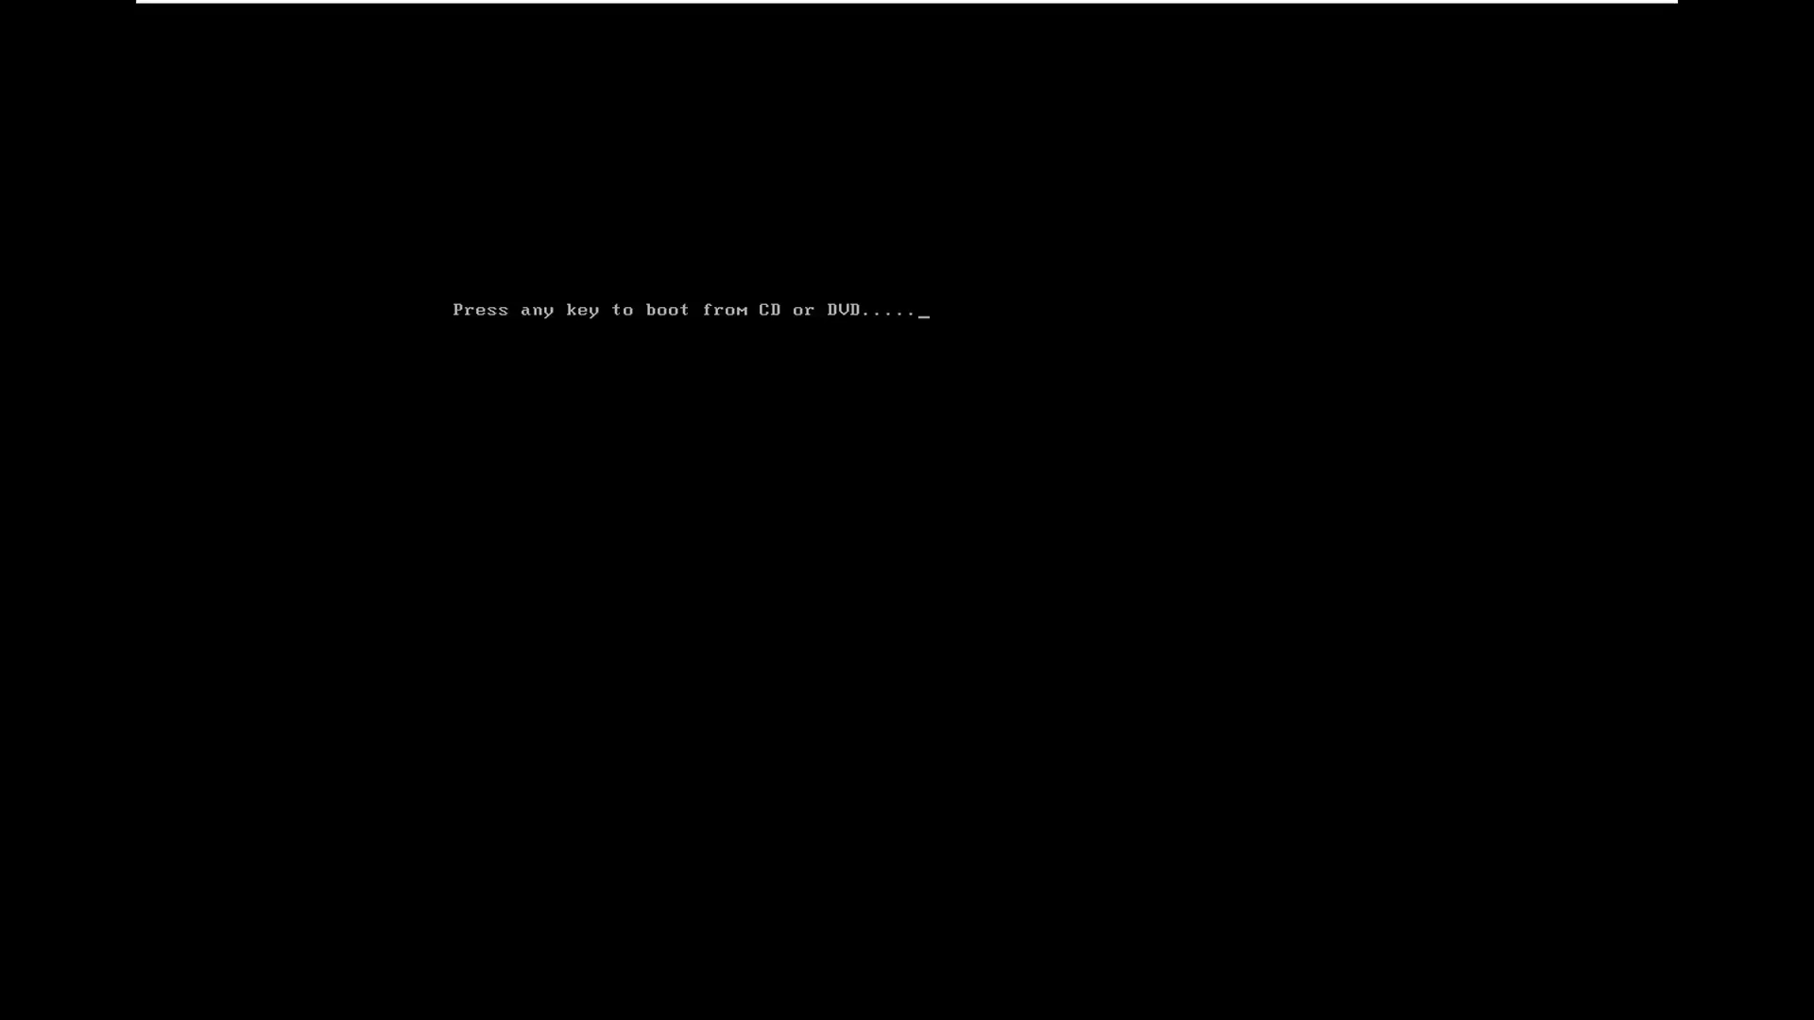
- Boot from the installation disc and accept the default language settings
key("space")
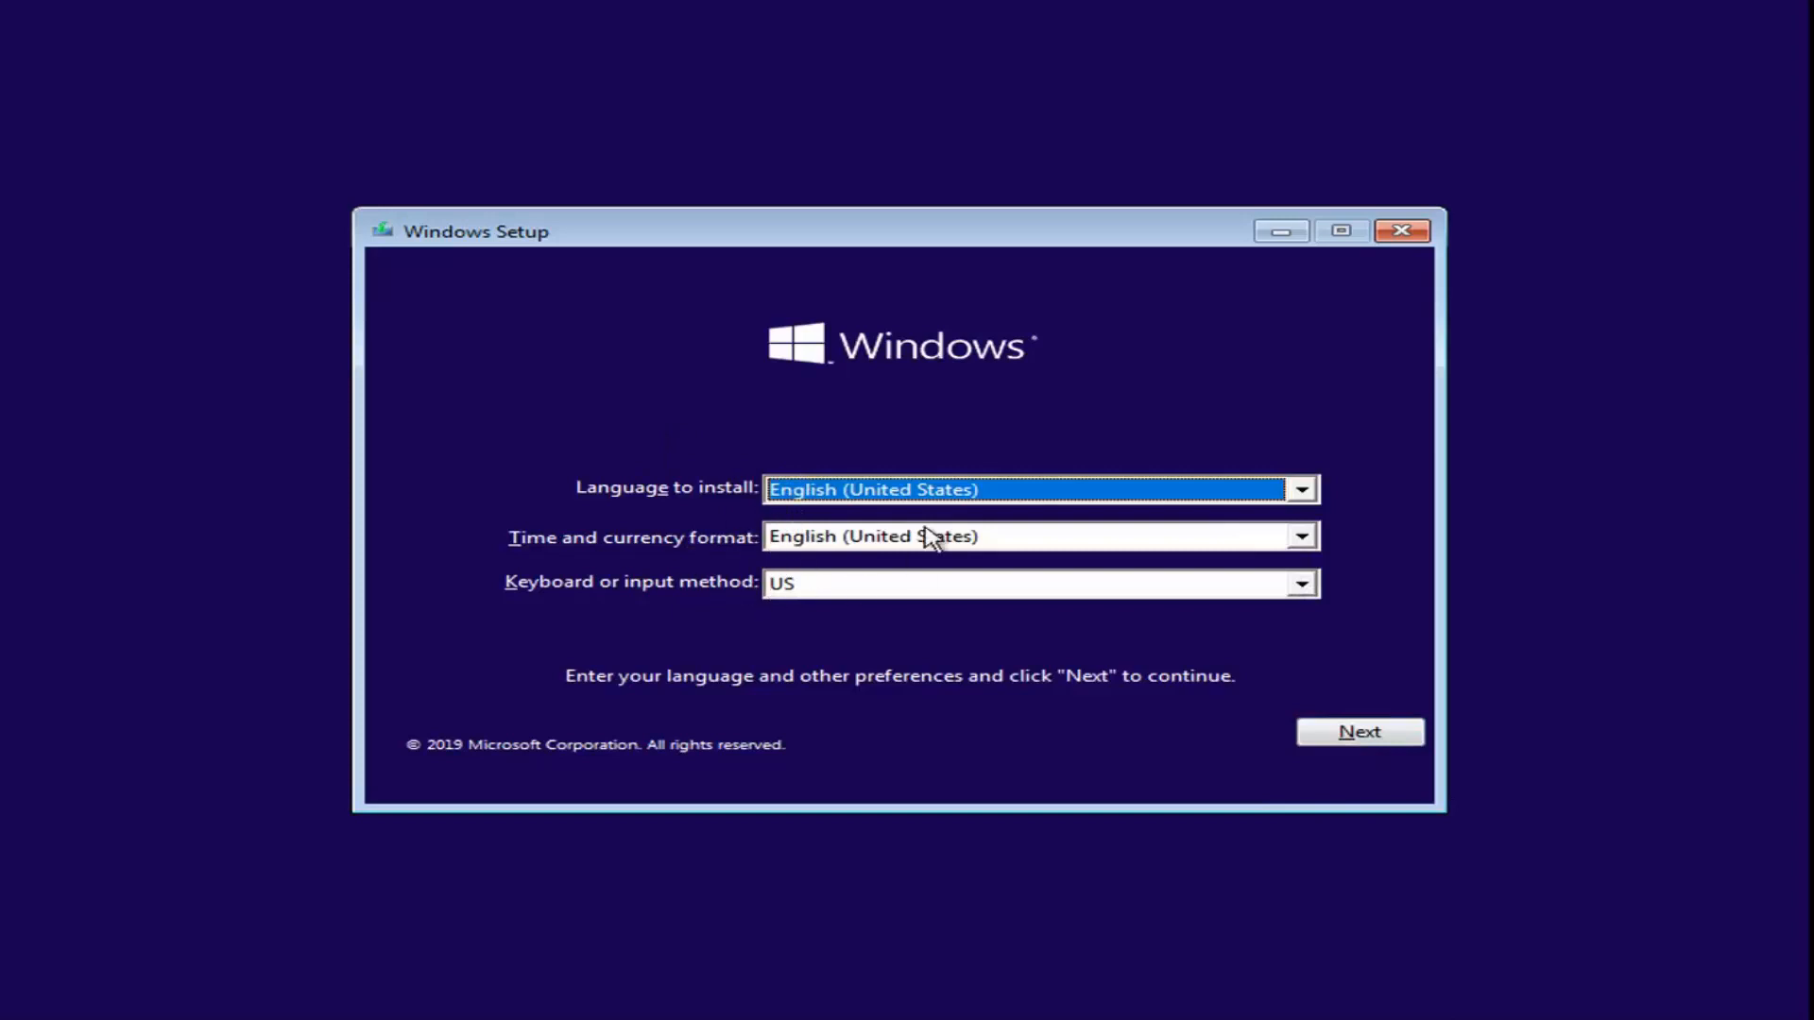
left_click(1359, 732)
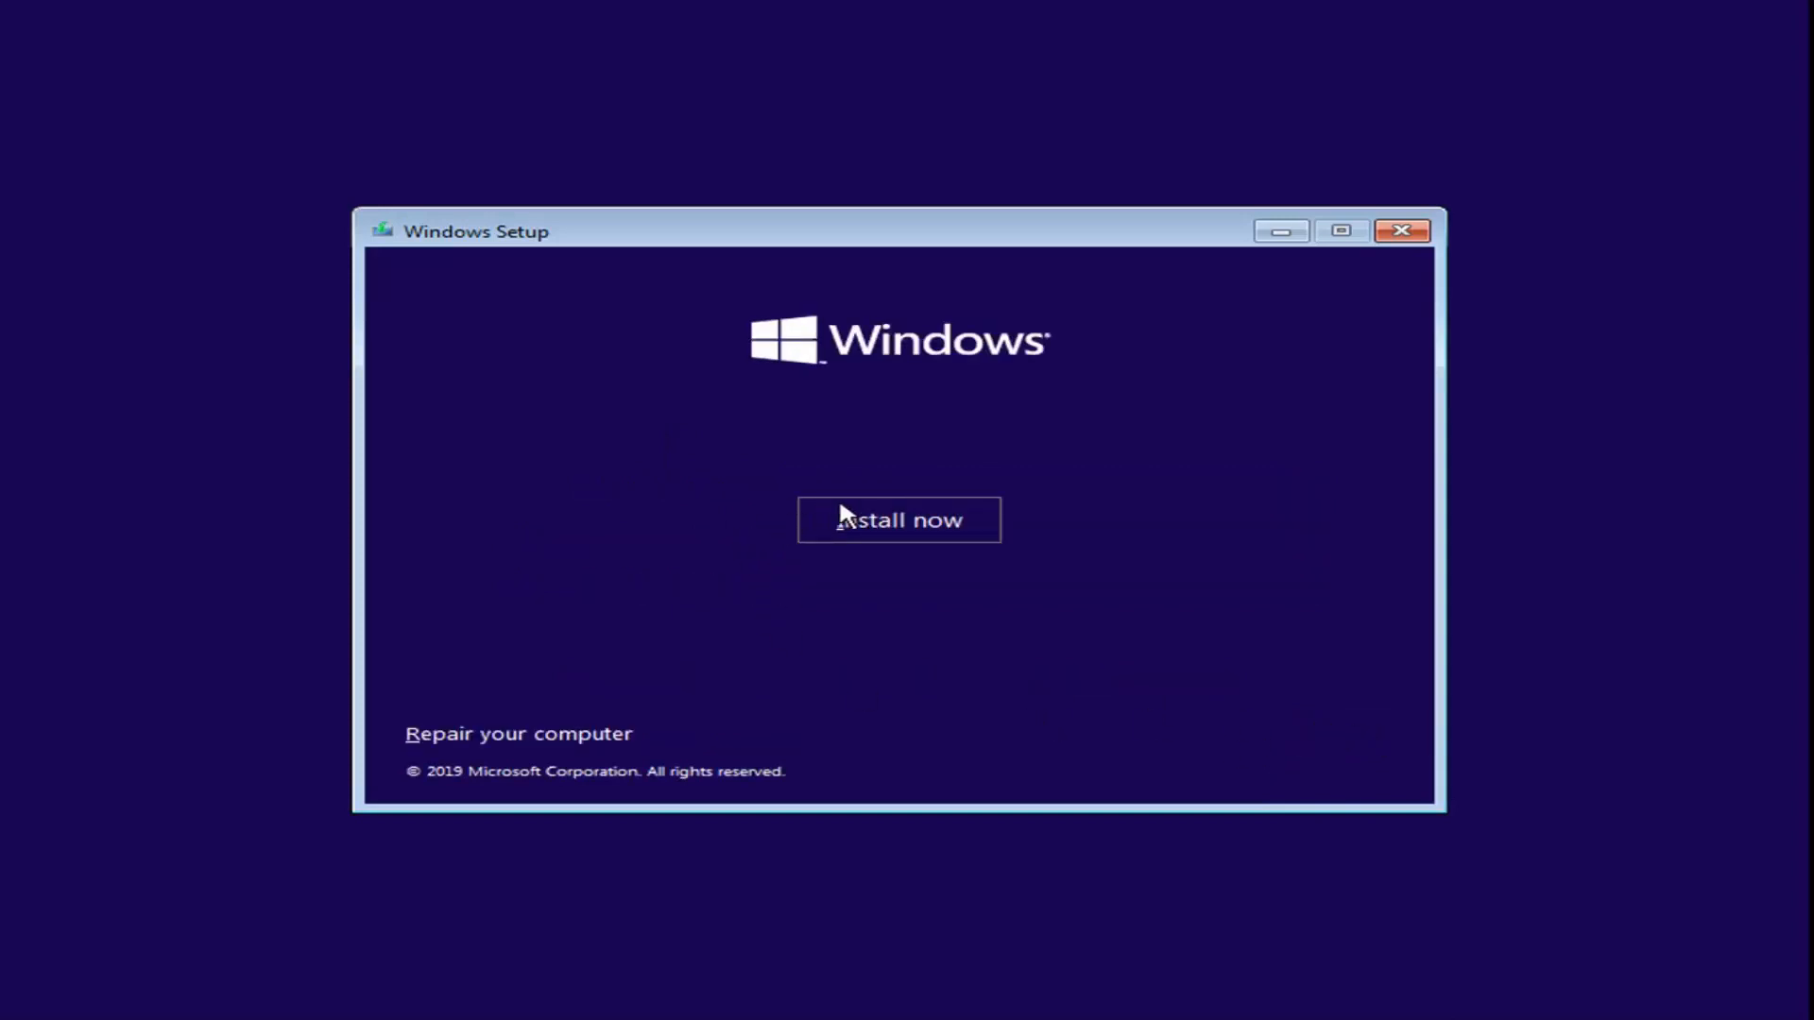
mouse_move(519, 733)
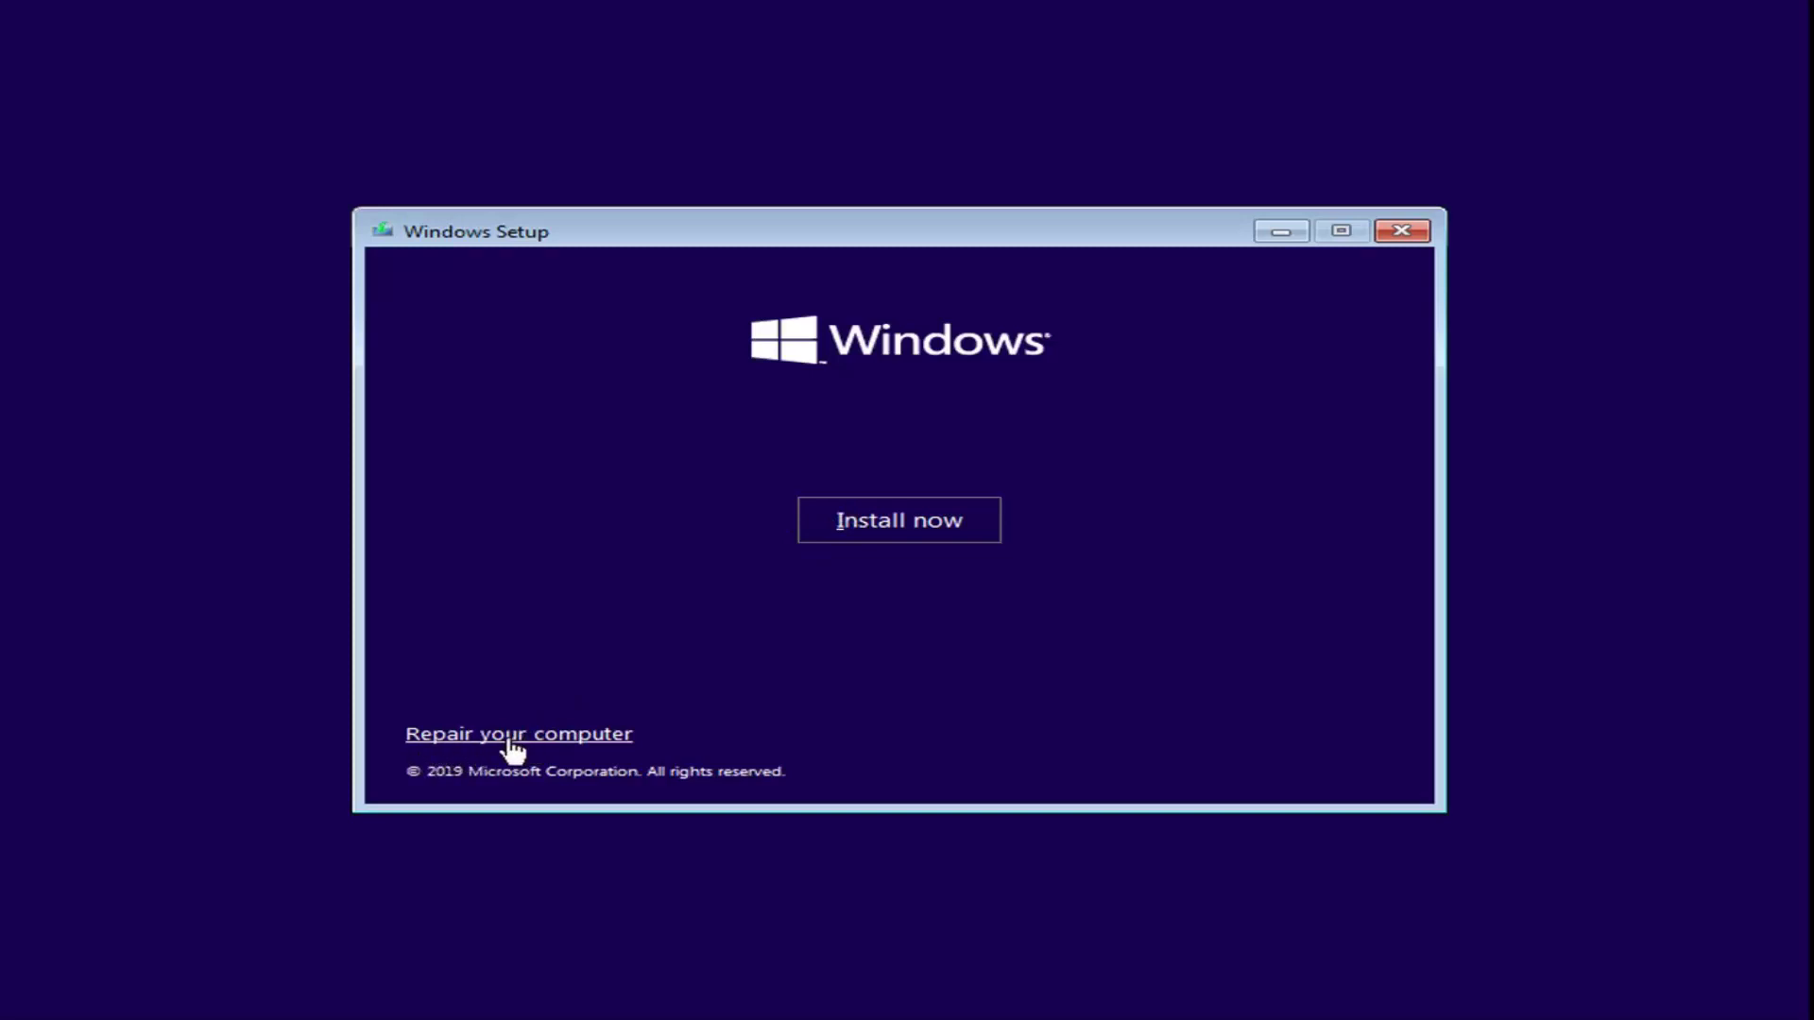
mouse_move(455, 743)
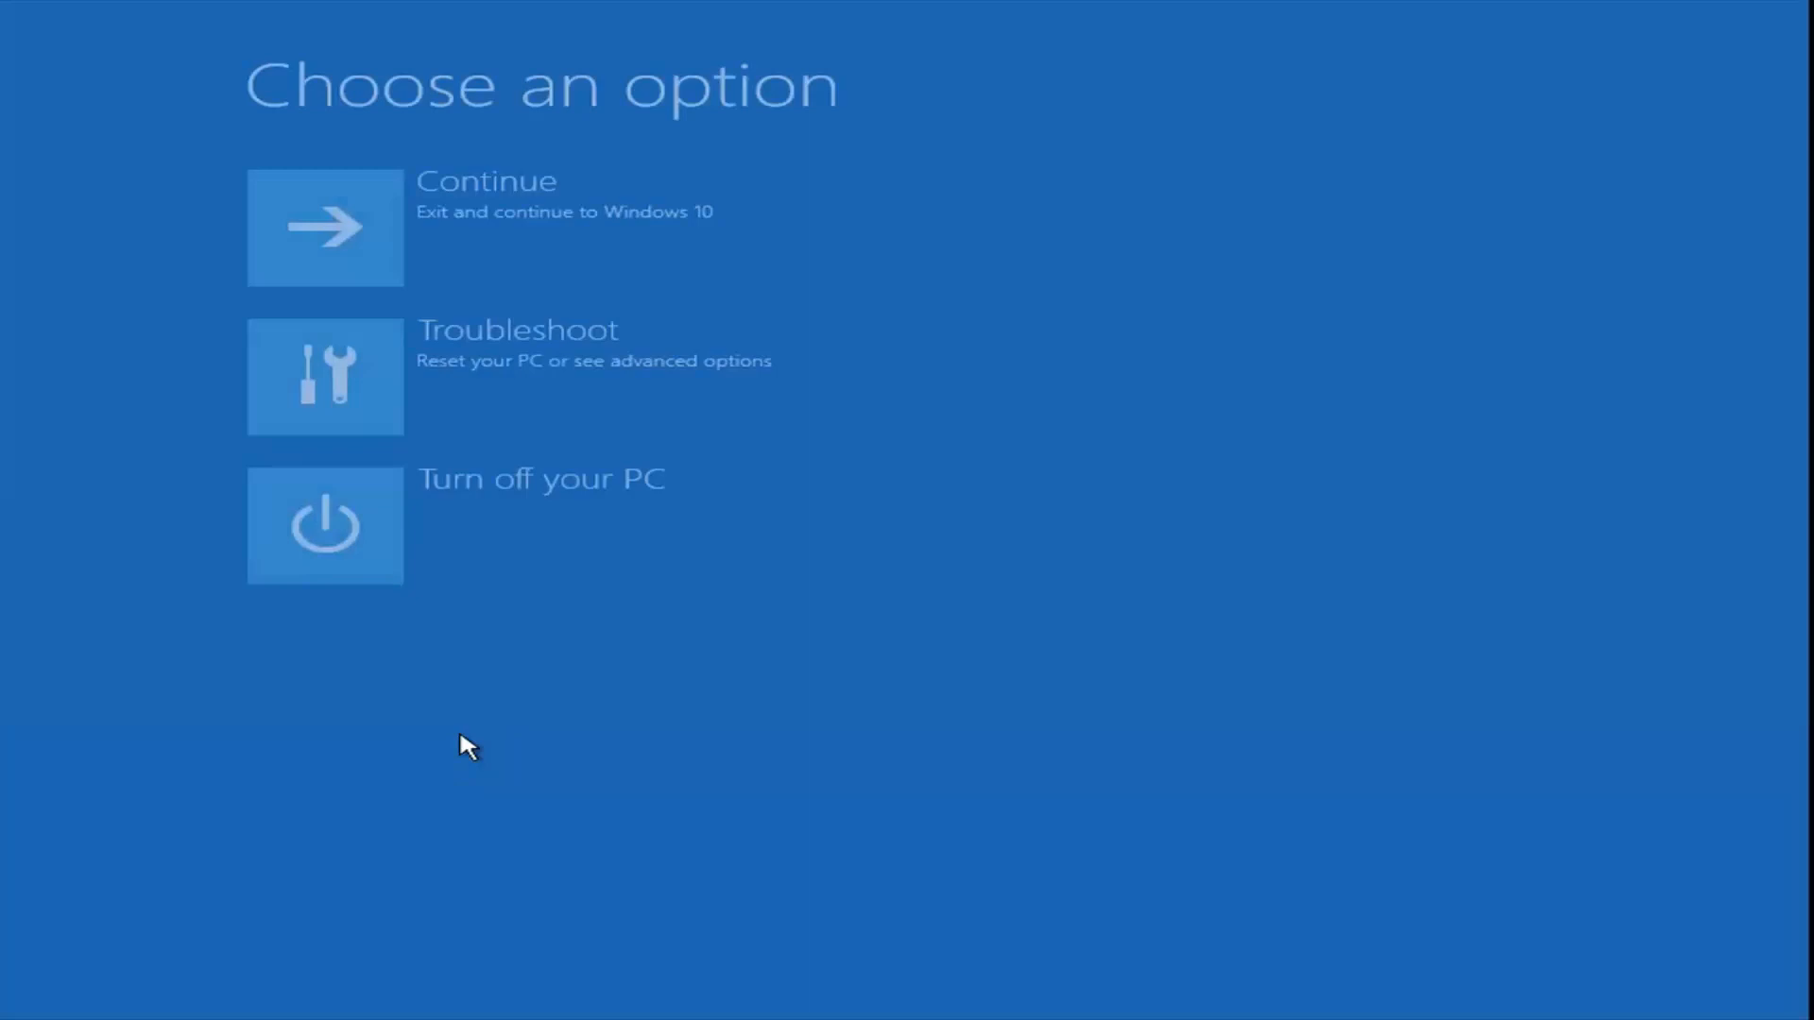
mouse_move(556, 472)
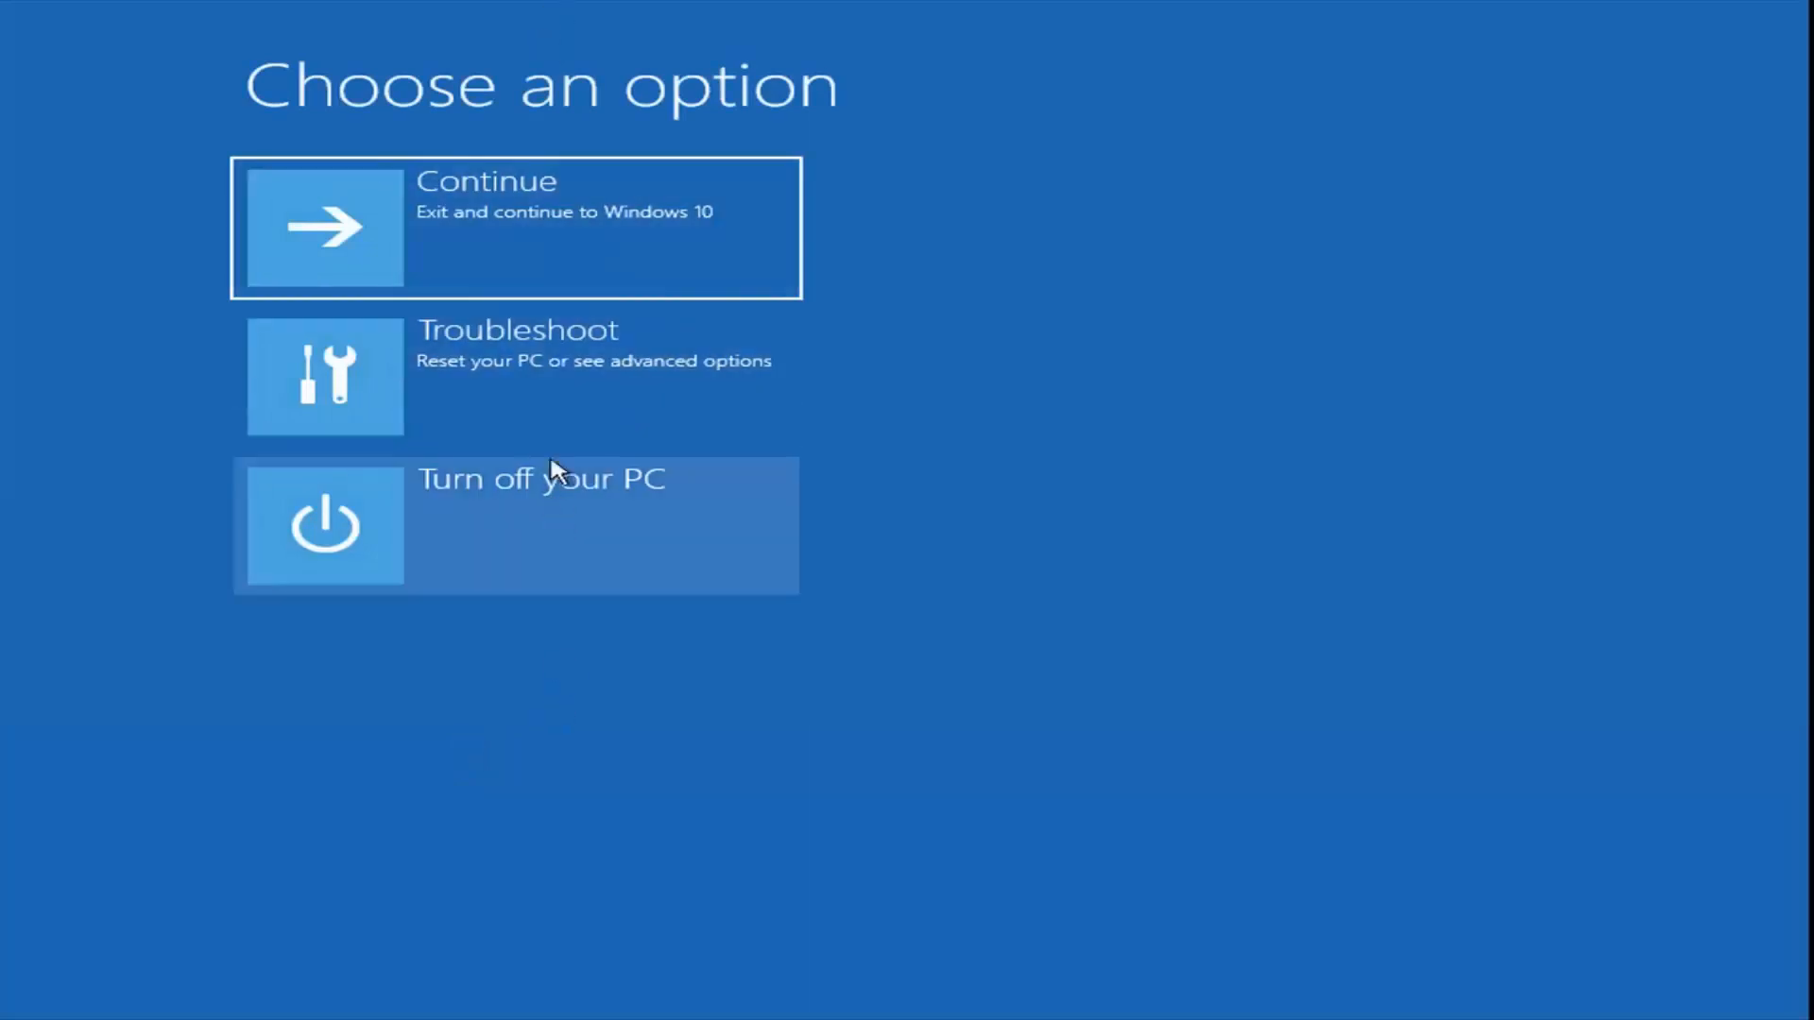
- Enter the Troubleshoot tools from Choose an option
left_click(515, 375)
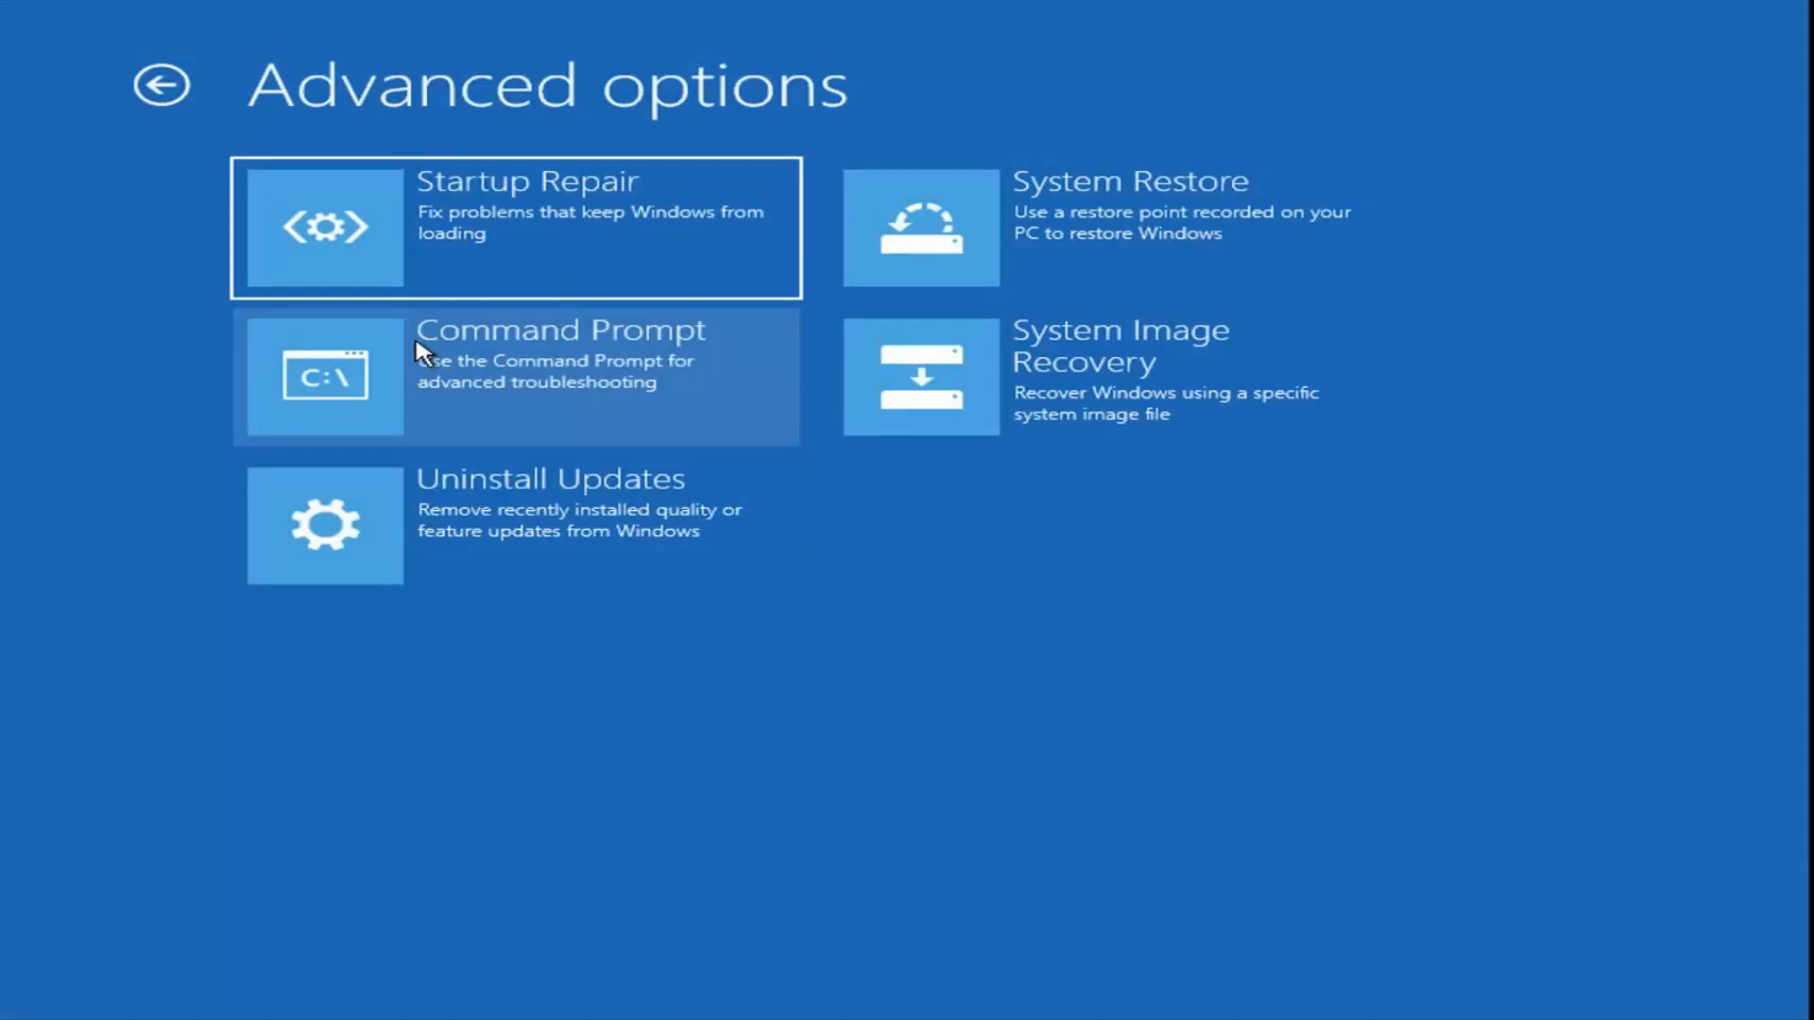
mouse_move(451, 289)
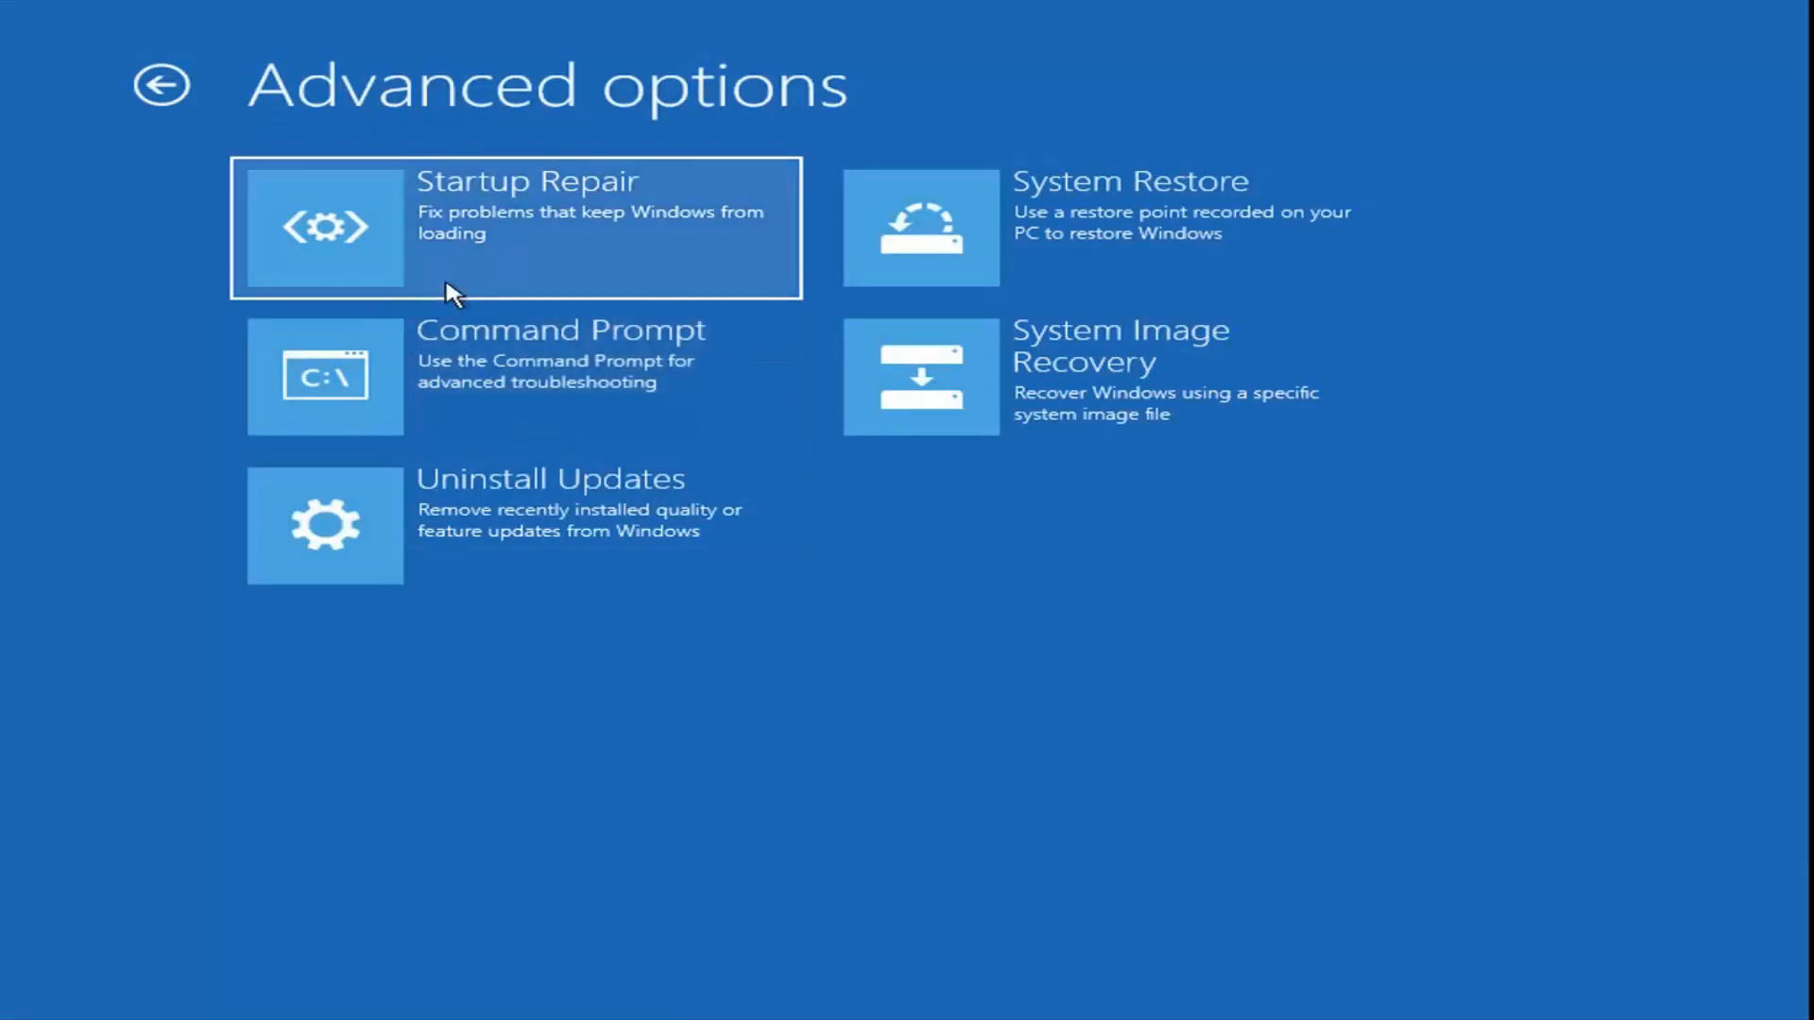
mouse_move(465, 287)
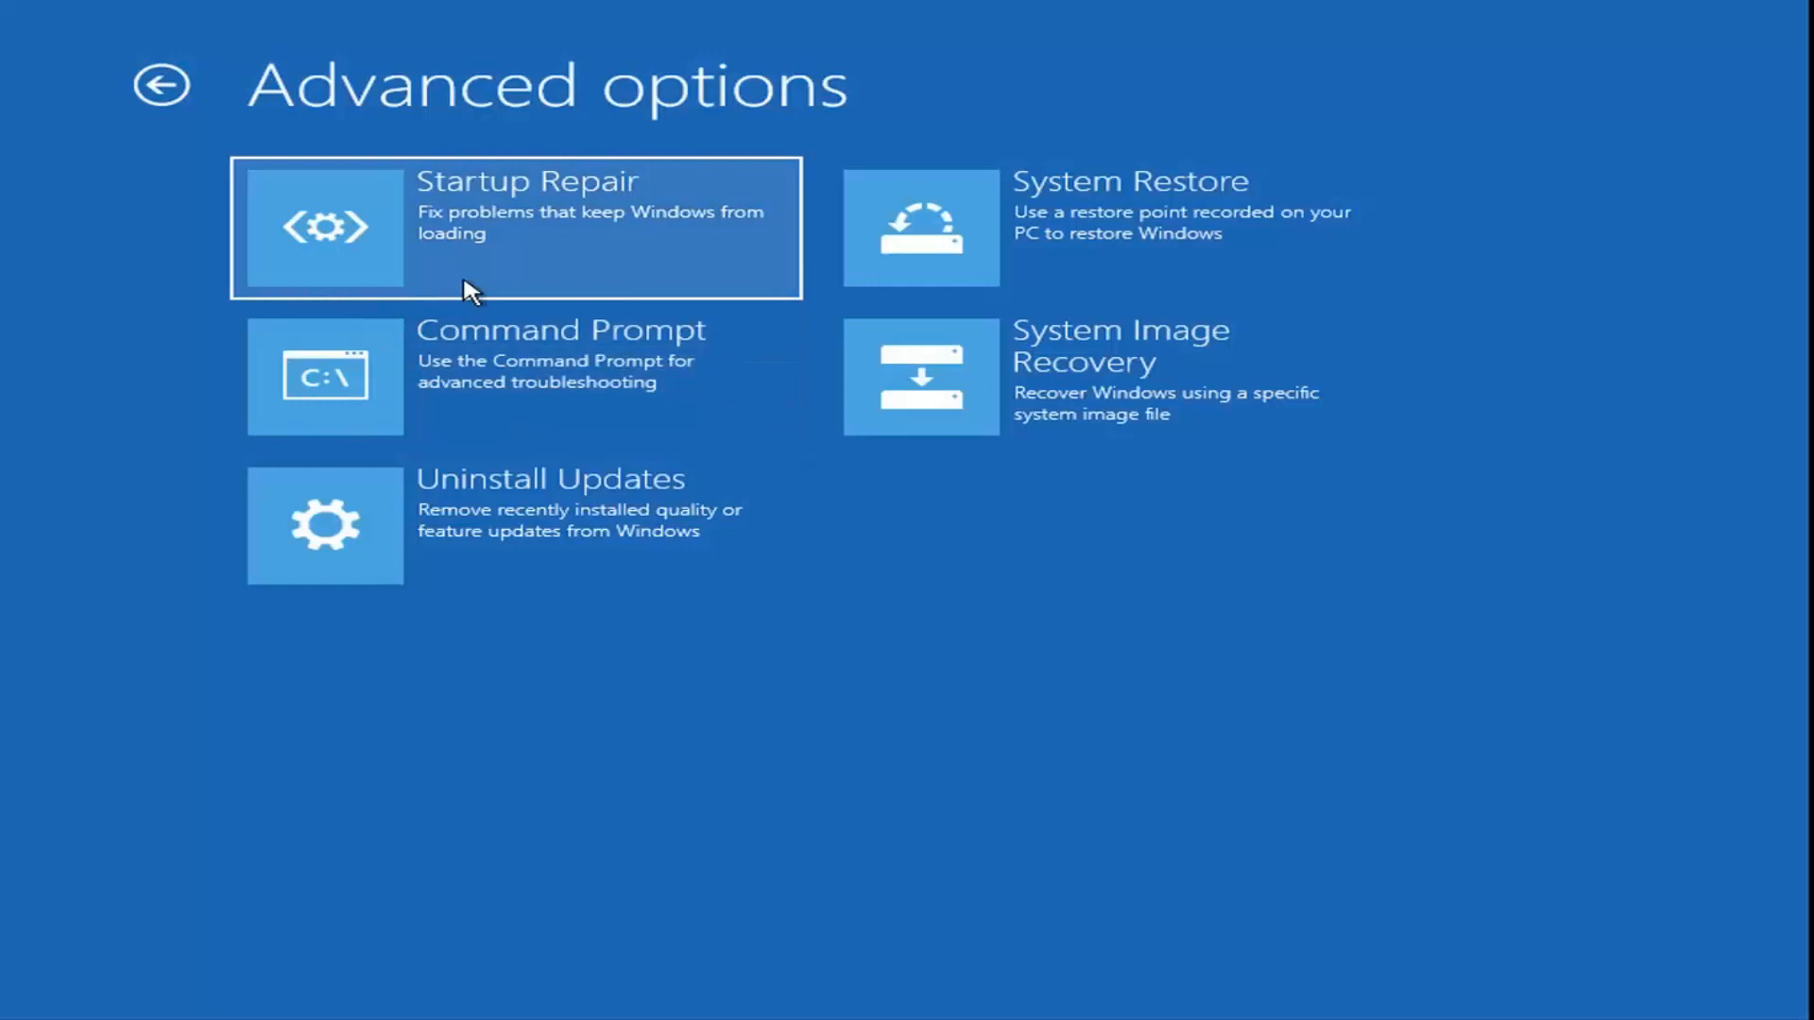
mouse_move(426, 257)
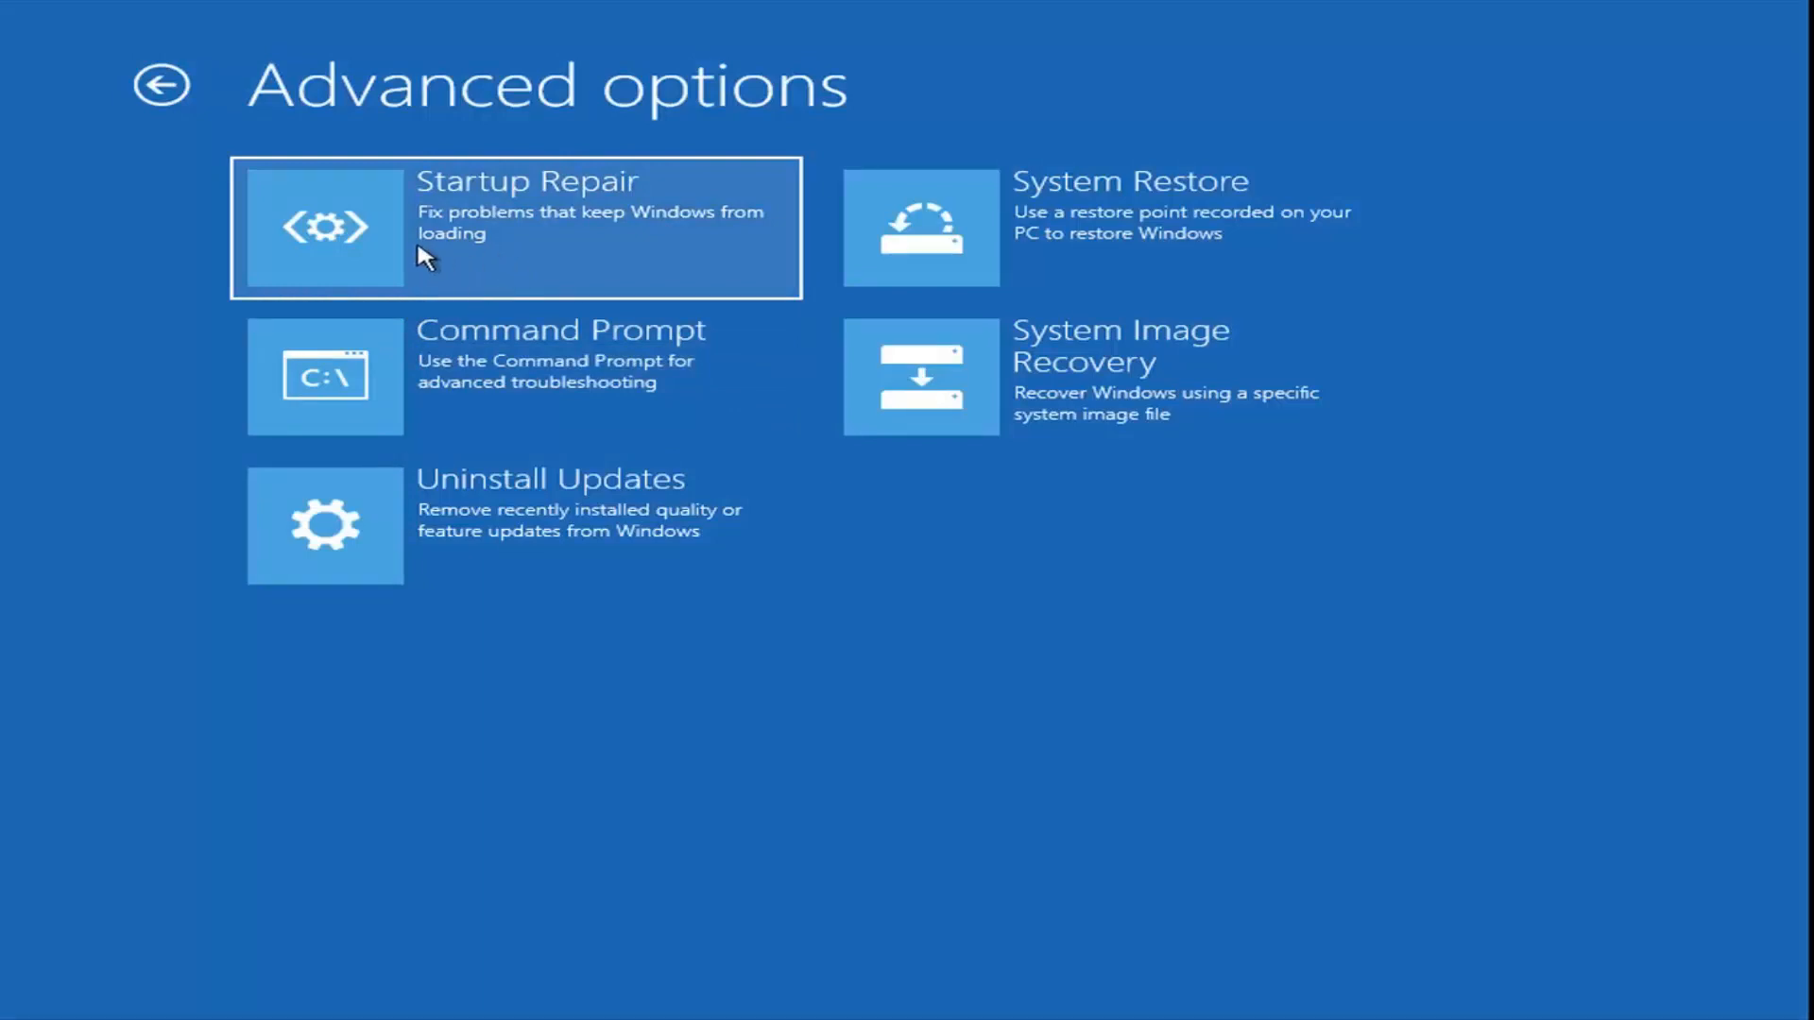
mouse_move(593, 227)
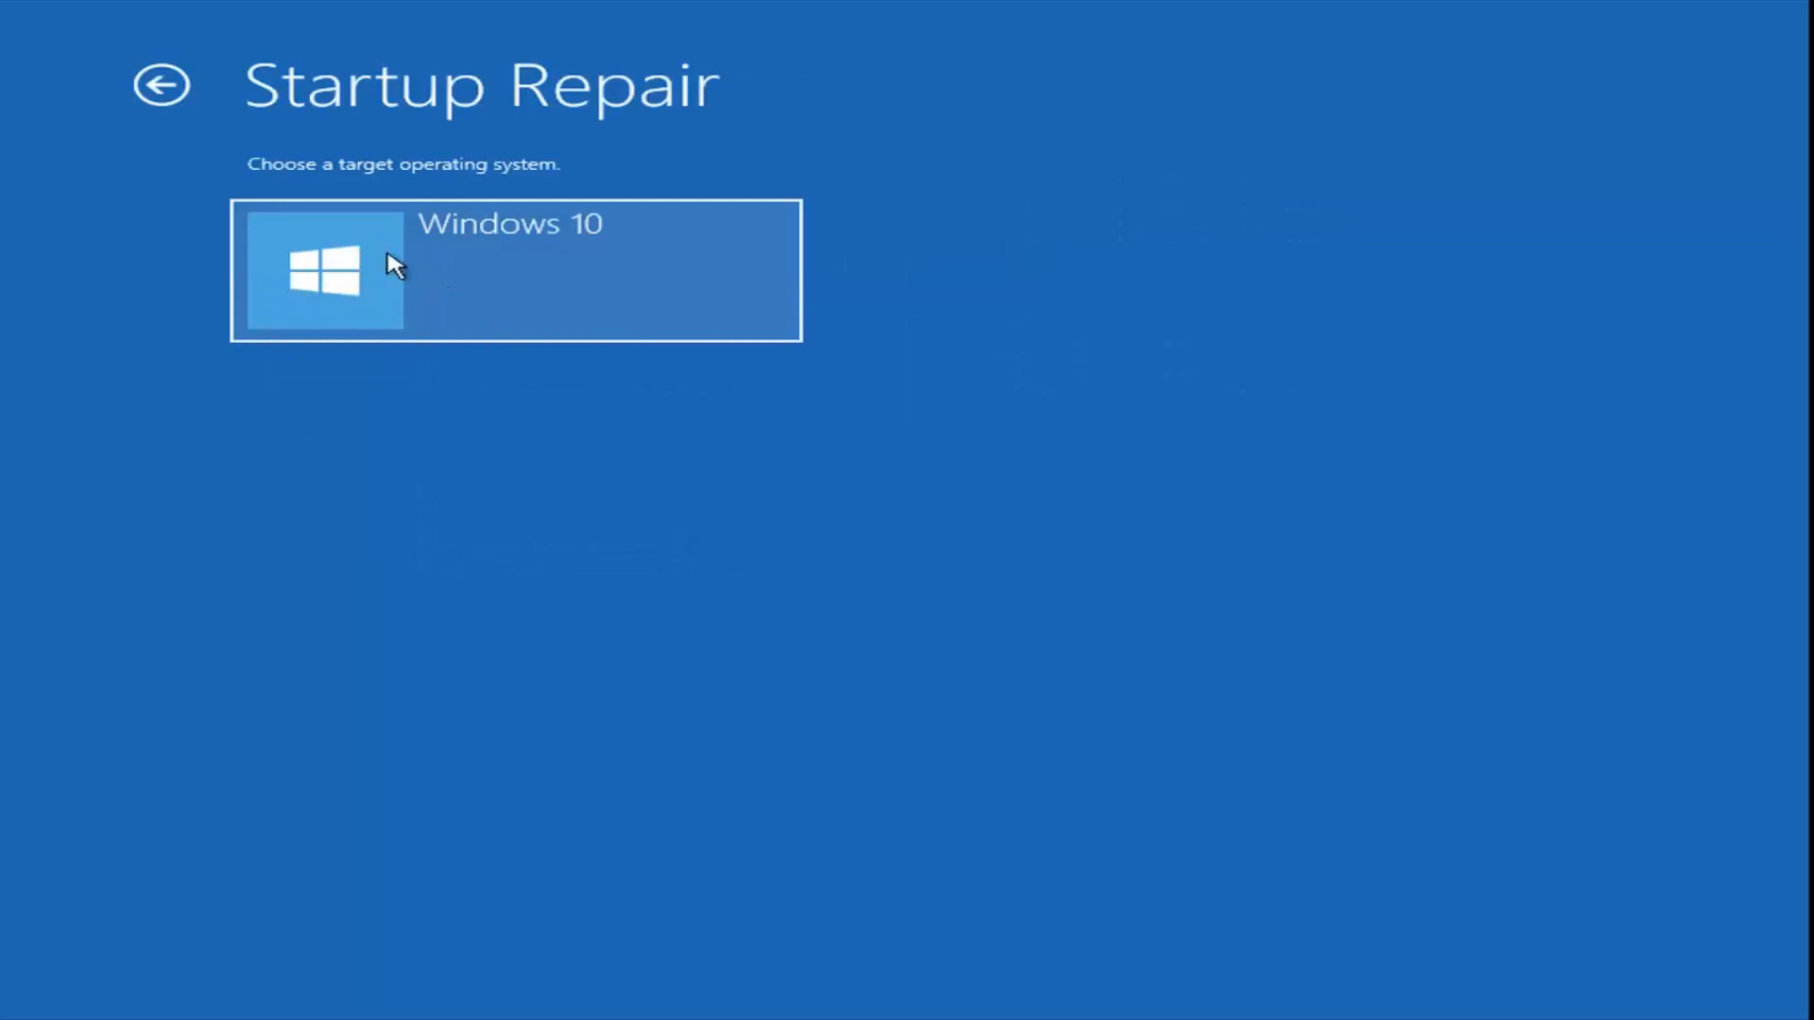
- Run Startup Repair against the Windows 10 installation
left_click(515, 271)
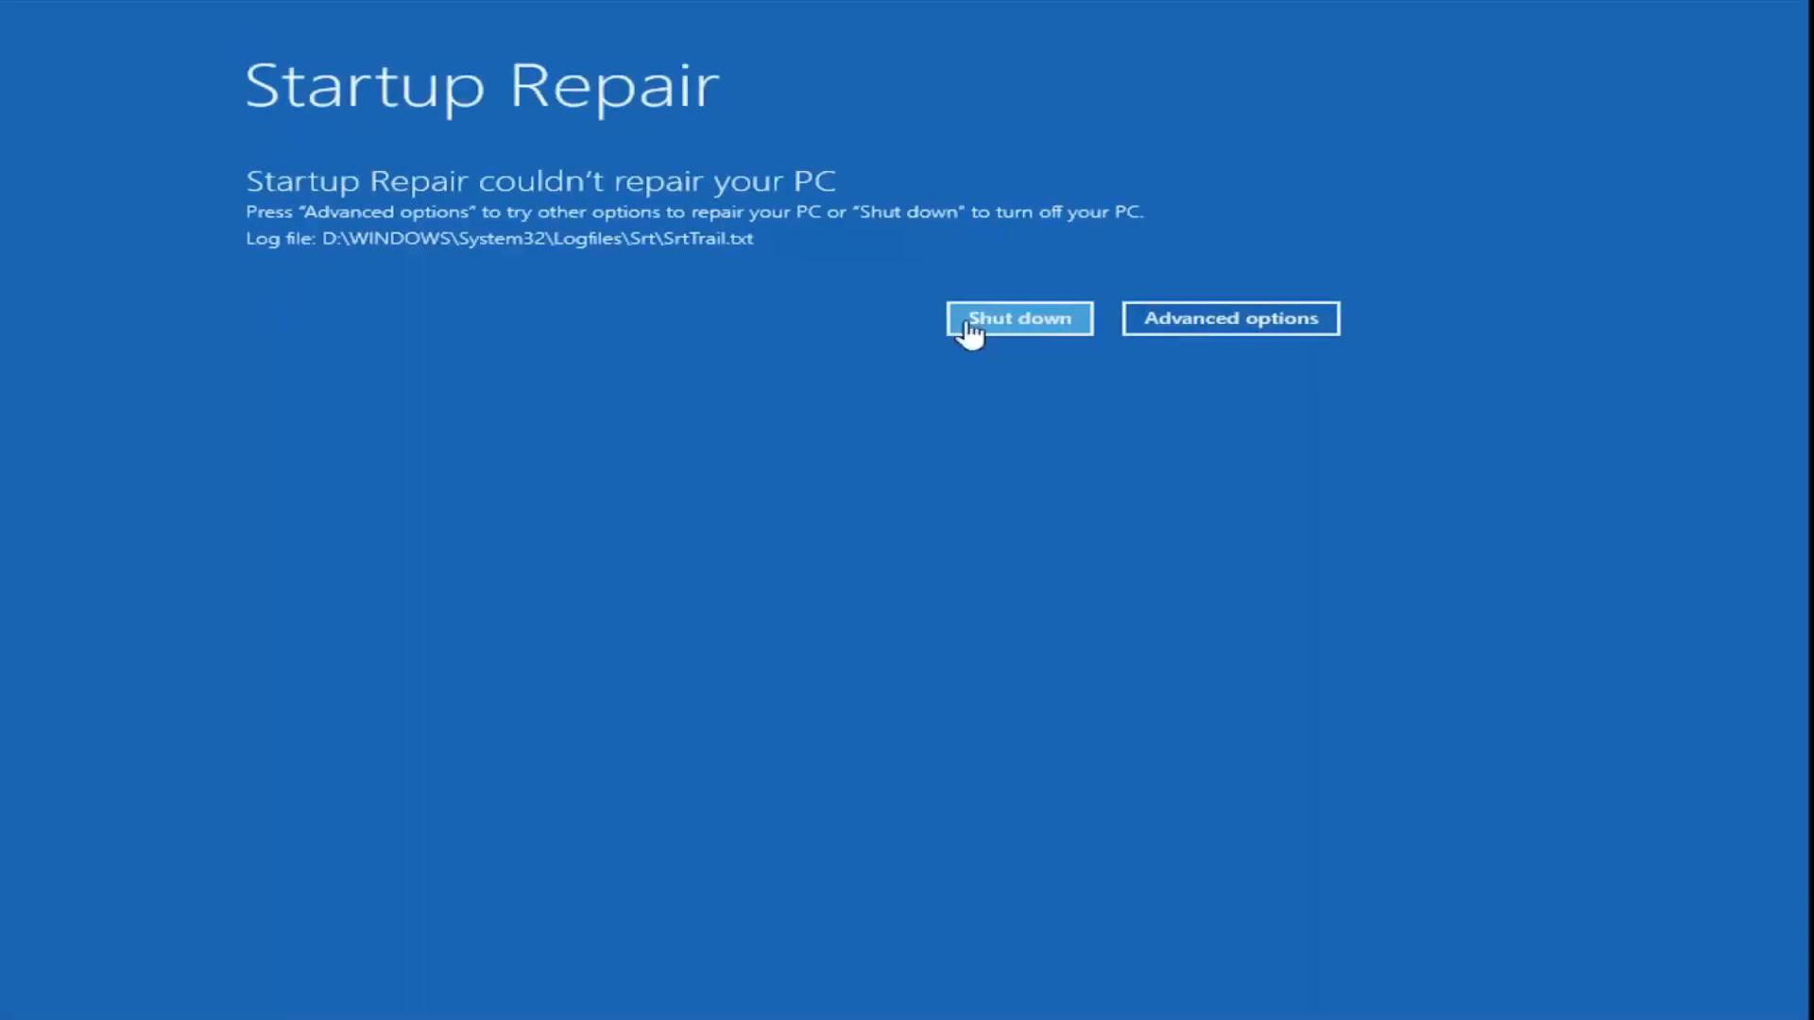
mouse_move(645, 268)
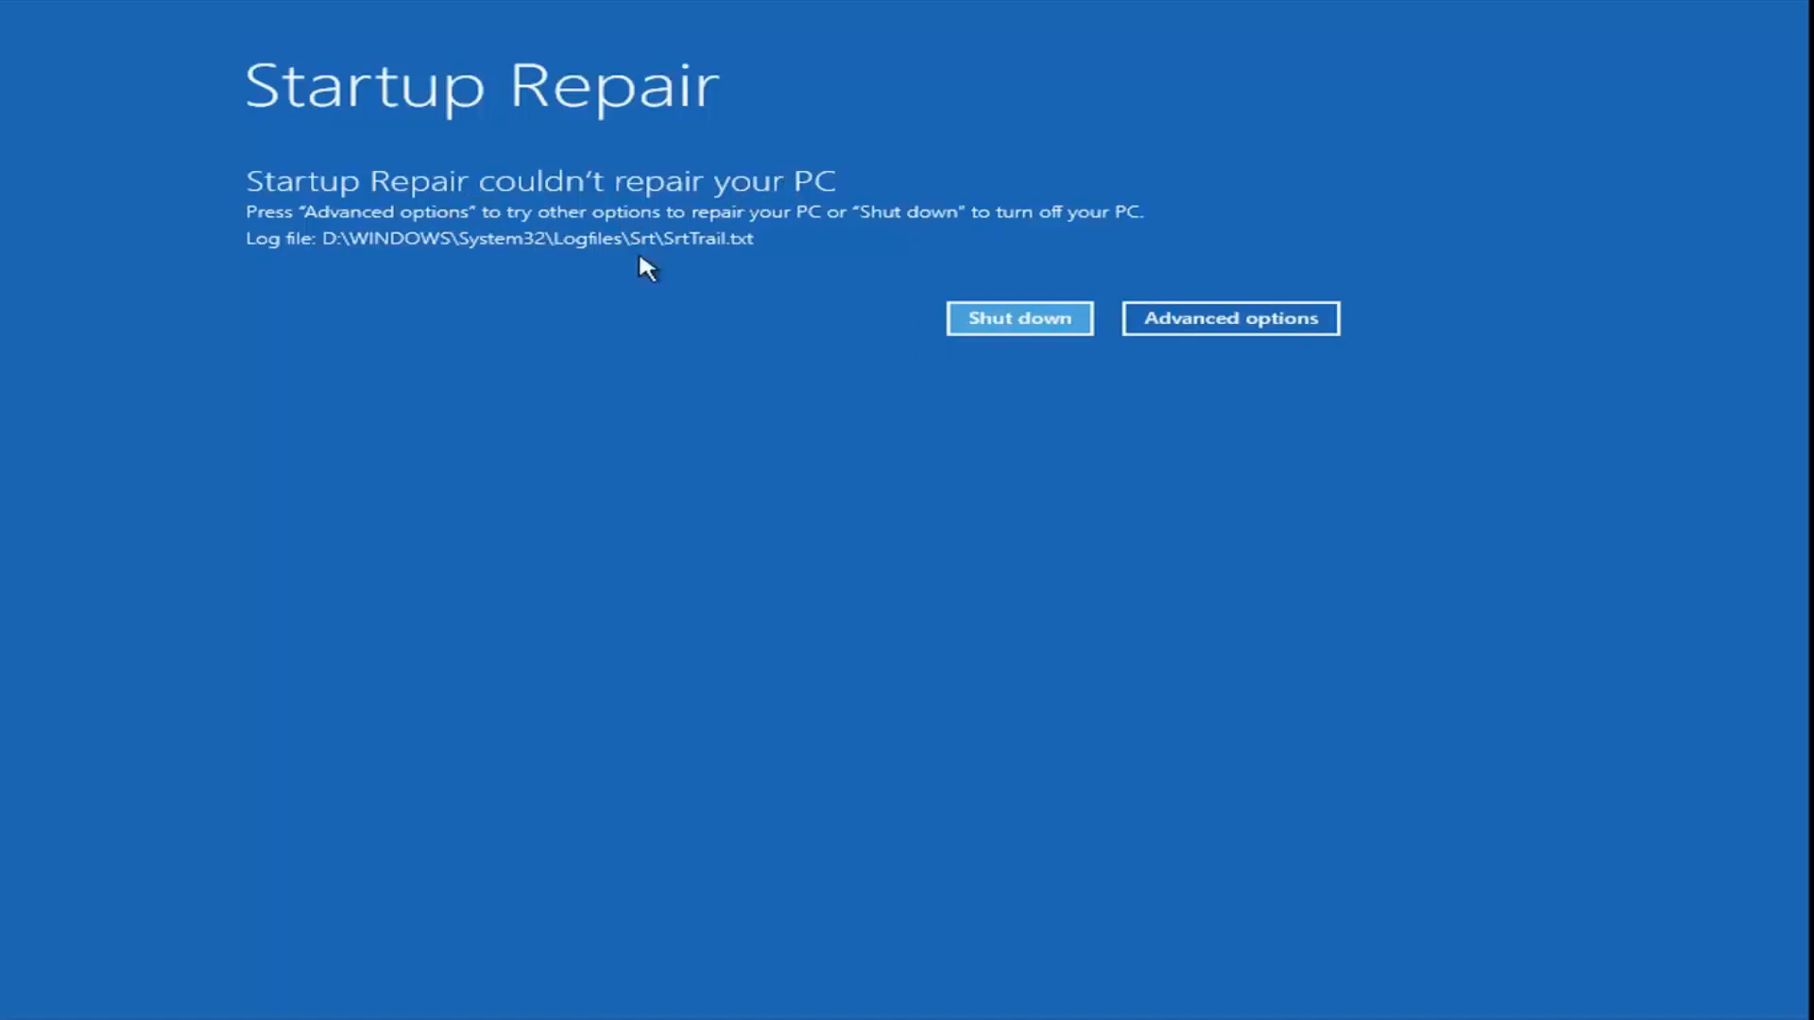
mouse_move(575, 257)
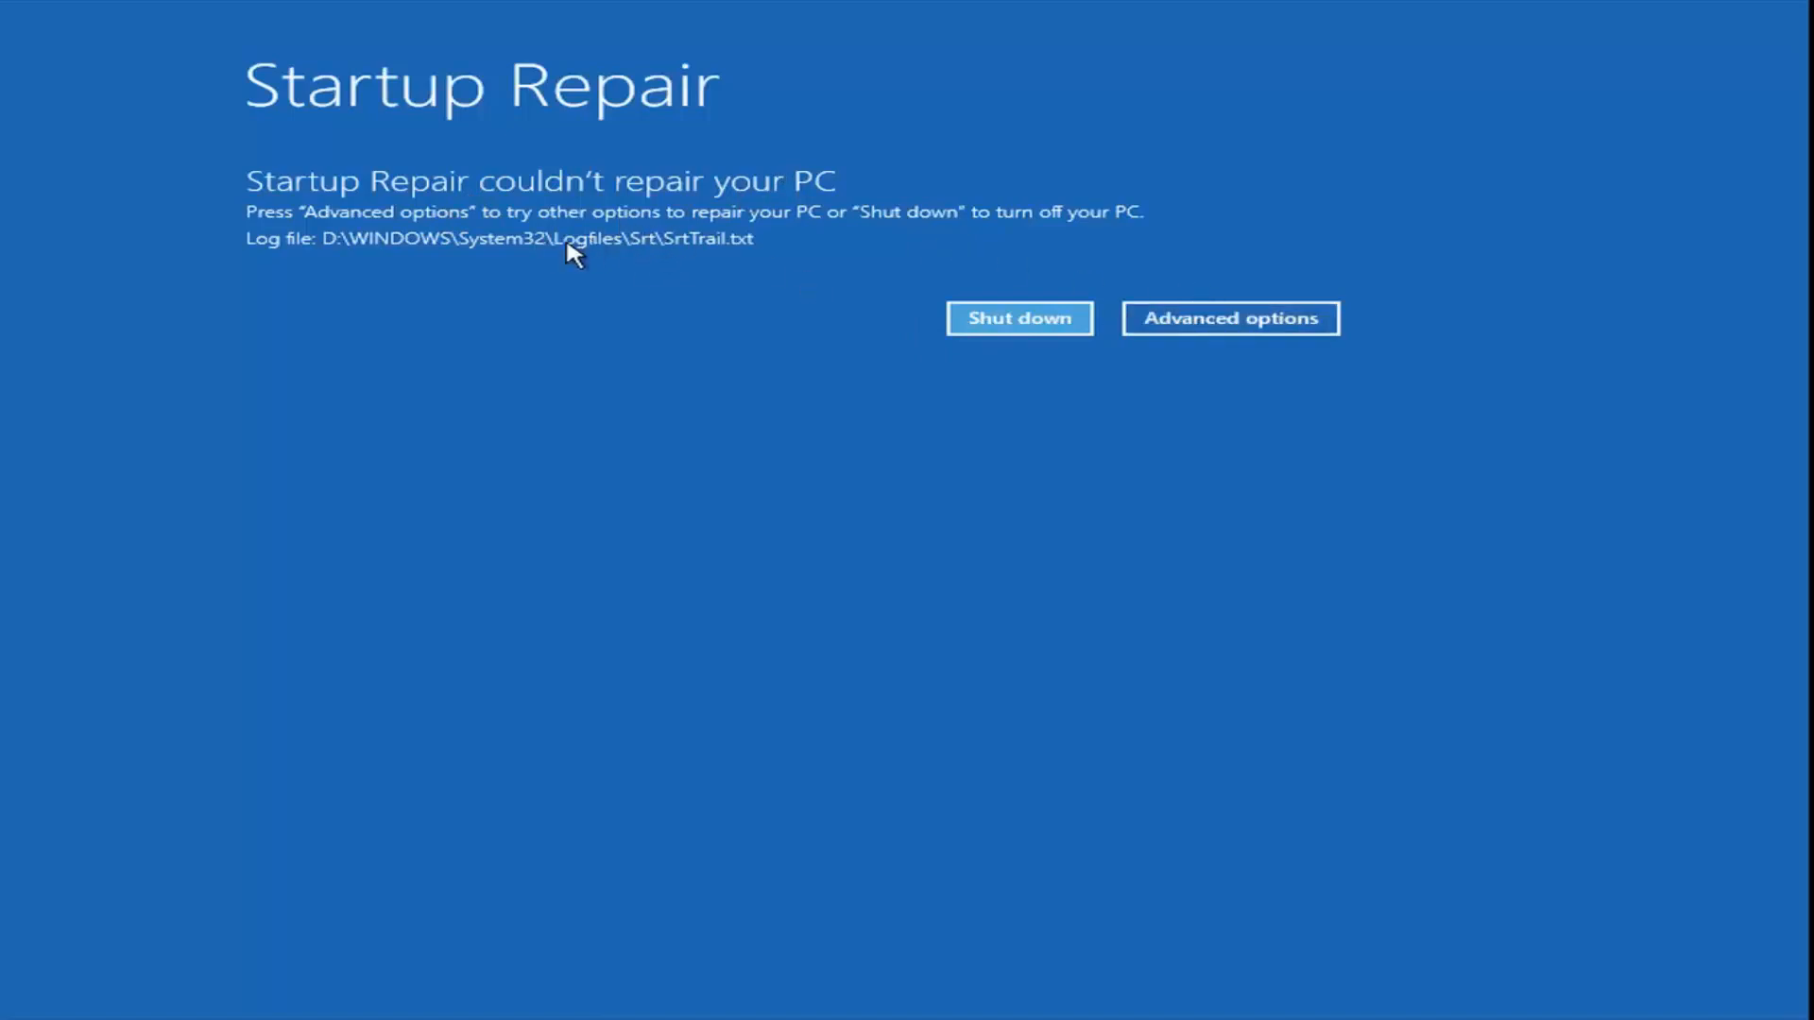
mouse_move(1231, 335)
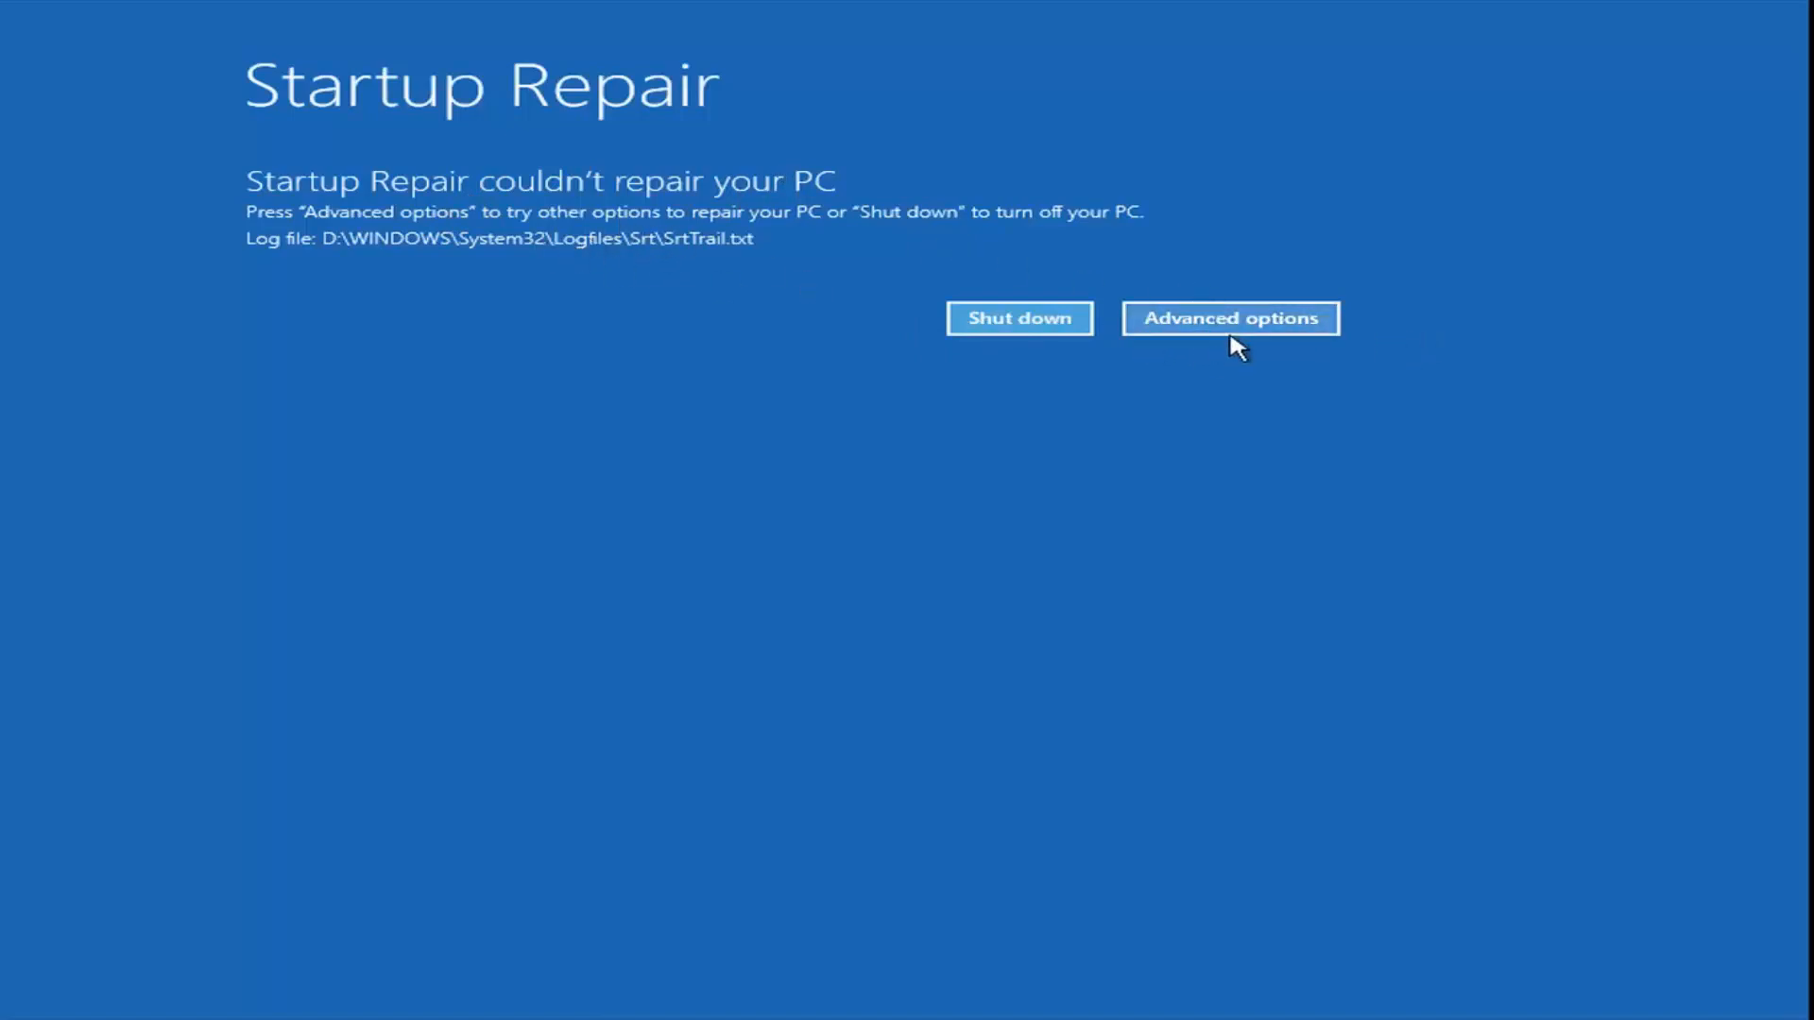
- Return to the recovery options after the failed repair and launch System Restore
left_click(1231, 318)
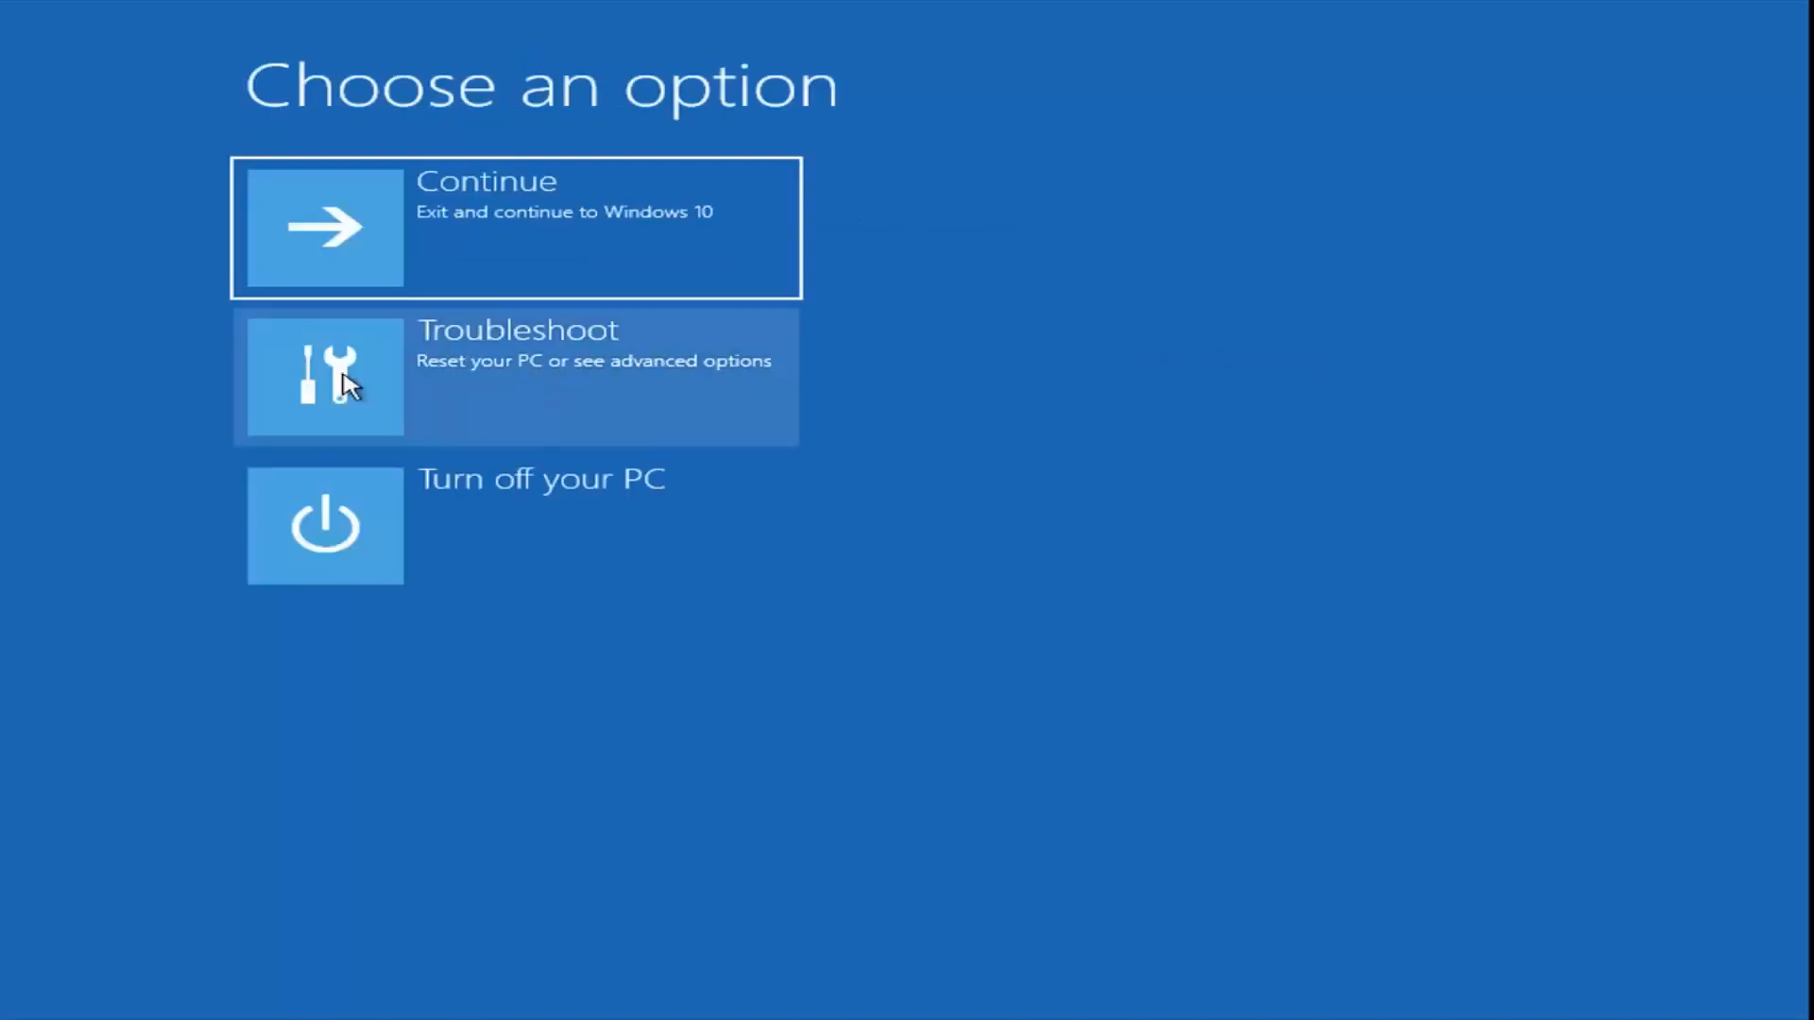
left_click(515, 376)
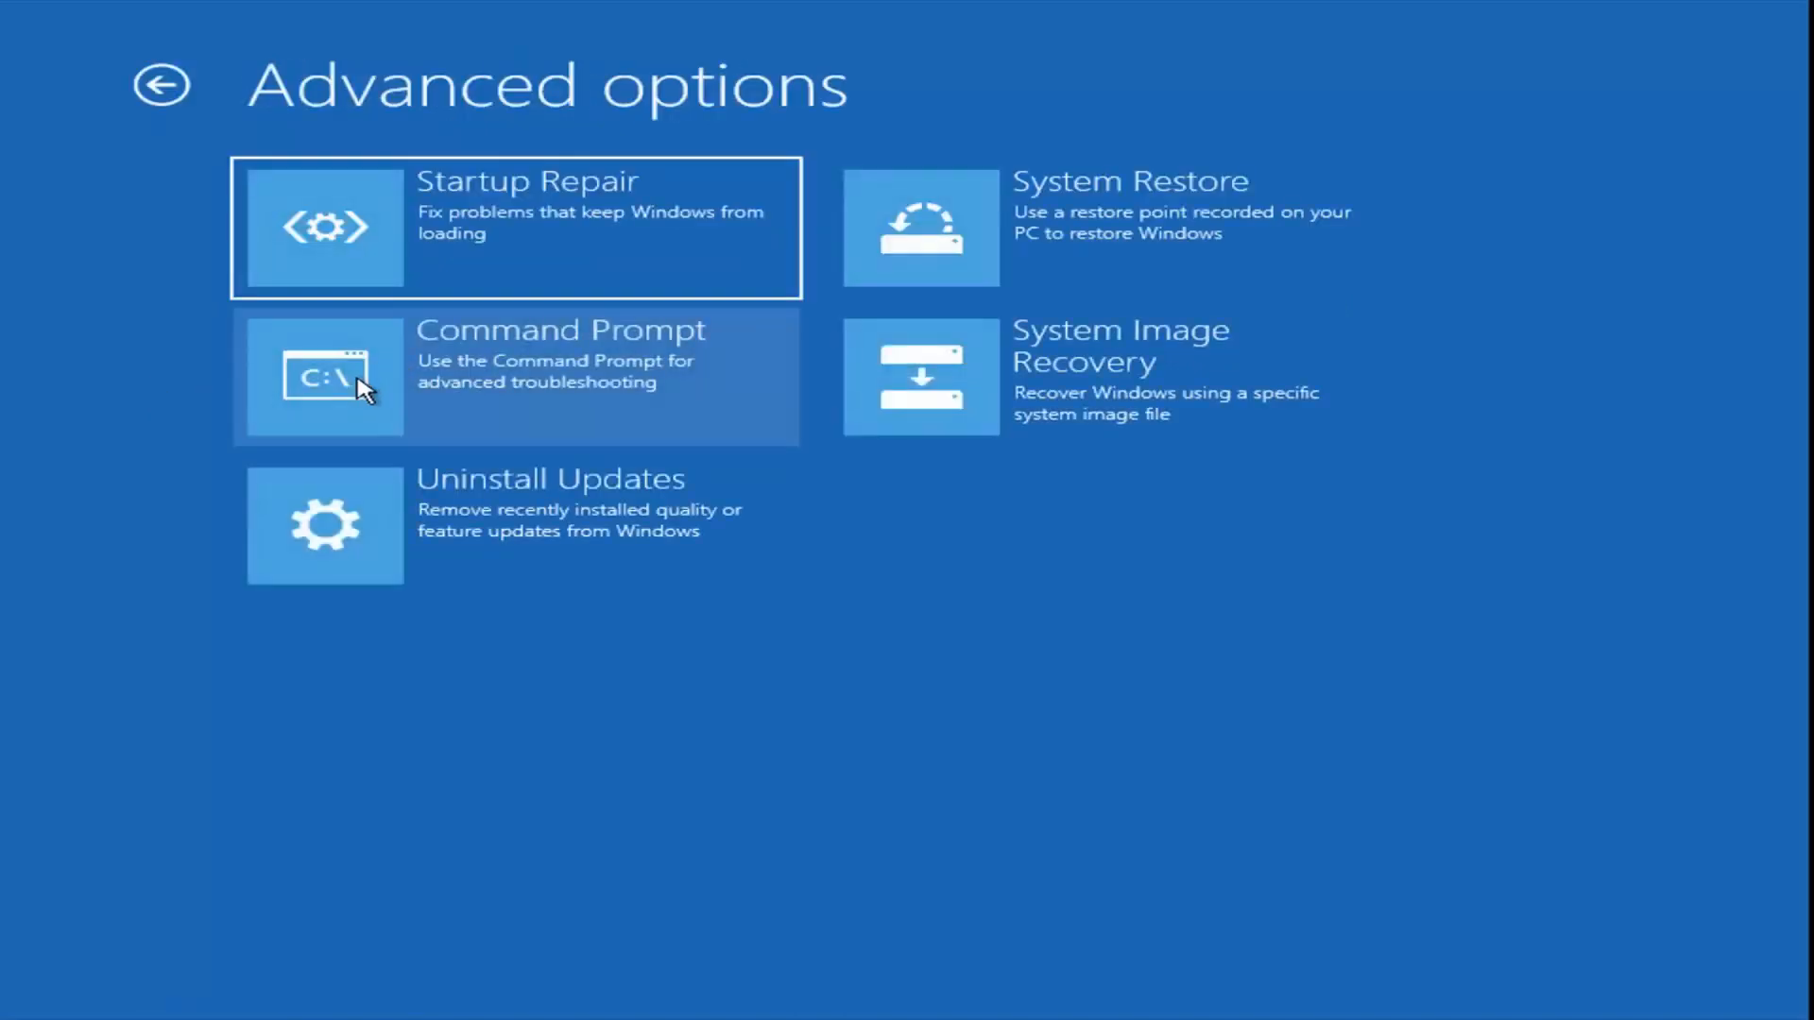
mouse_move(1111, 228)
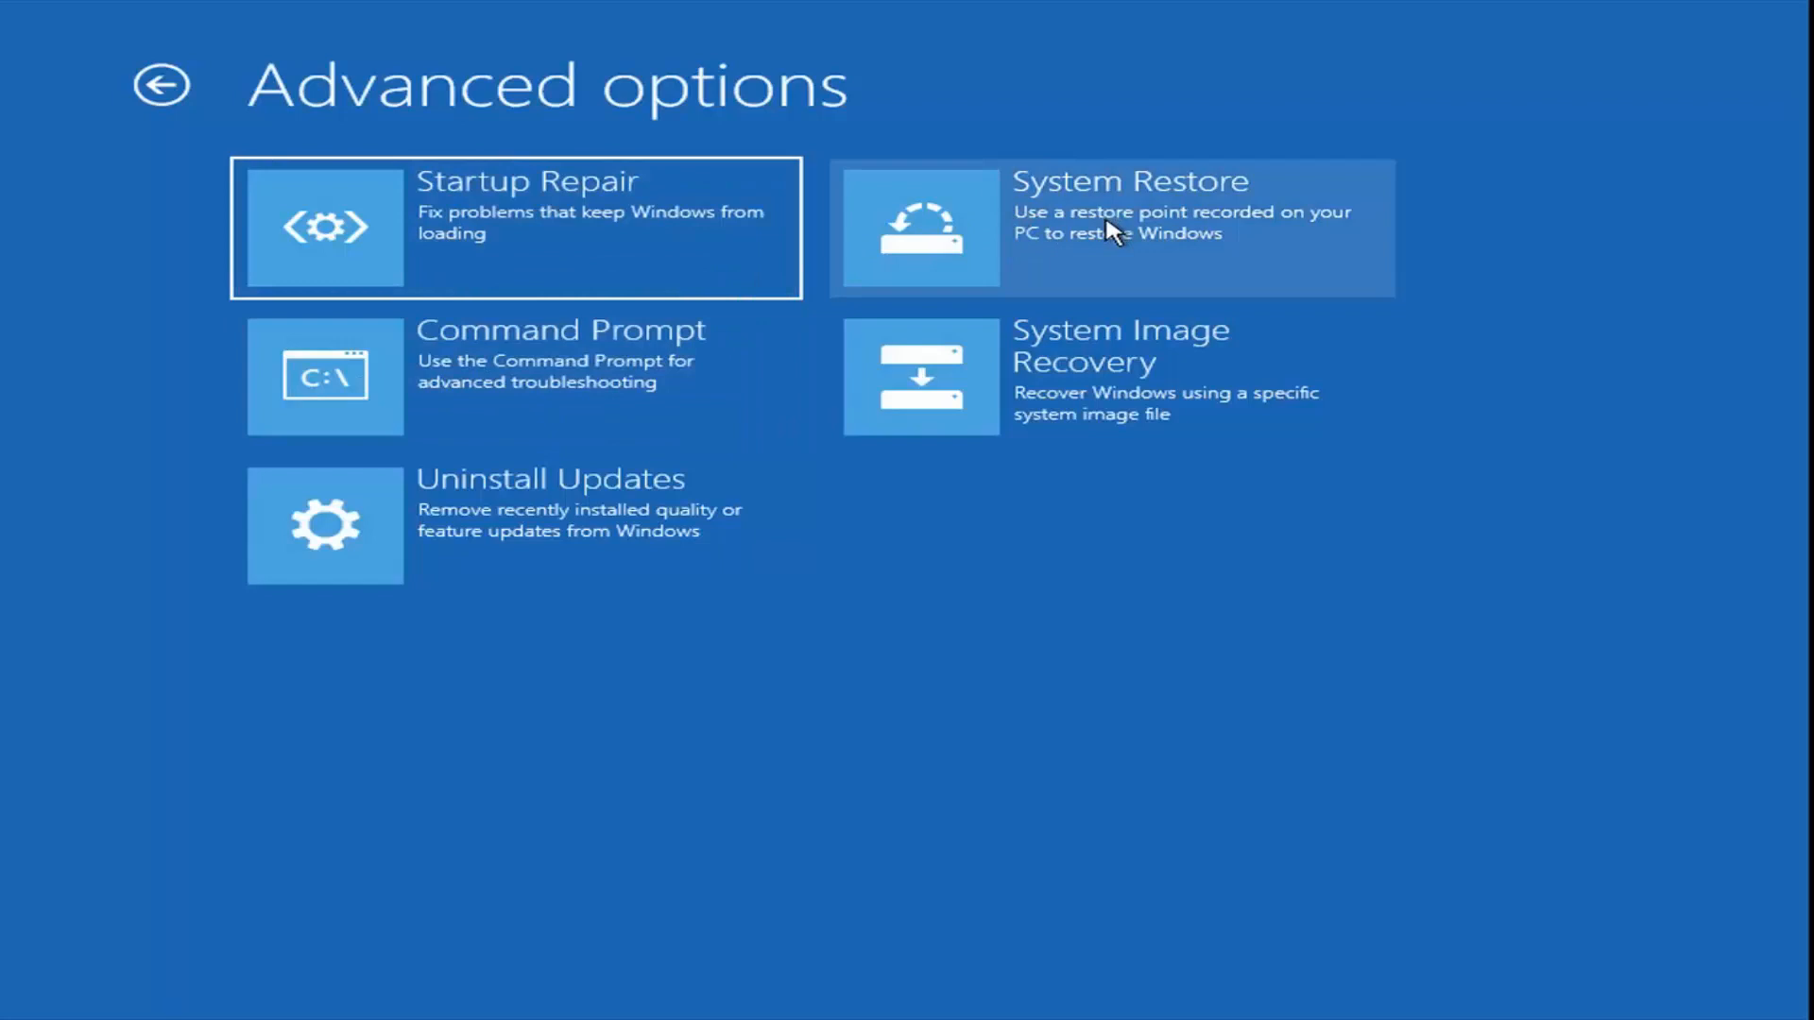
mouse_move(1030, 264)
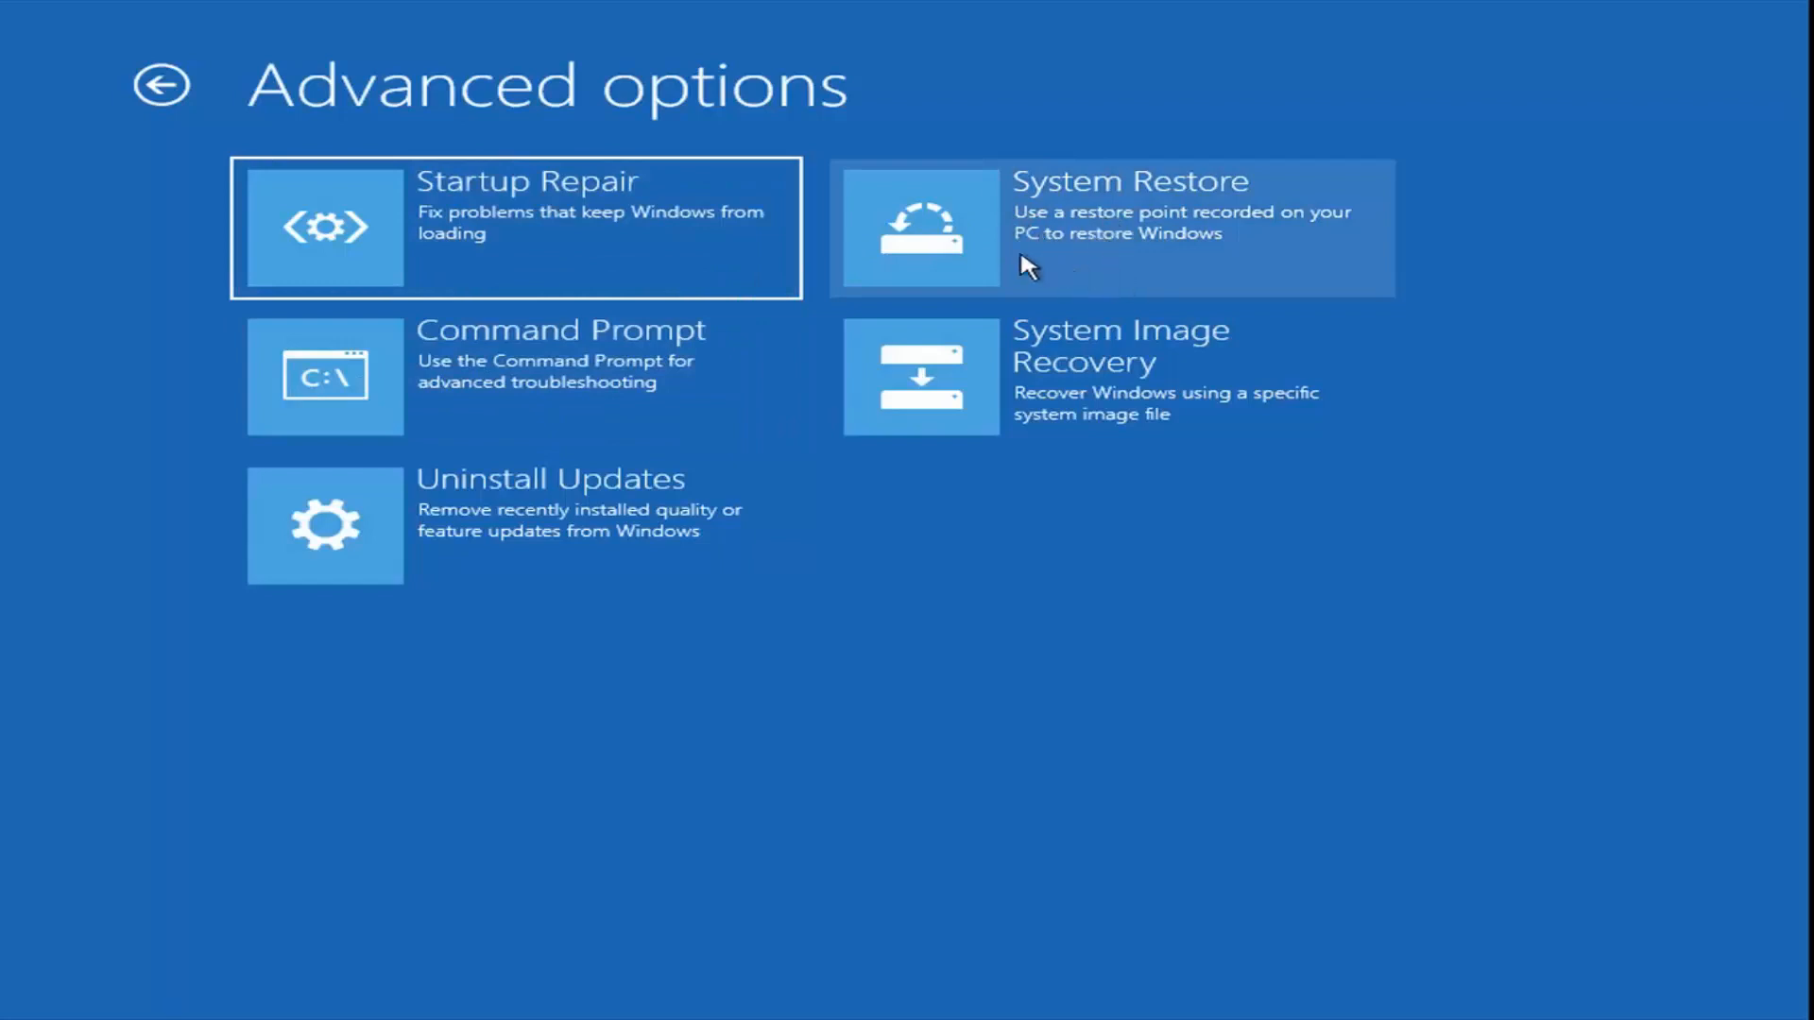
mouse_move(1031, 228)
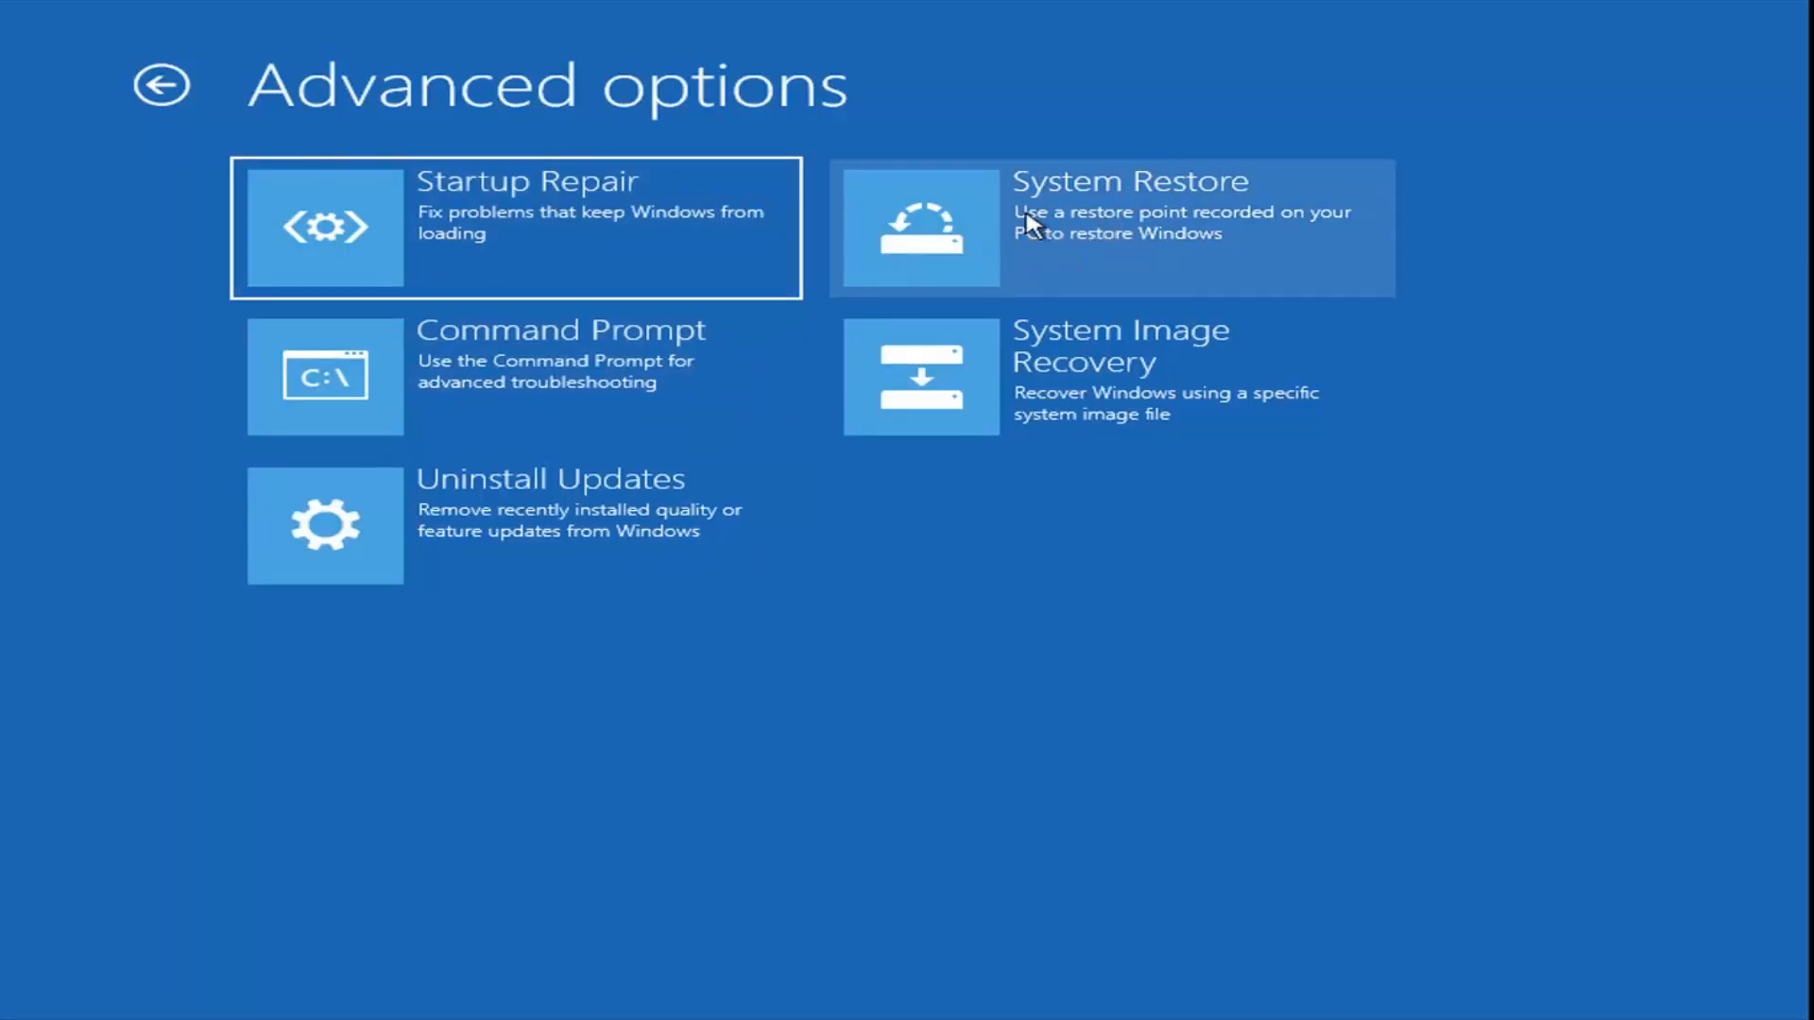
left_click(1111, 226)
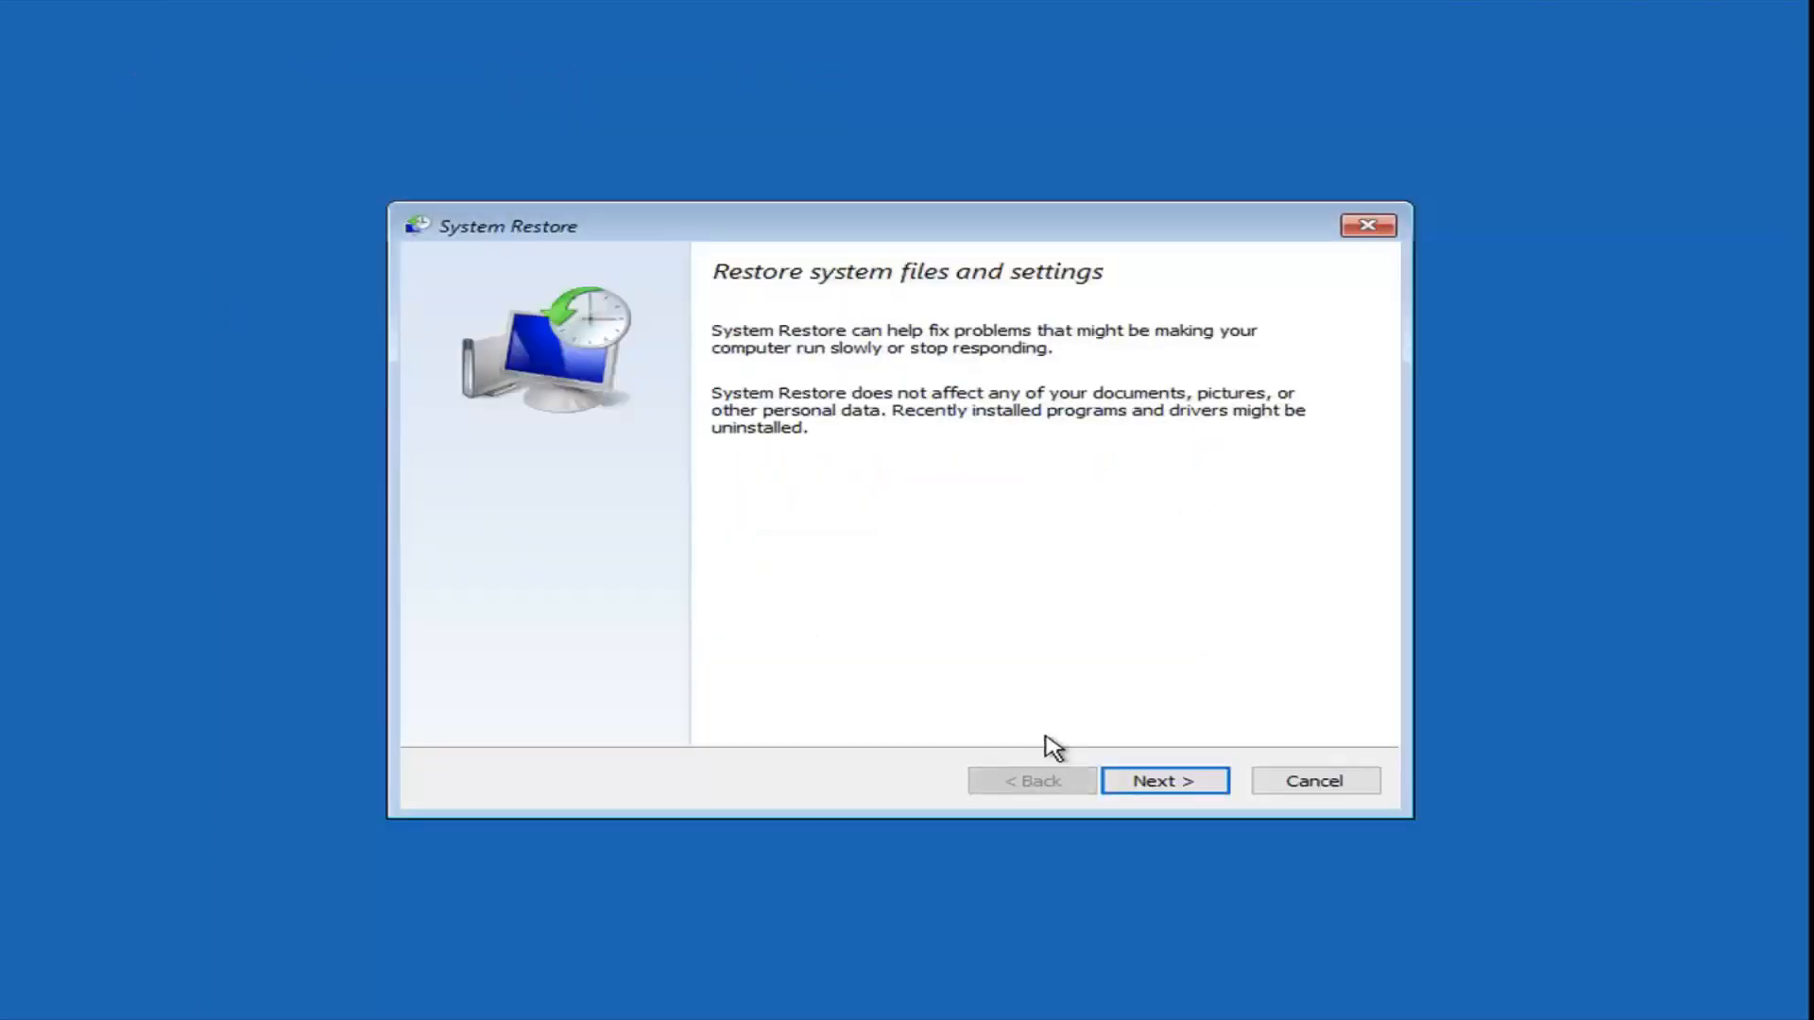
mouse_move(876, 419)
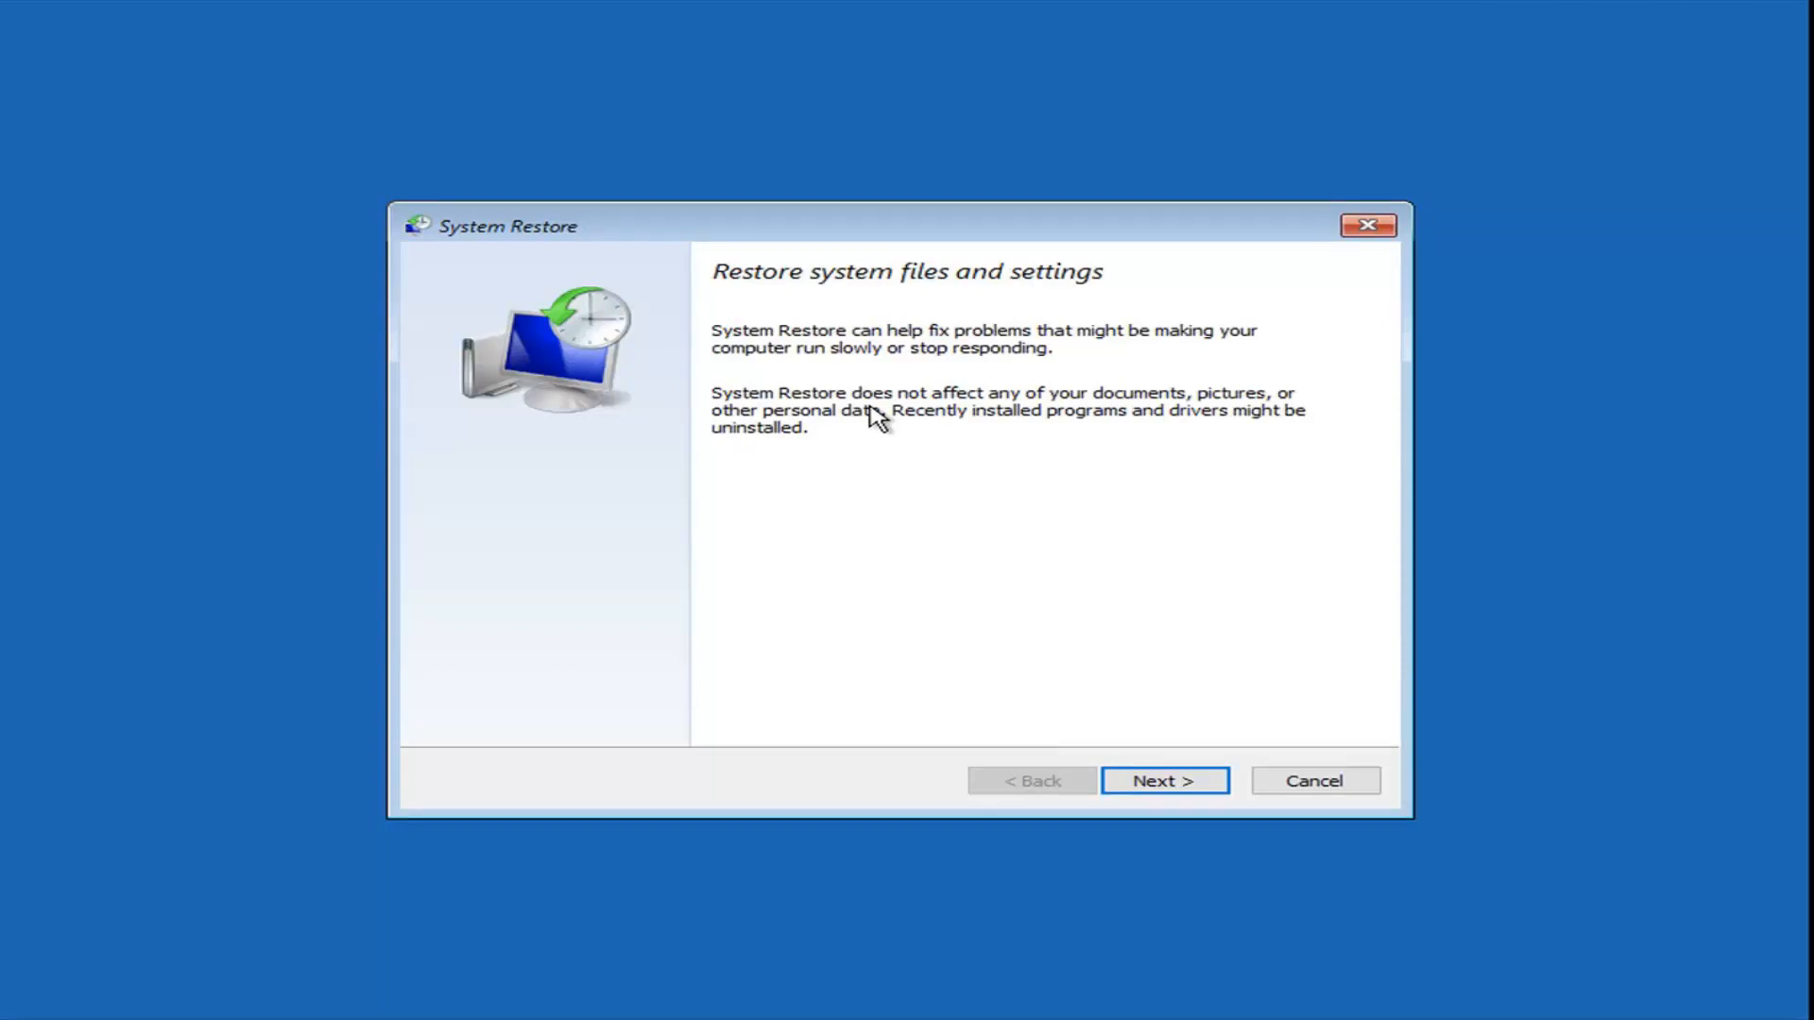
mouse_move(920, 463)
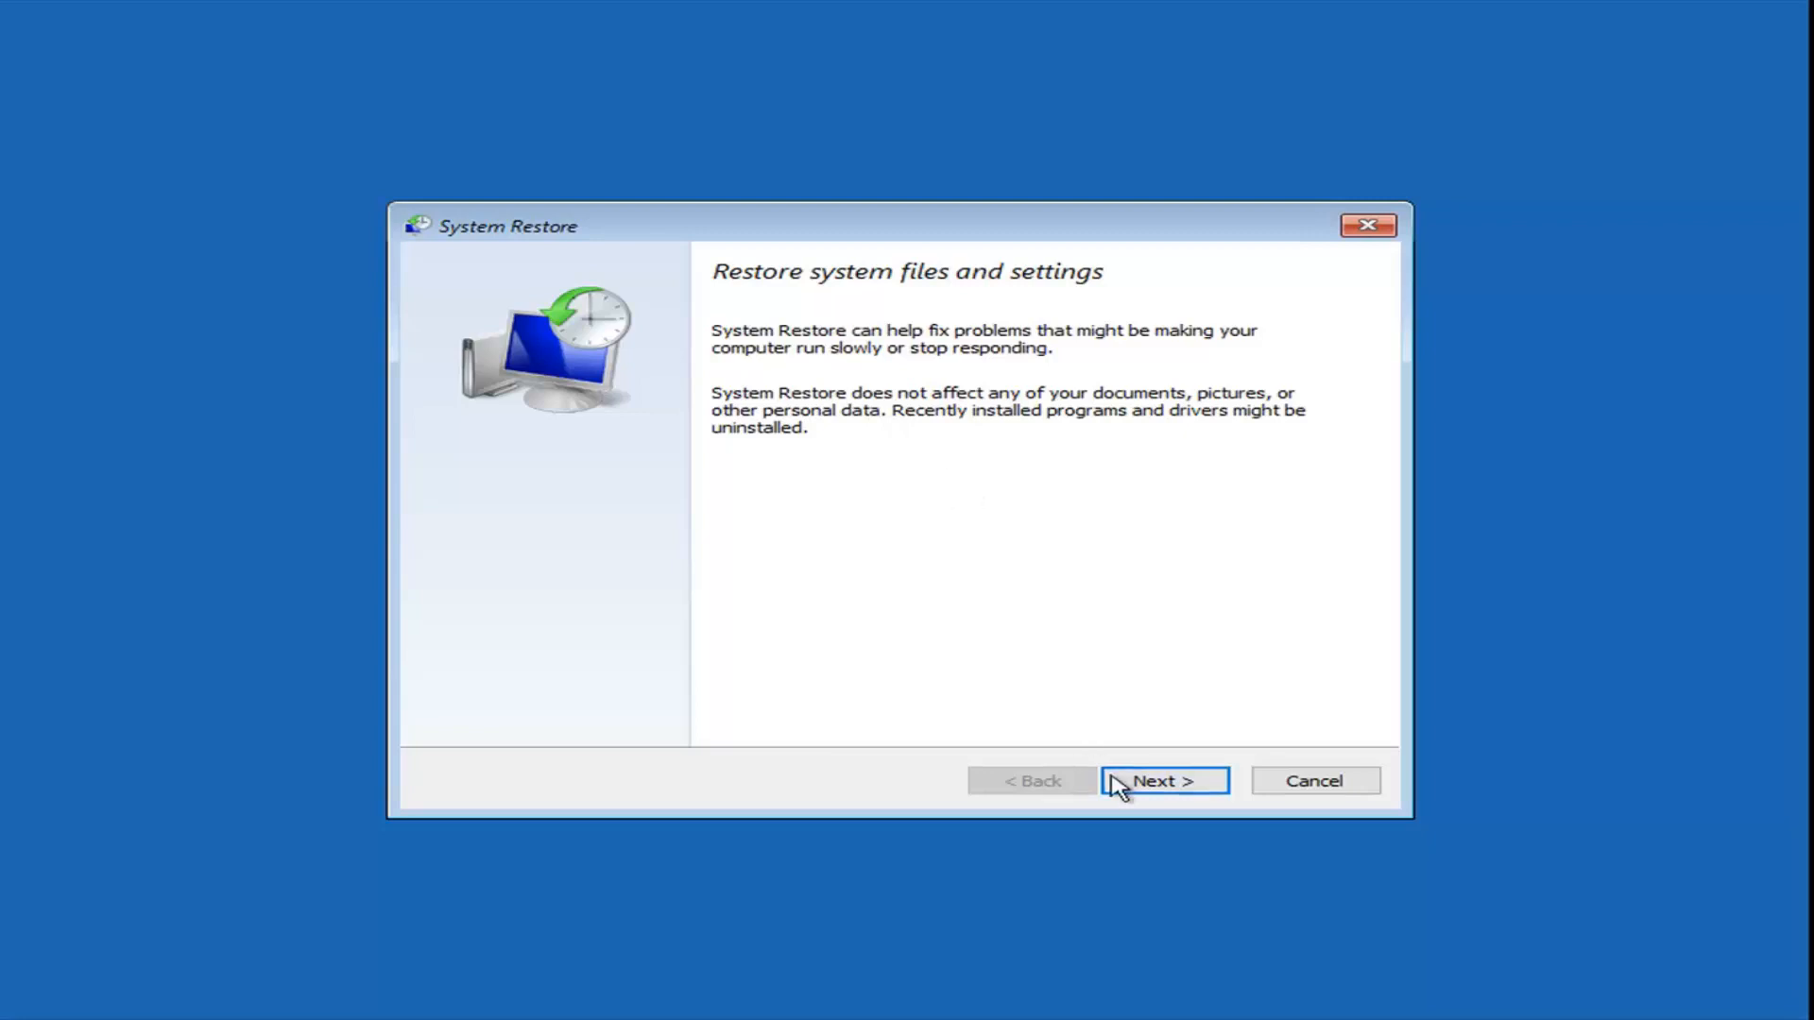
- Select the 8/13/2019 Before Updates restore point and reach its confirmation page
left_click(1164, 779)
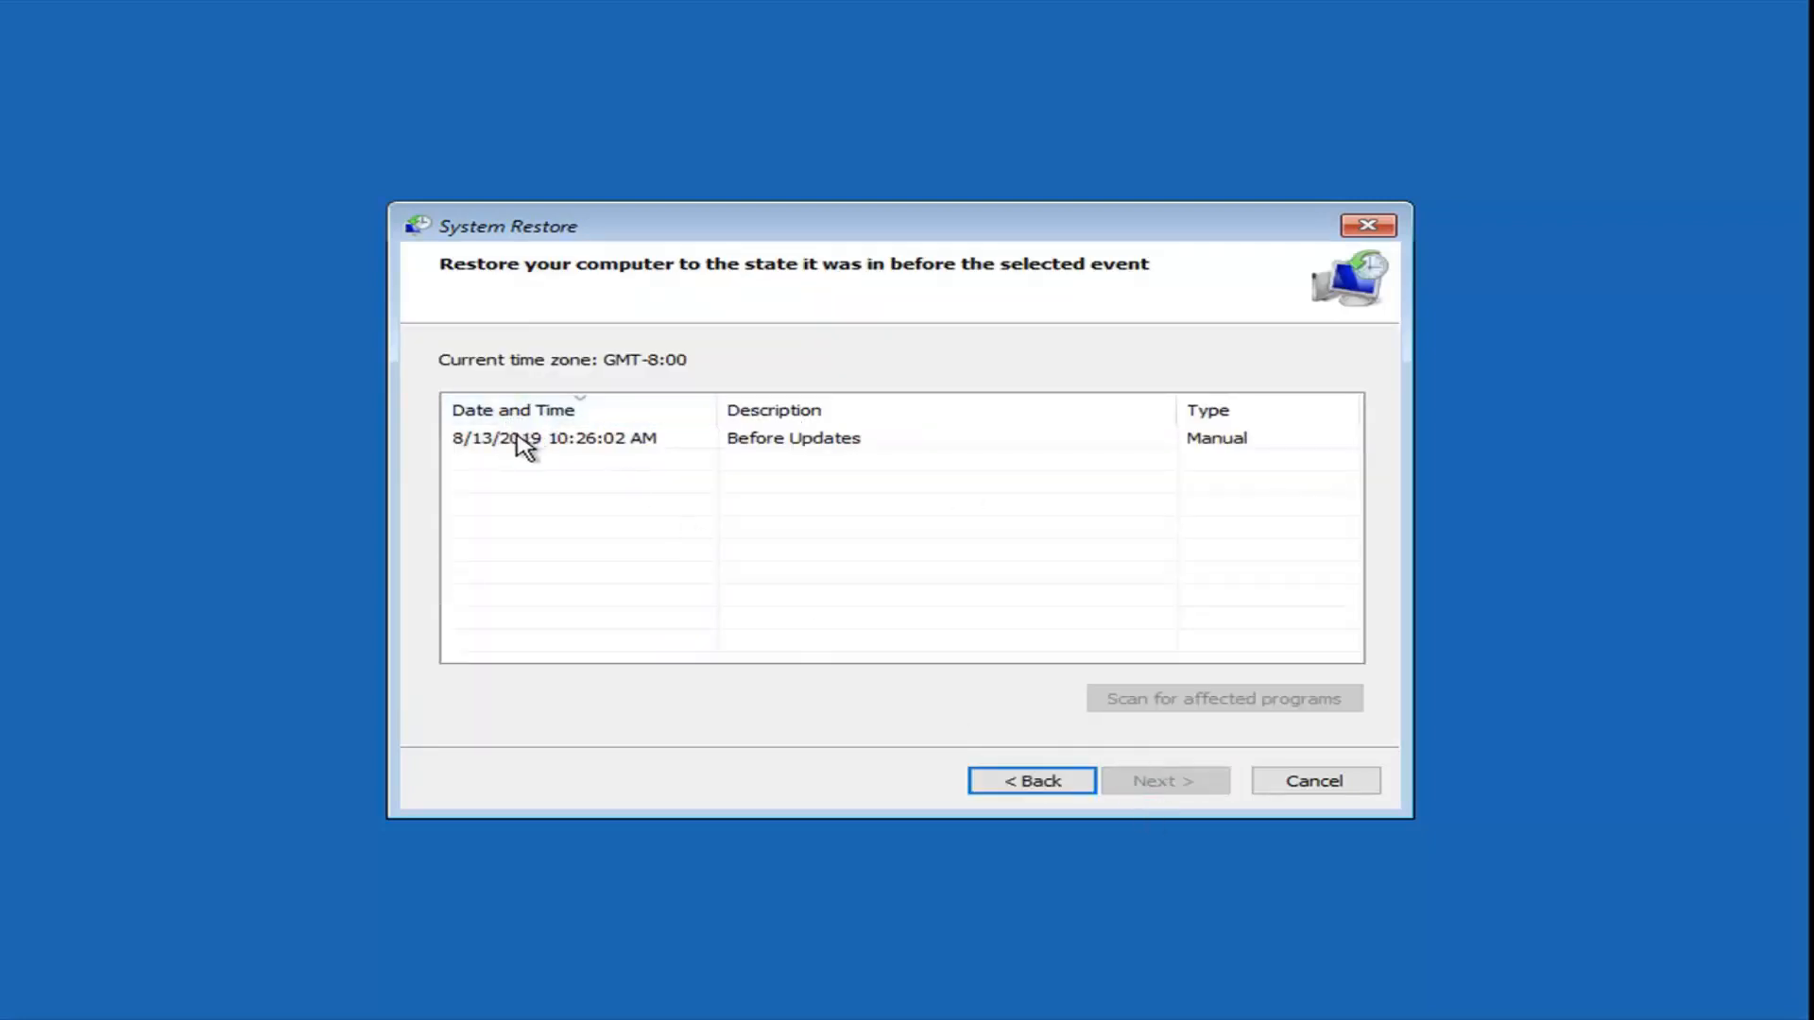
left_click(554, 437)
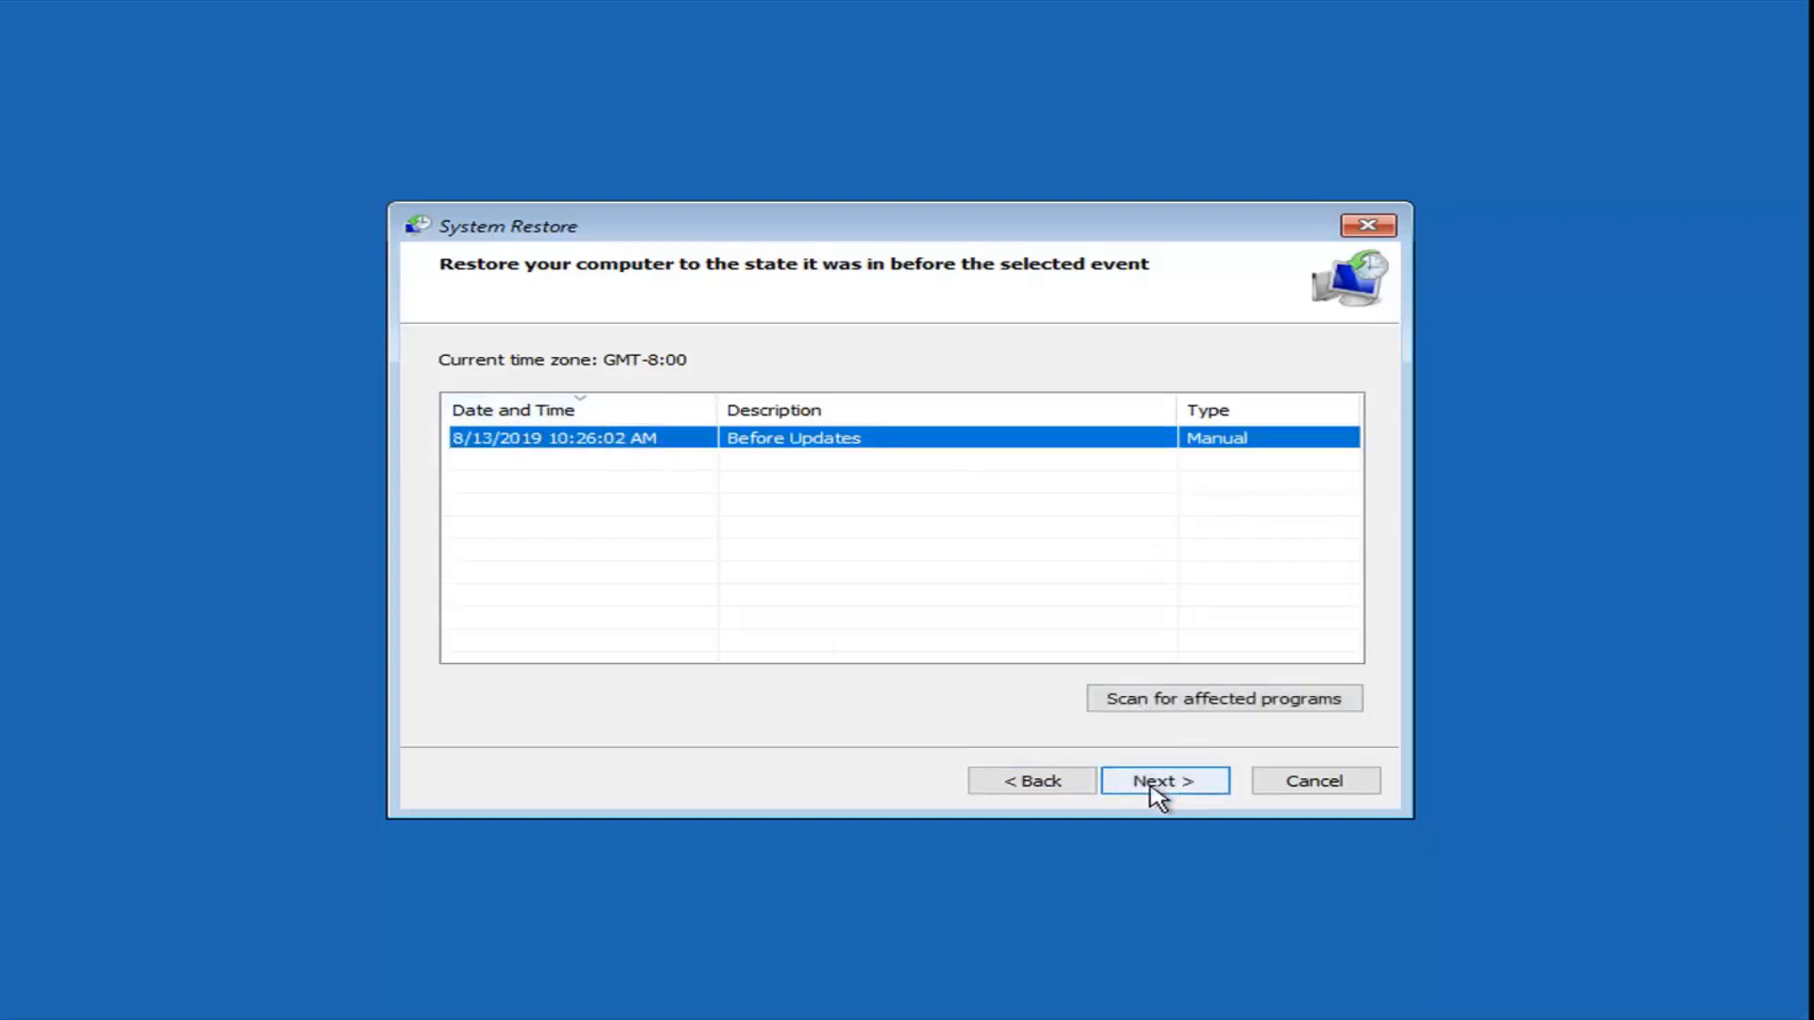
left_click(1164, 780)
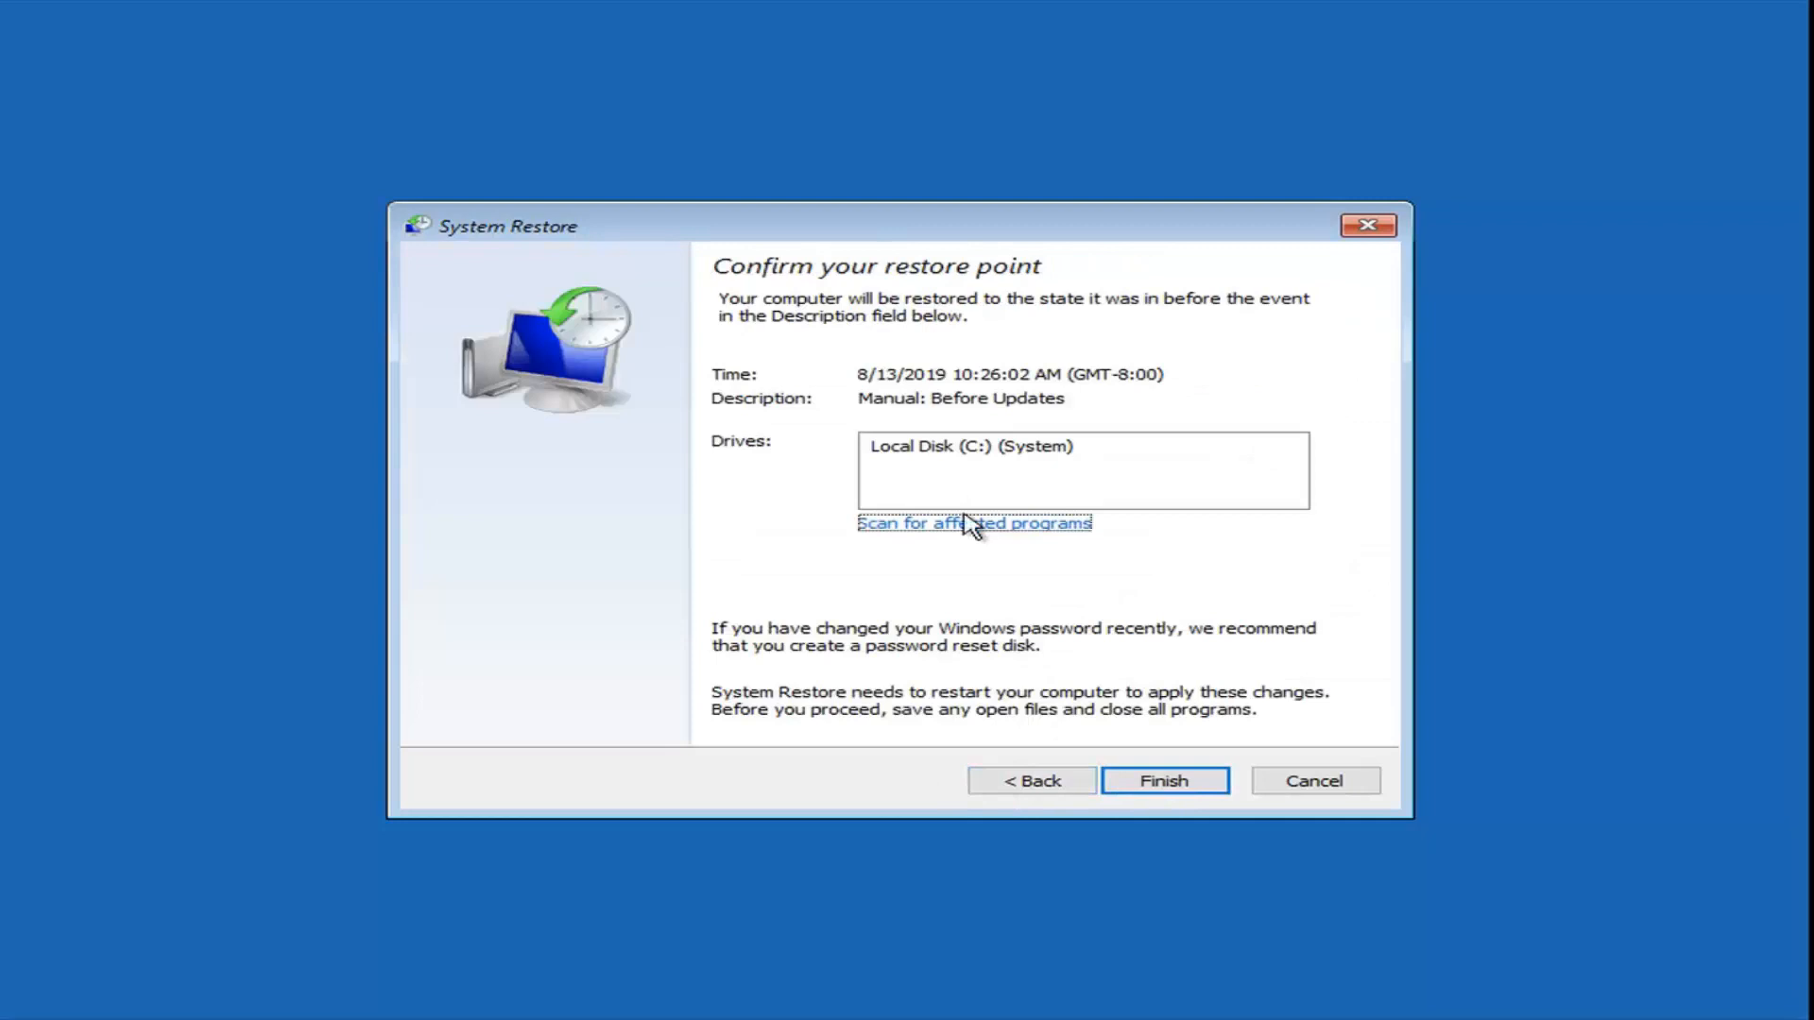
mouse_move(928, 435)
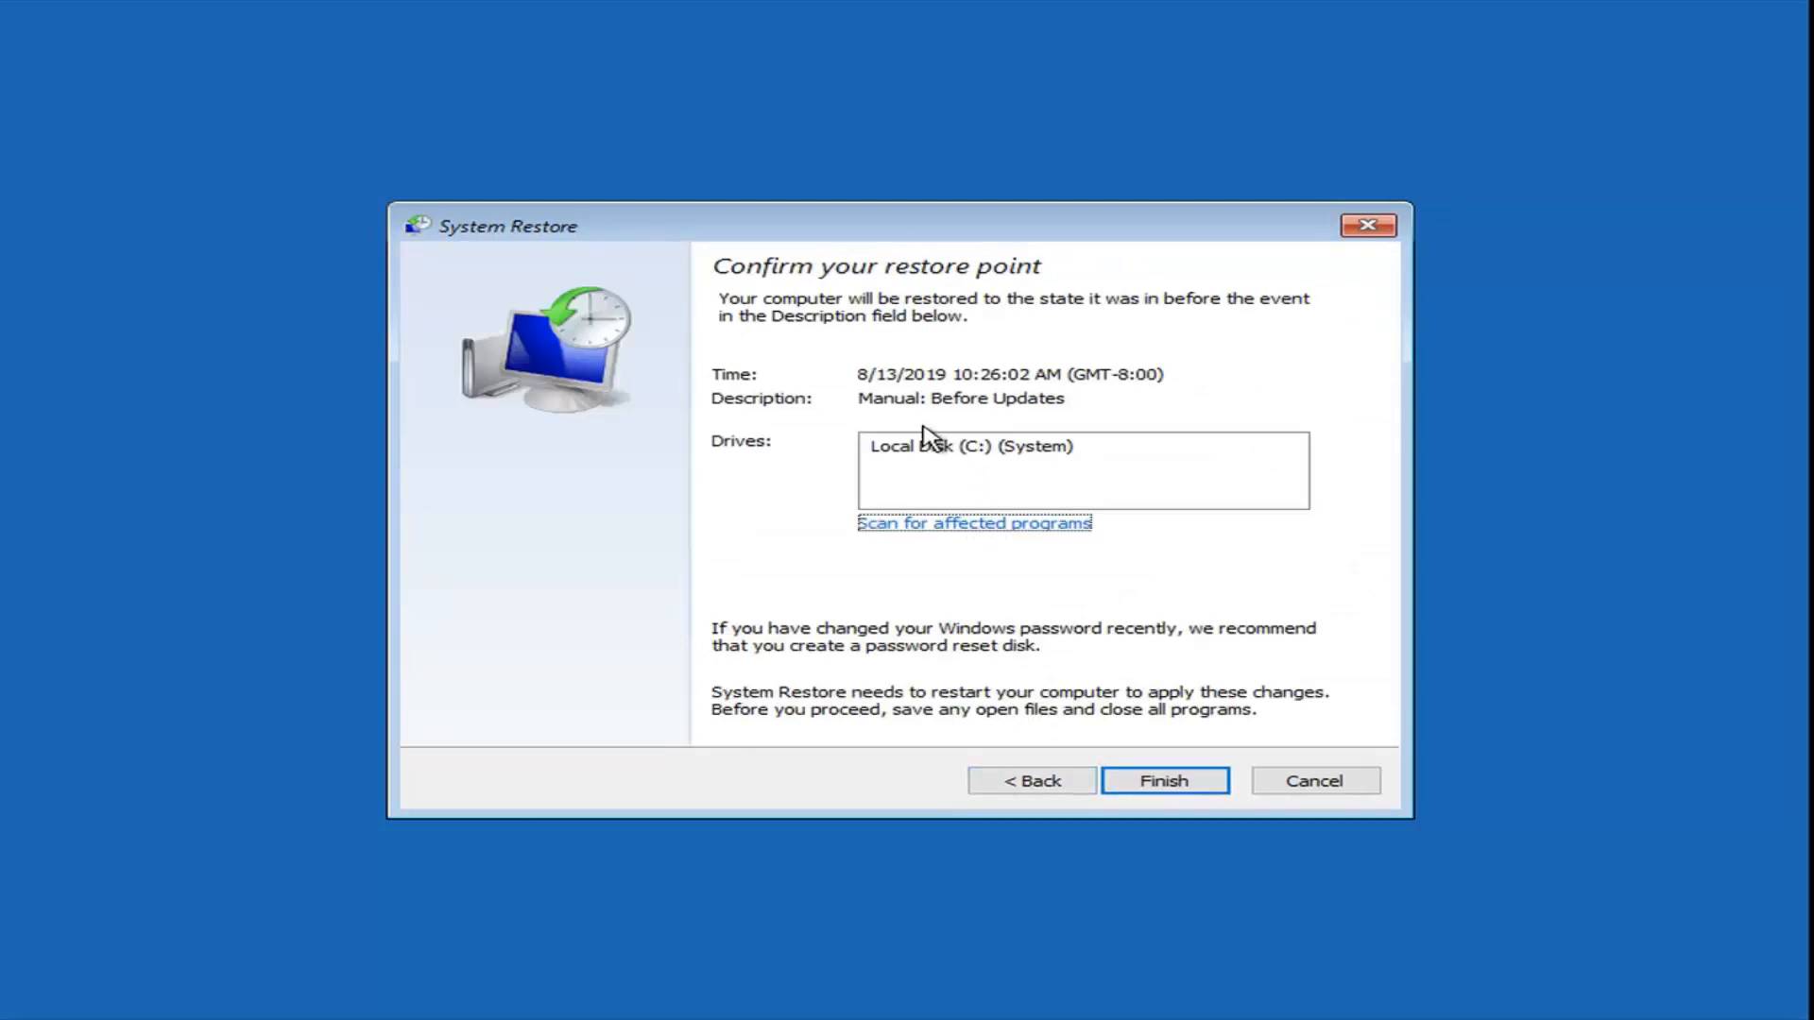
mouse_move(646, 379)
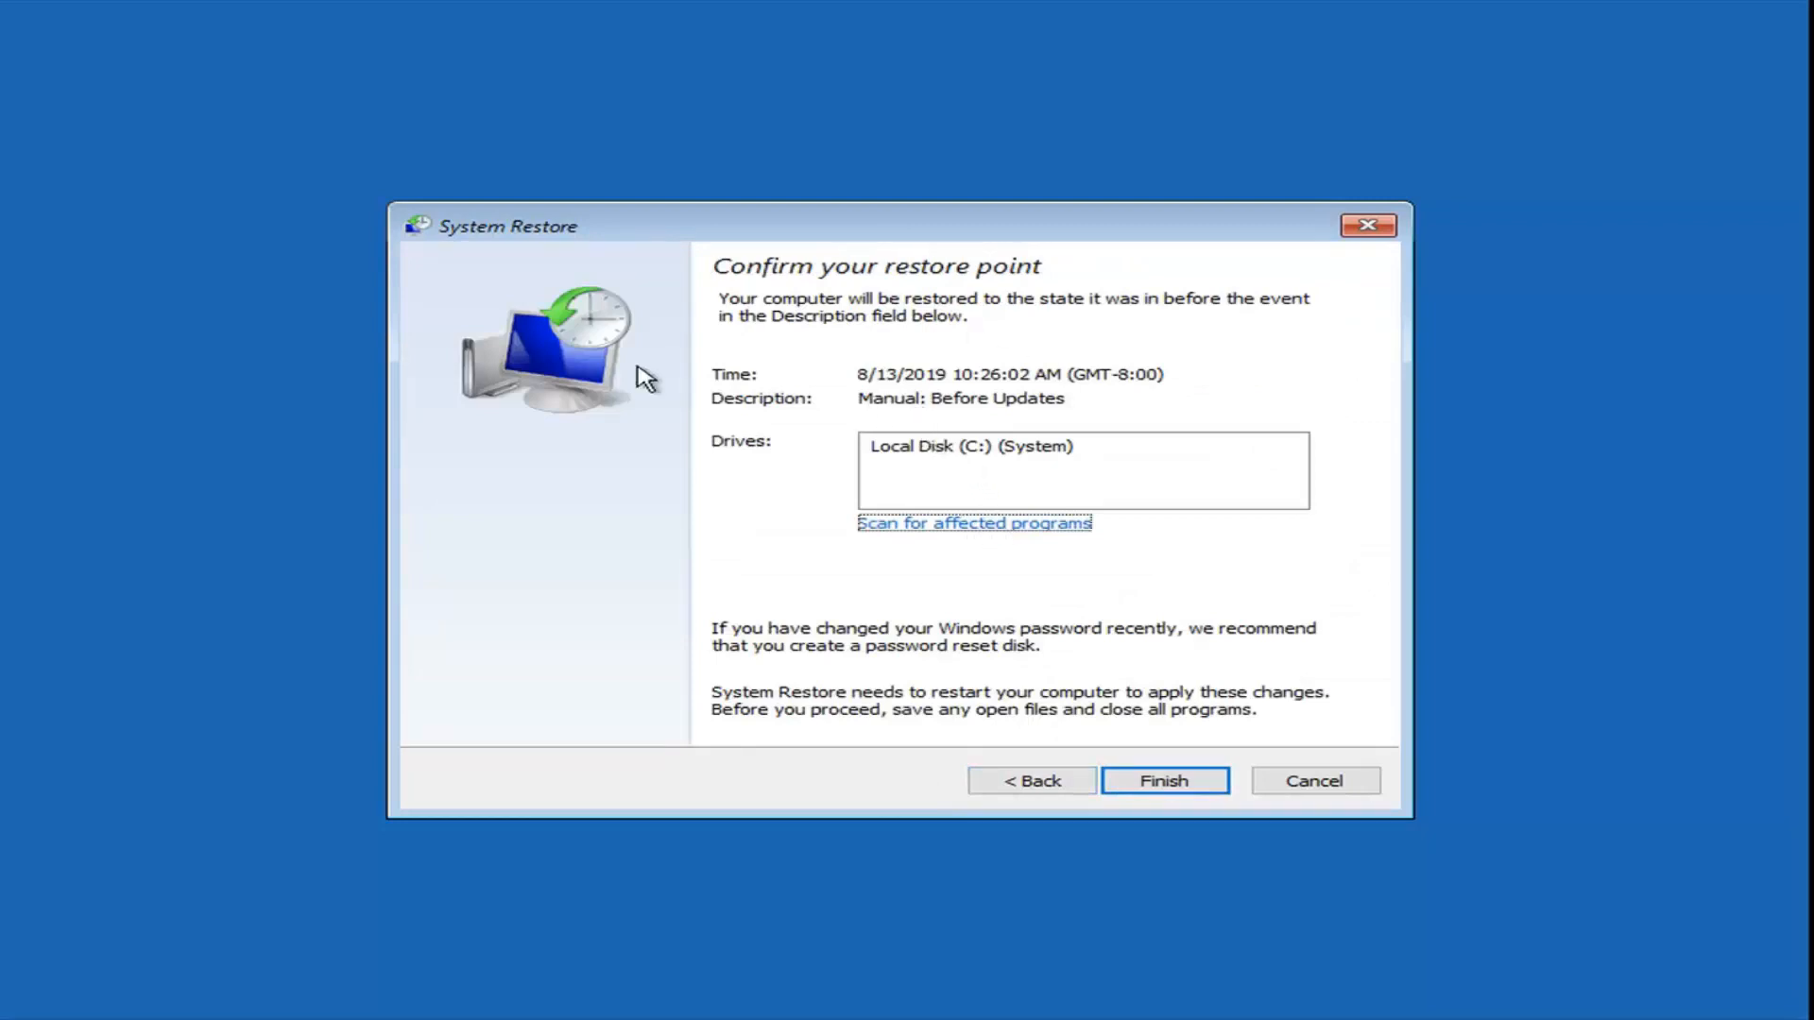
mouse_move(486, 336)
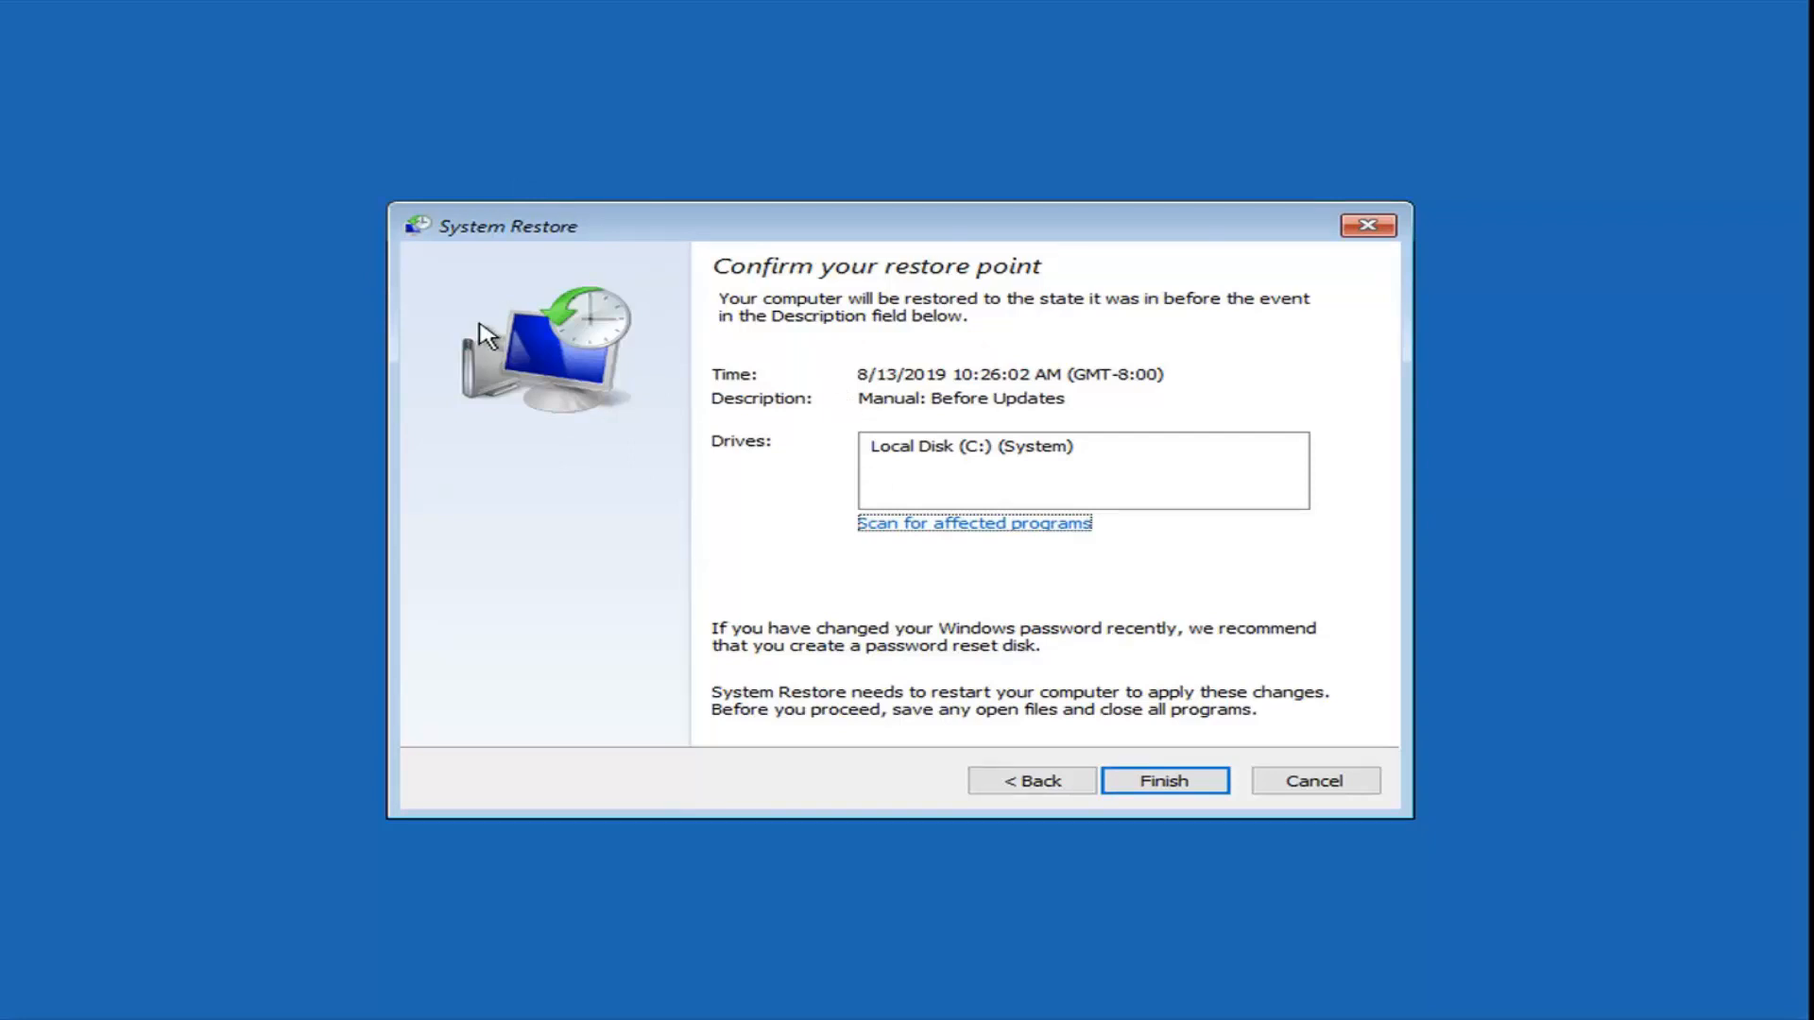
mouse_move(610, 279)
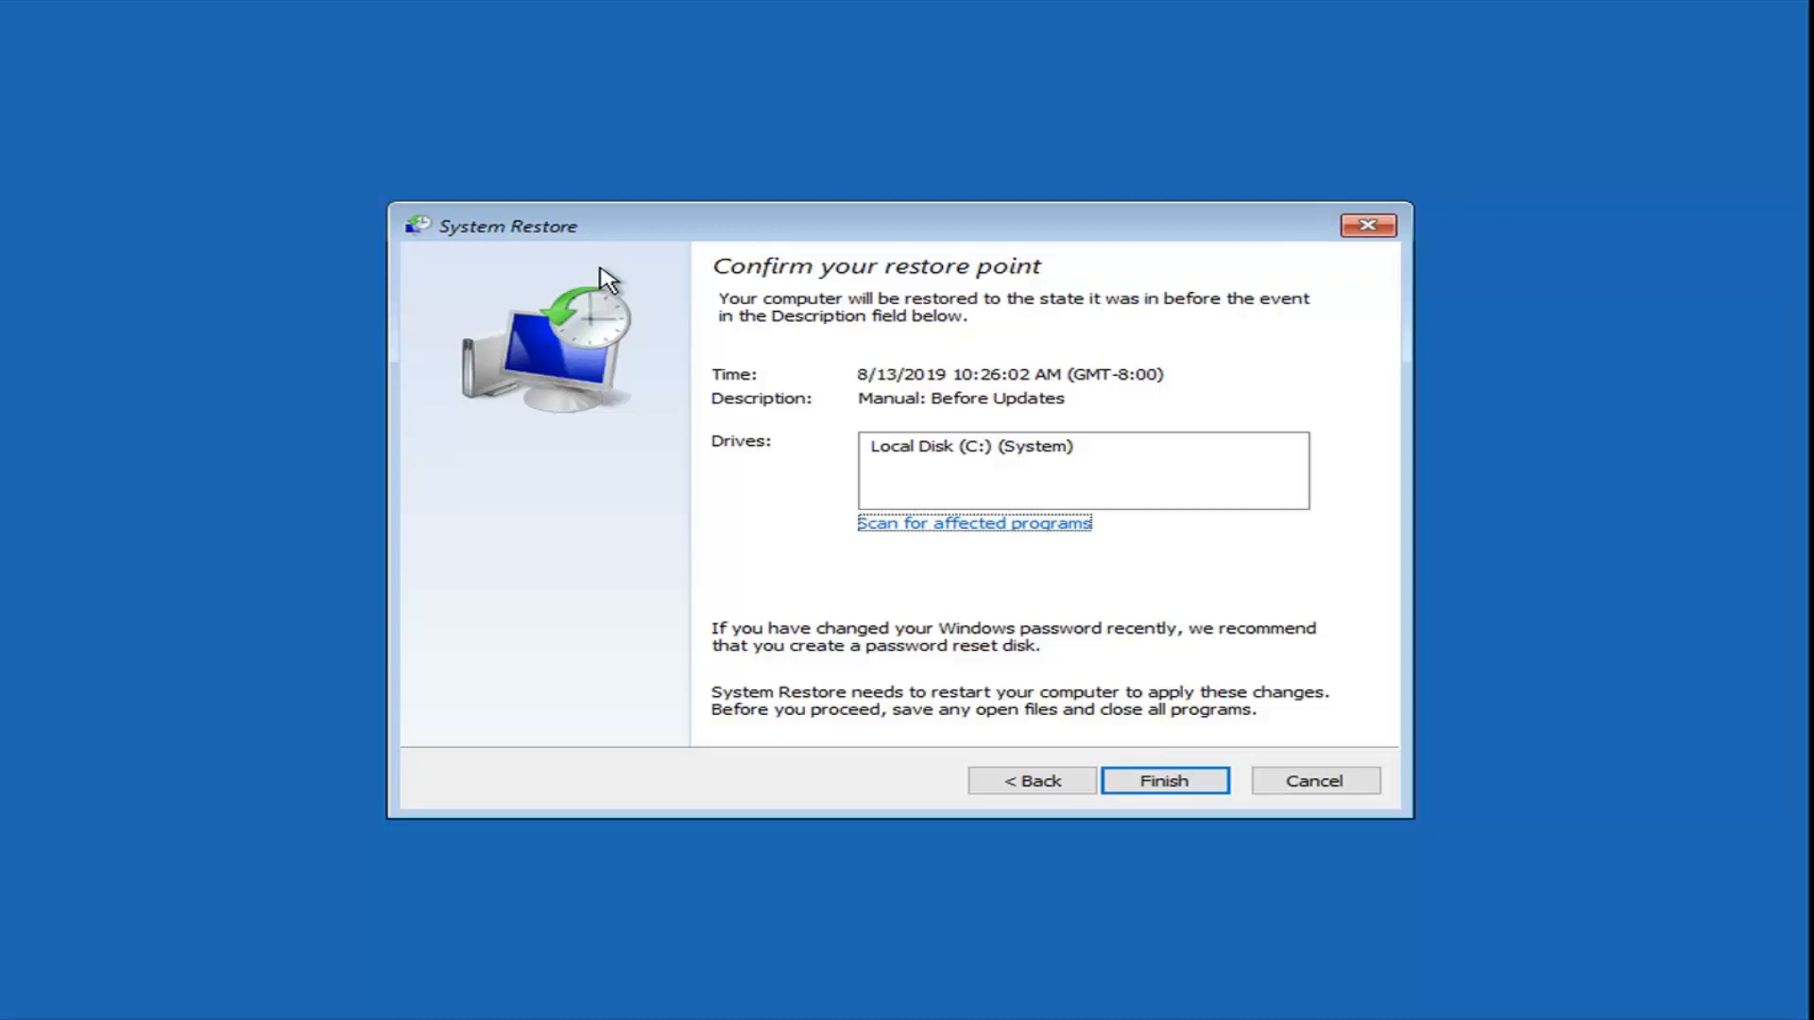
mouse_move(1149, 833)
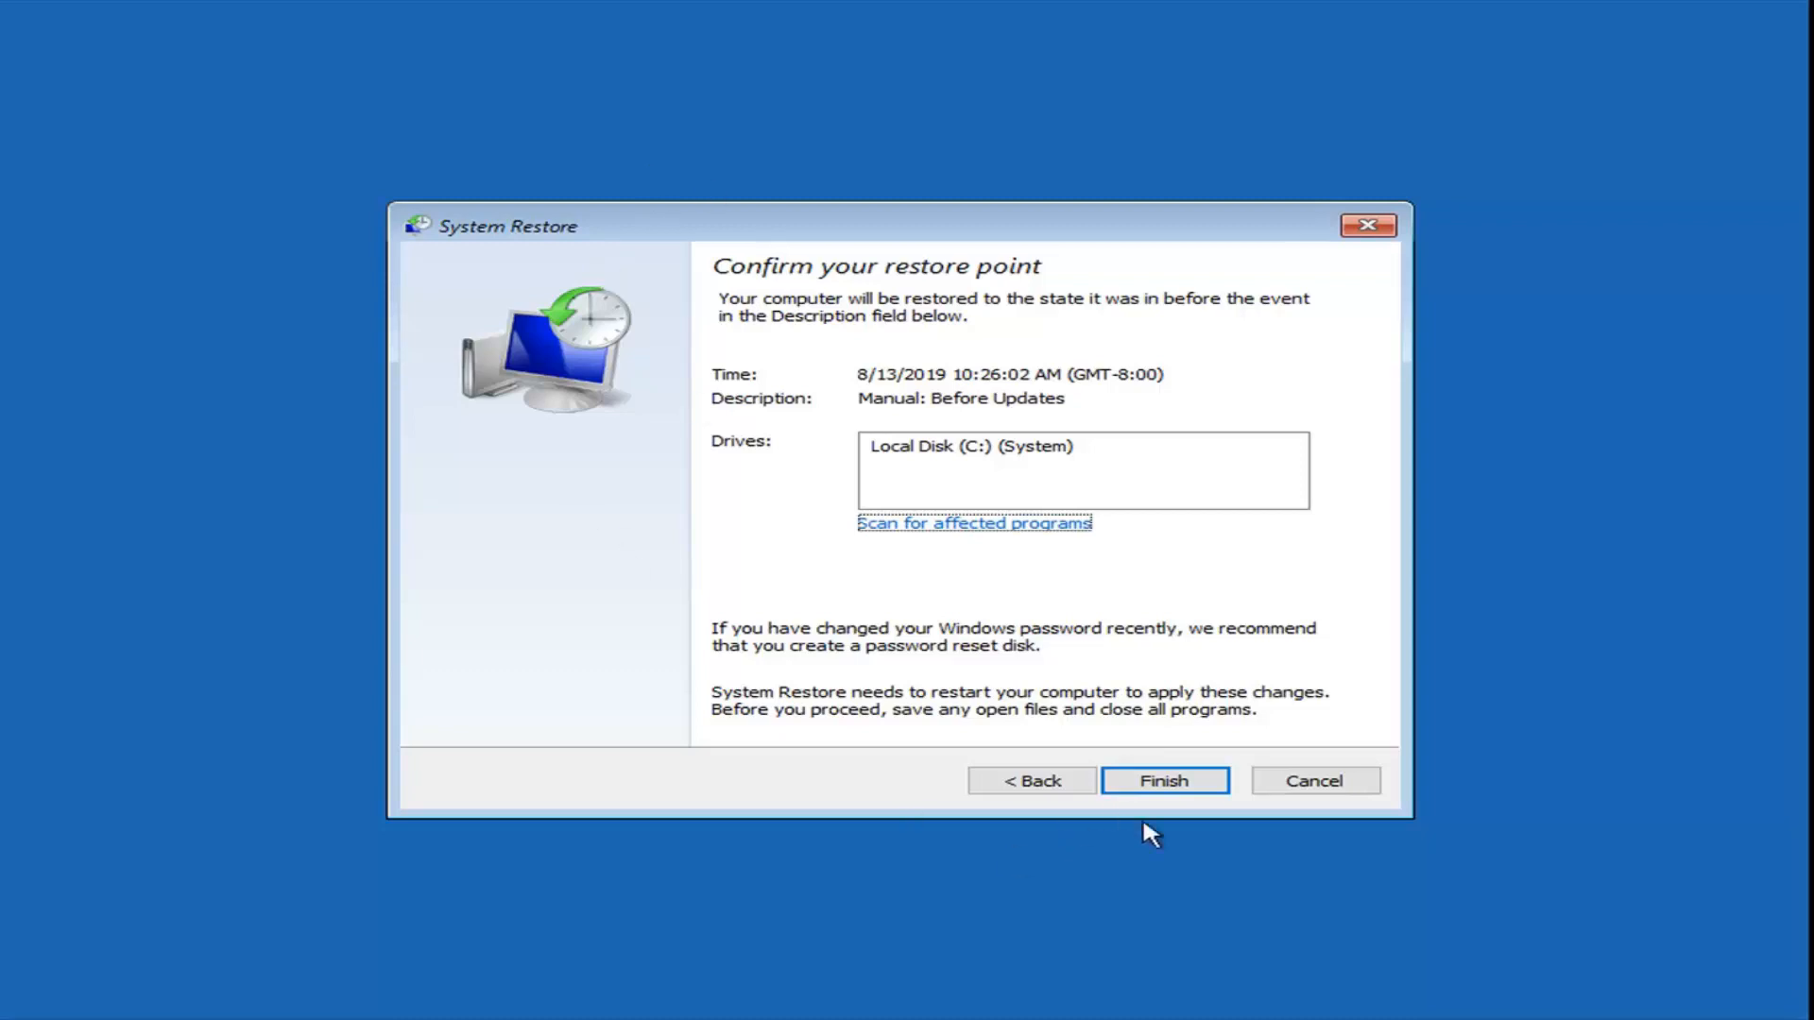
- Cancel System Restore and go back into Troubleshoot's Advanced options
left_click(1163, 780)
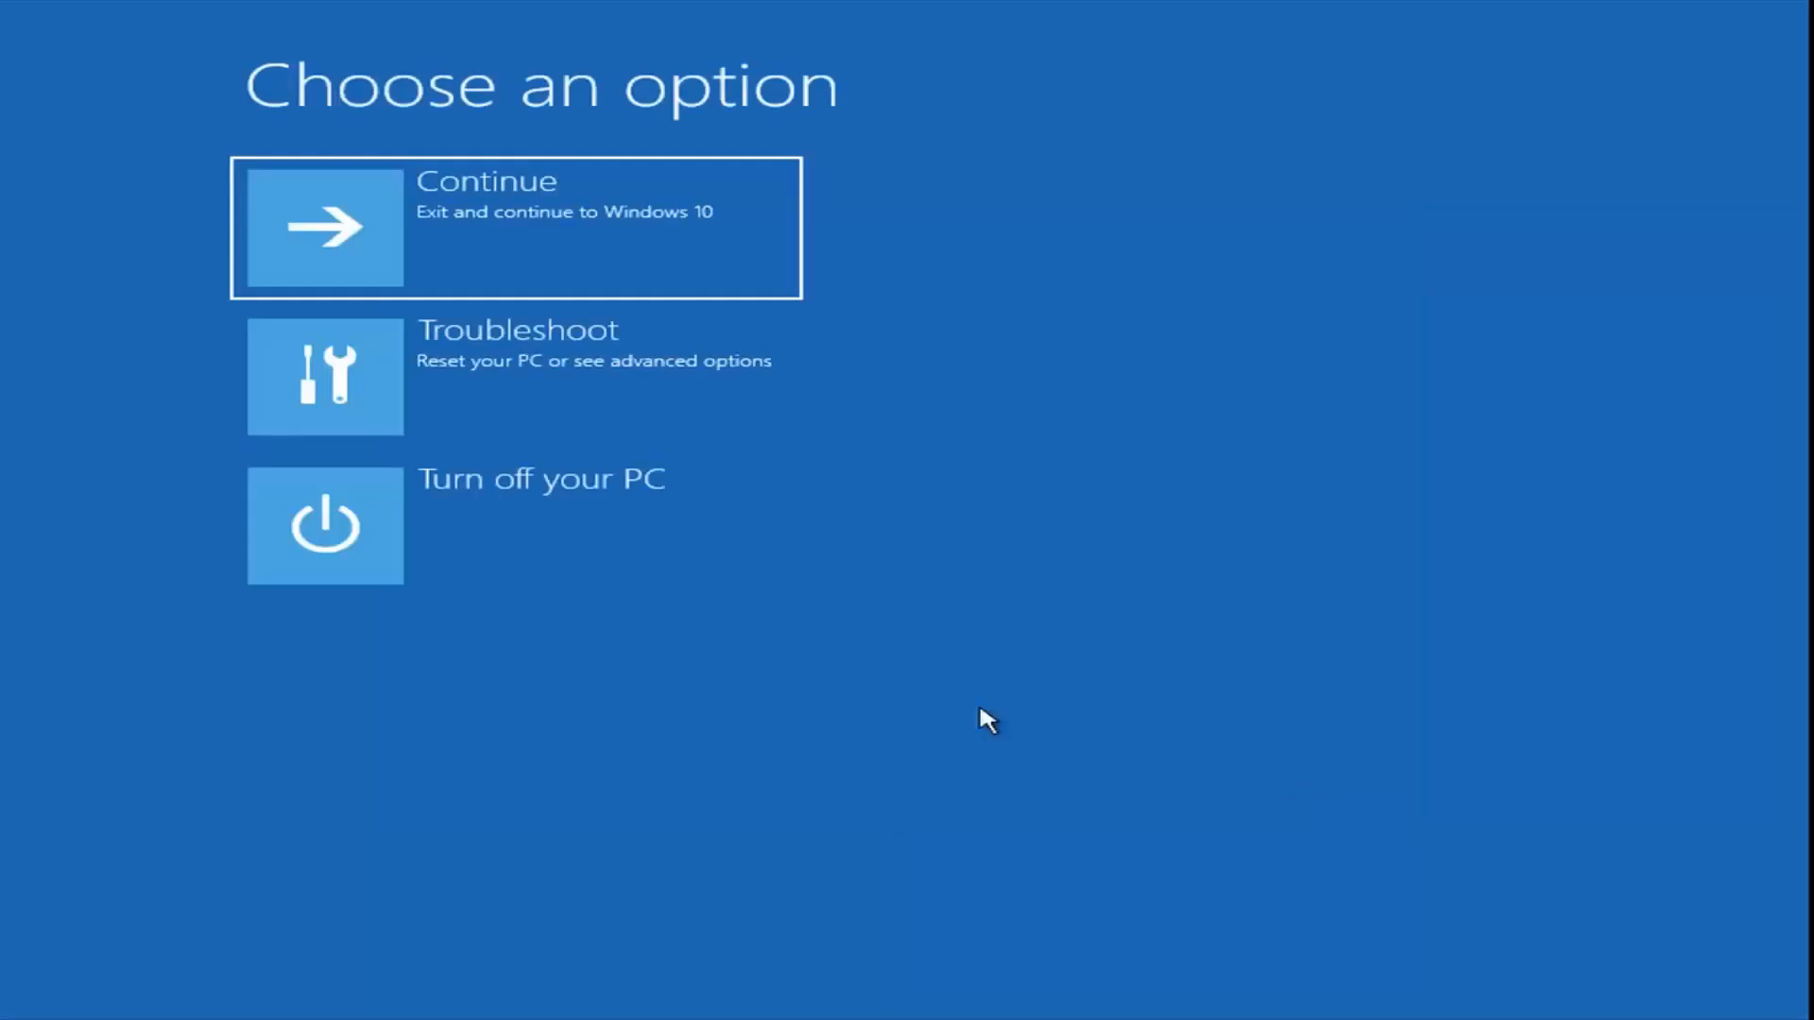
left_click(516, 376)
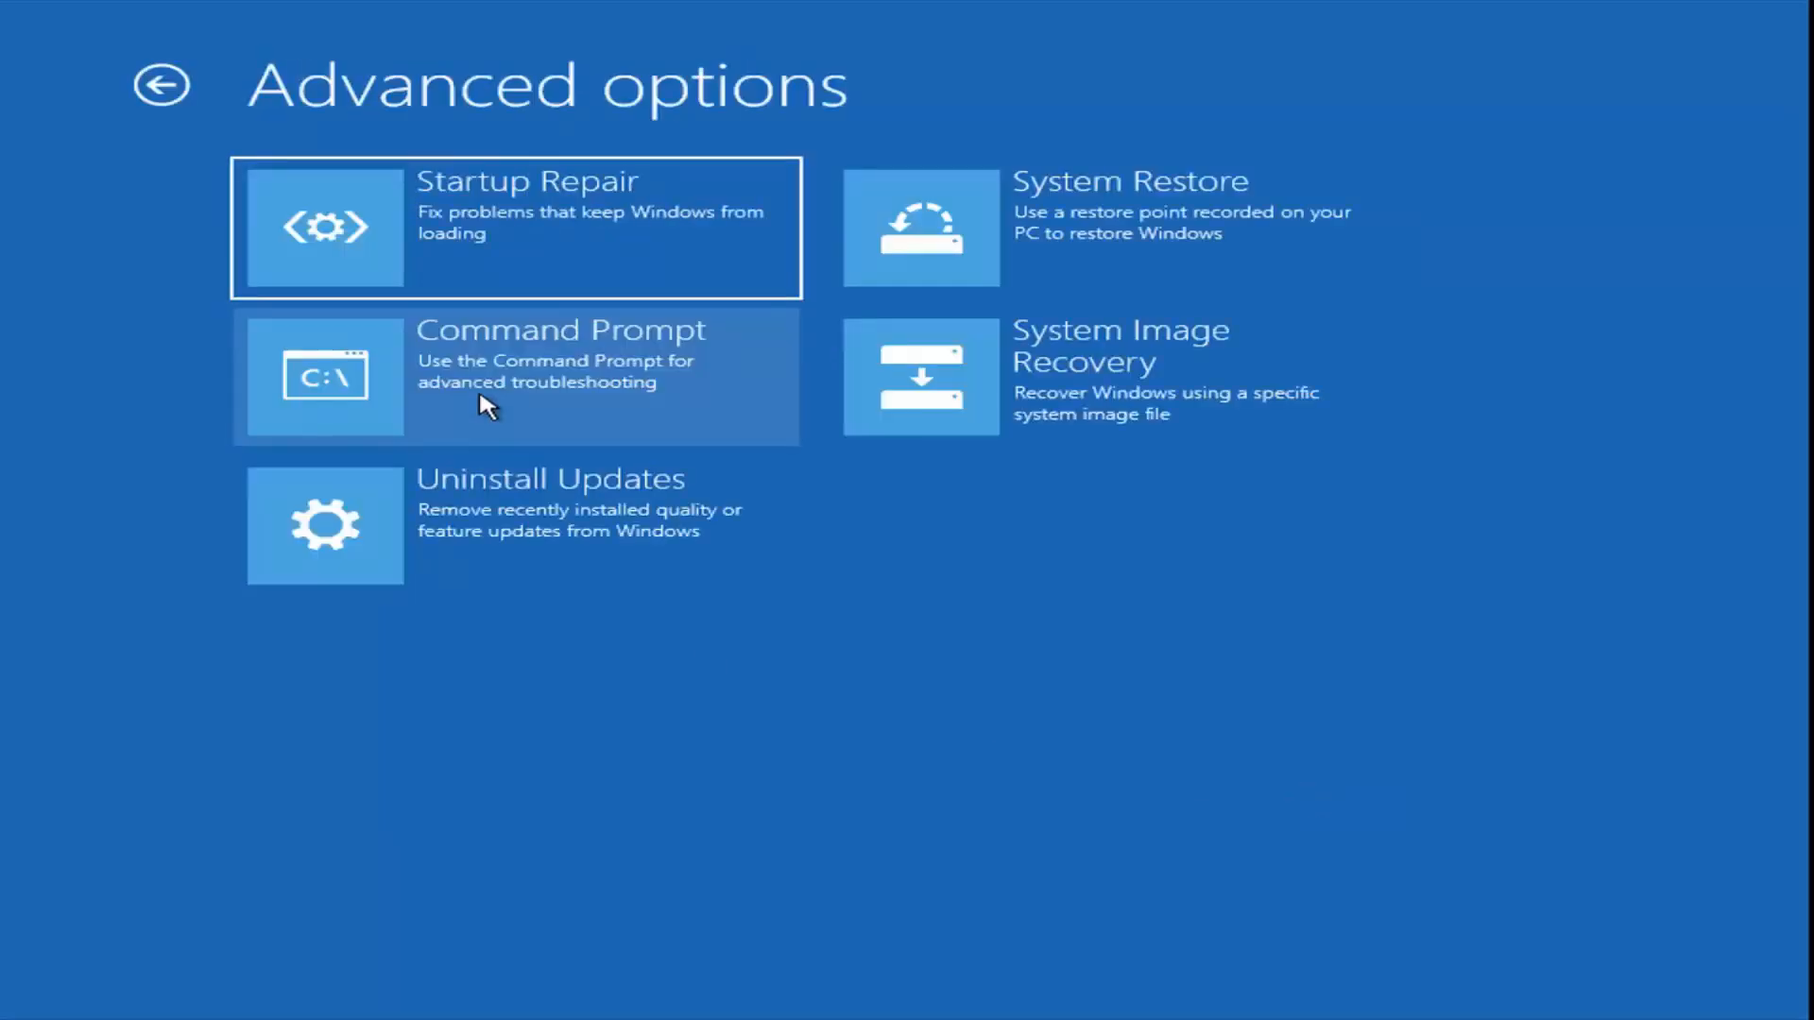
mouse_move(401, 355)
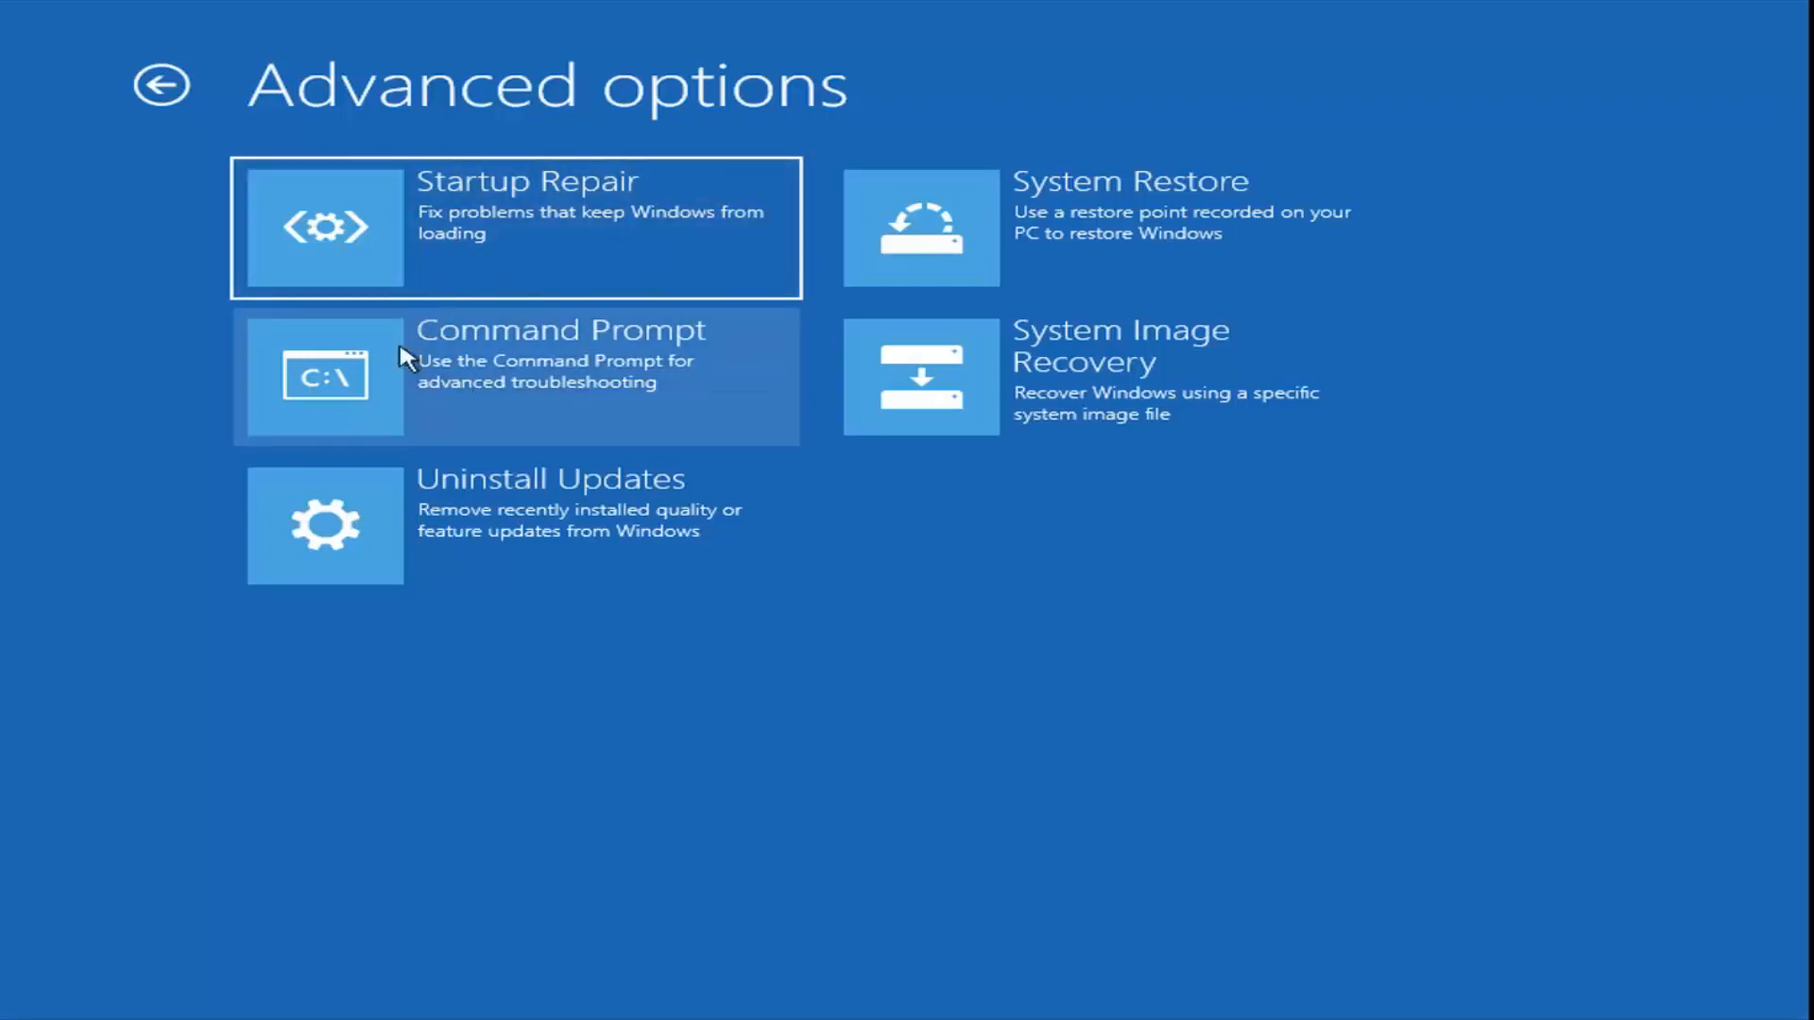
mouse_move(515, 553)
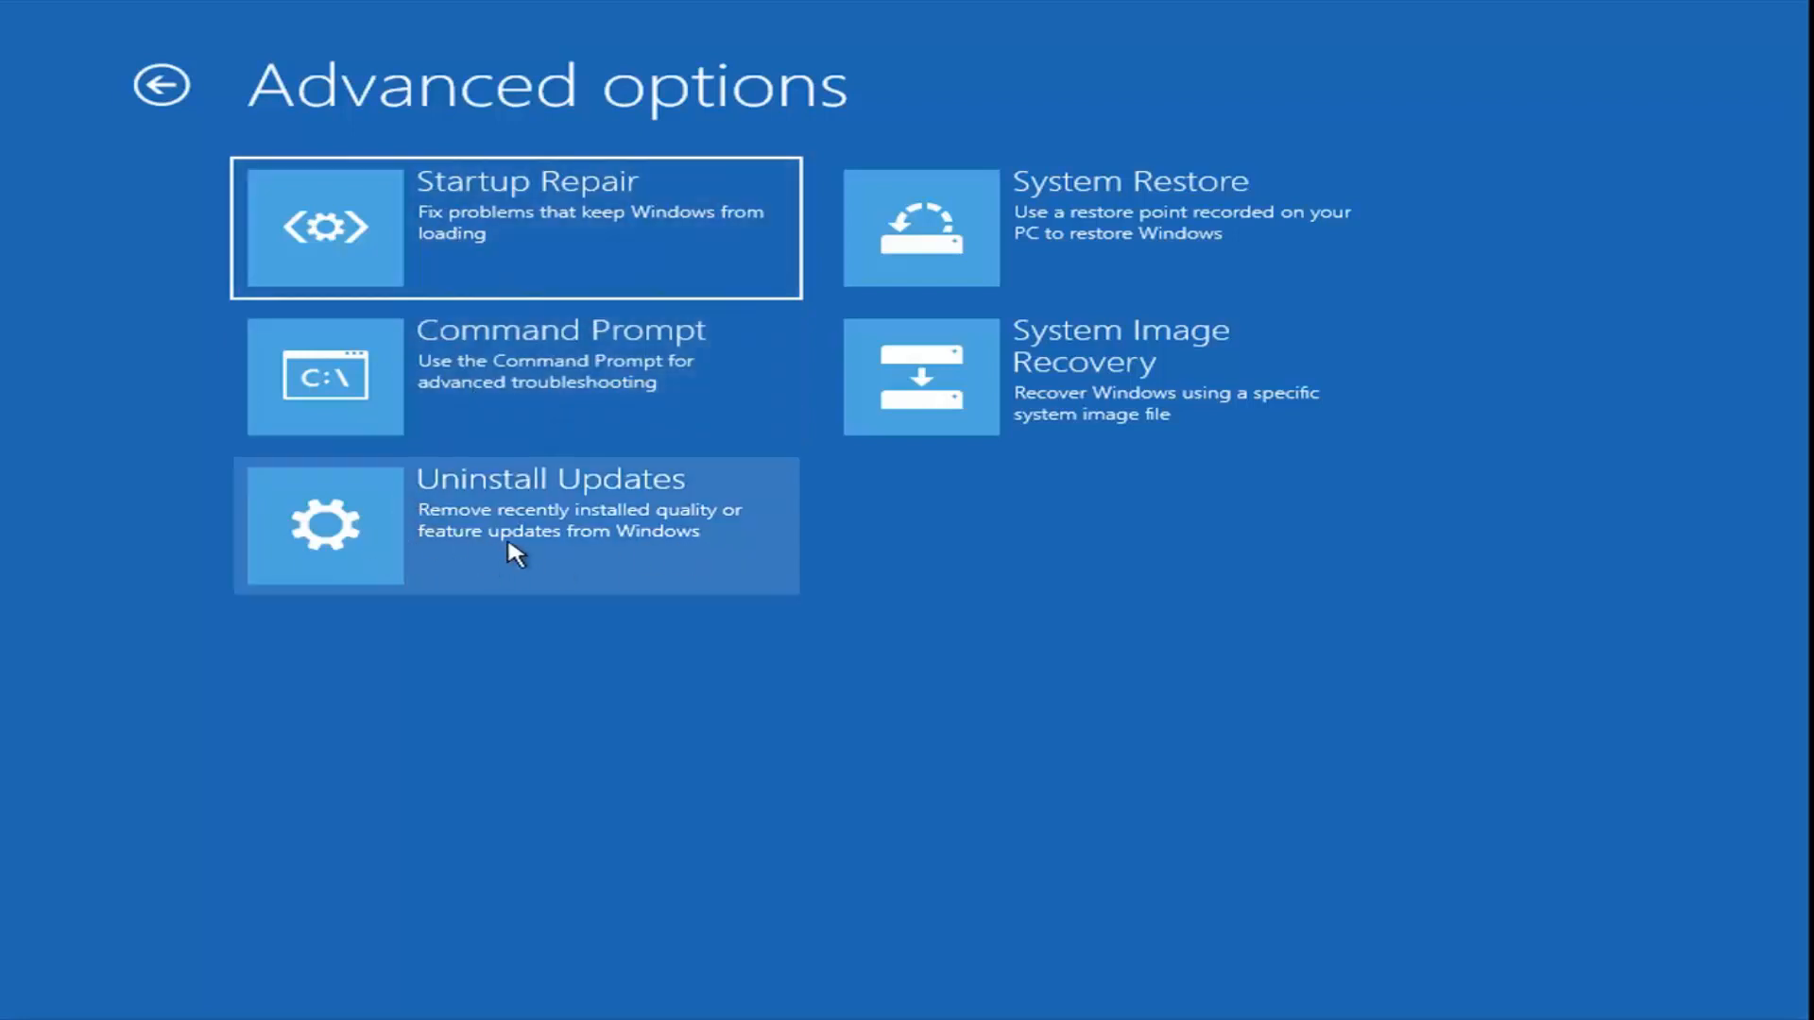
left_click(515, 525)
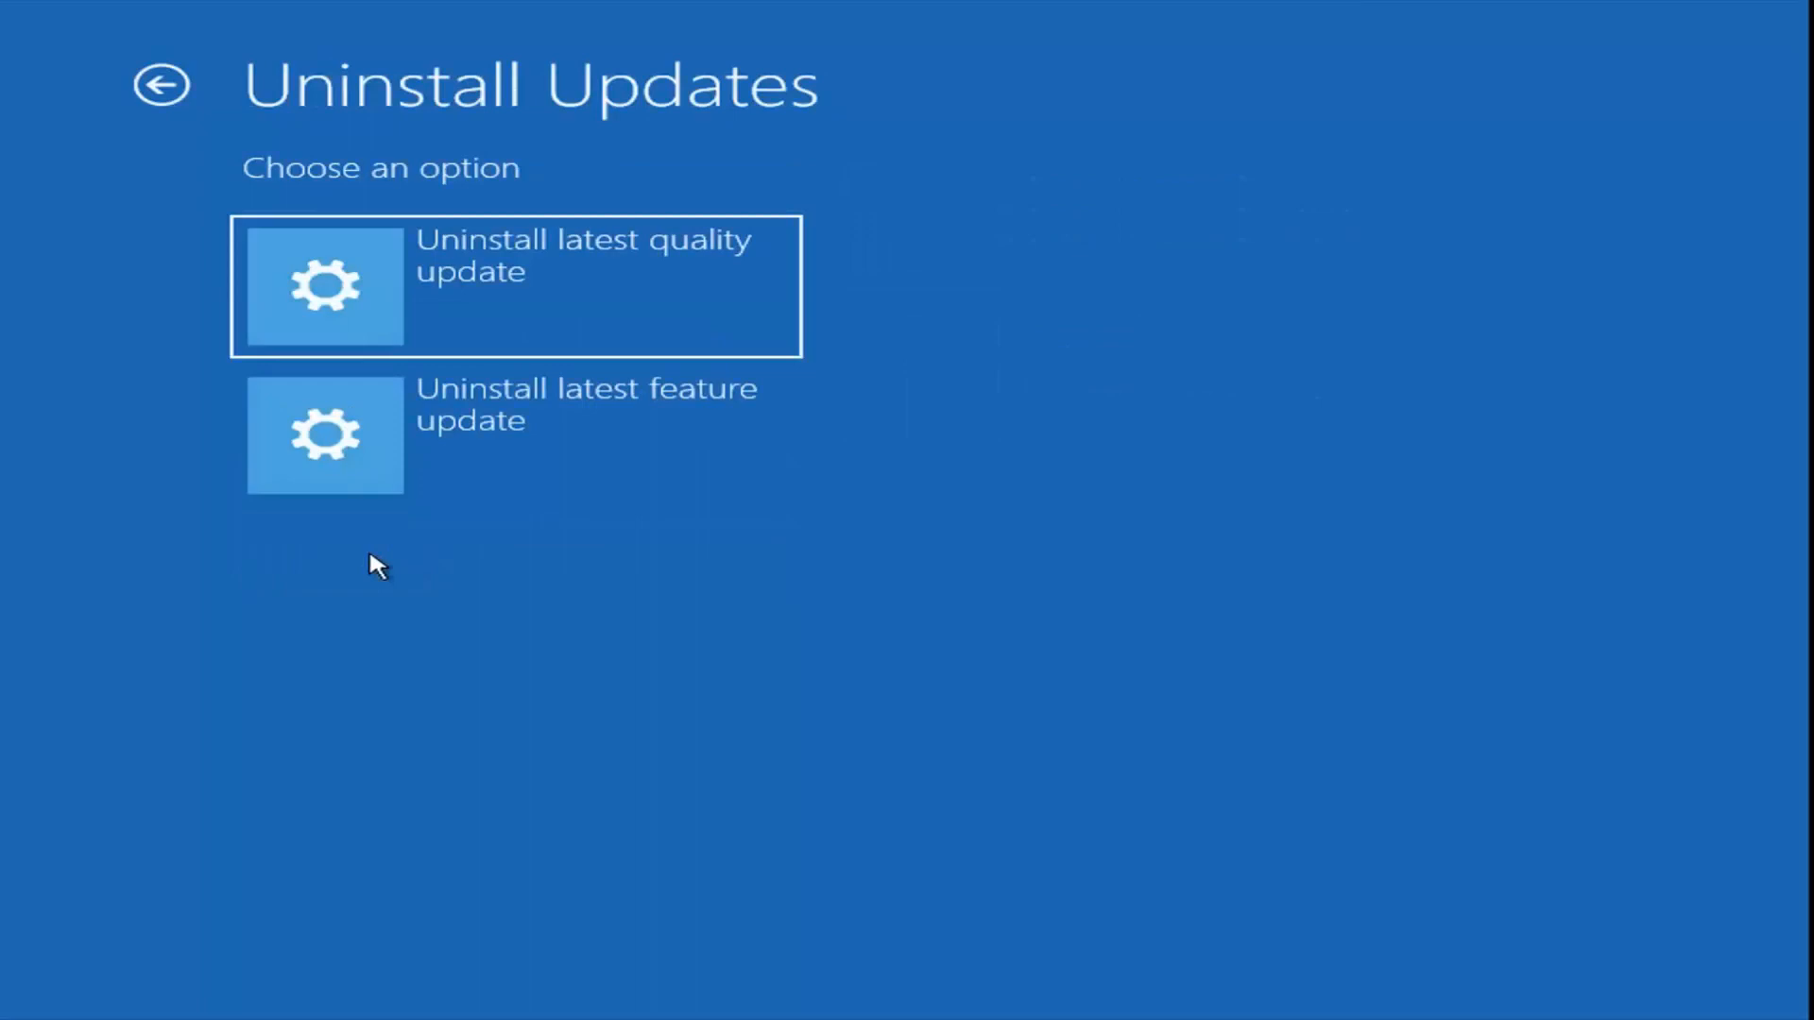
mouse_move(411, 333)
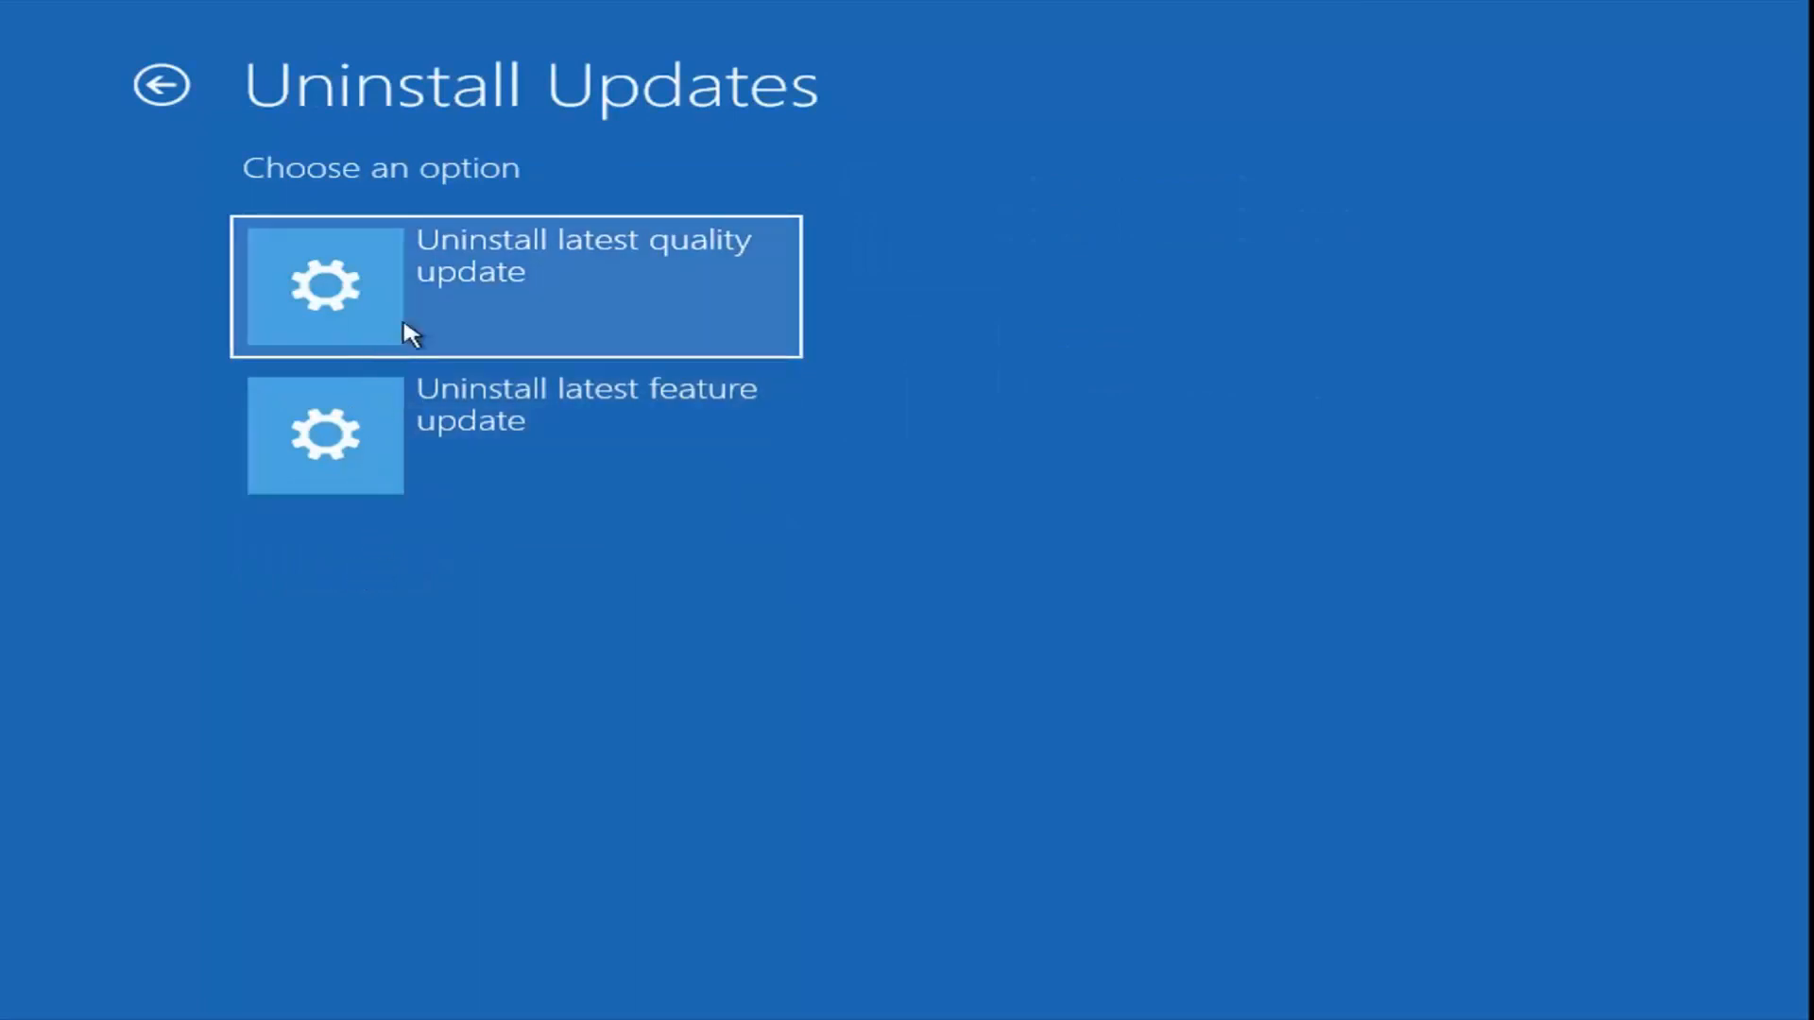
mouse_move(420, 373)
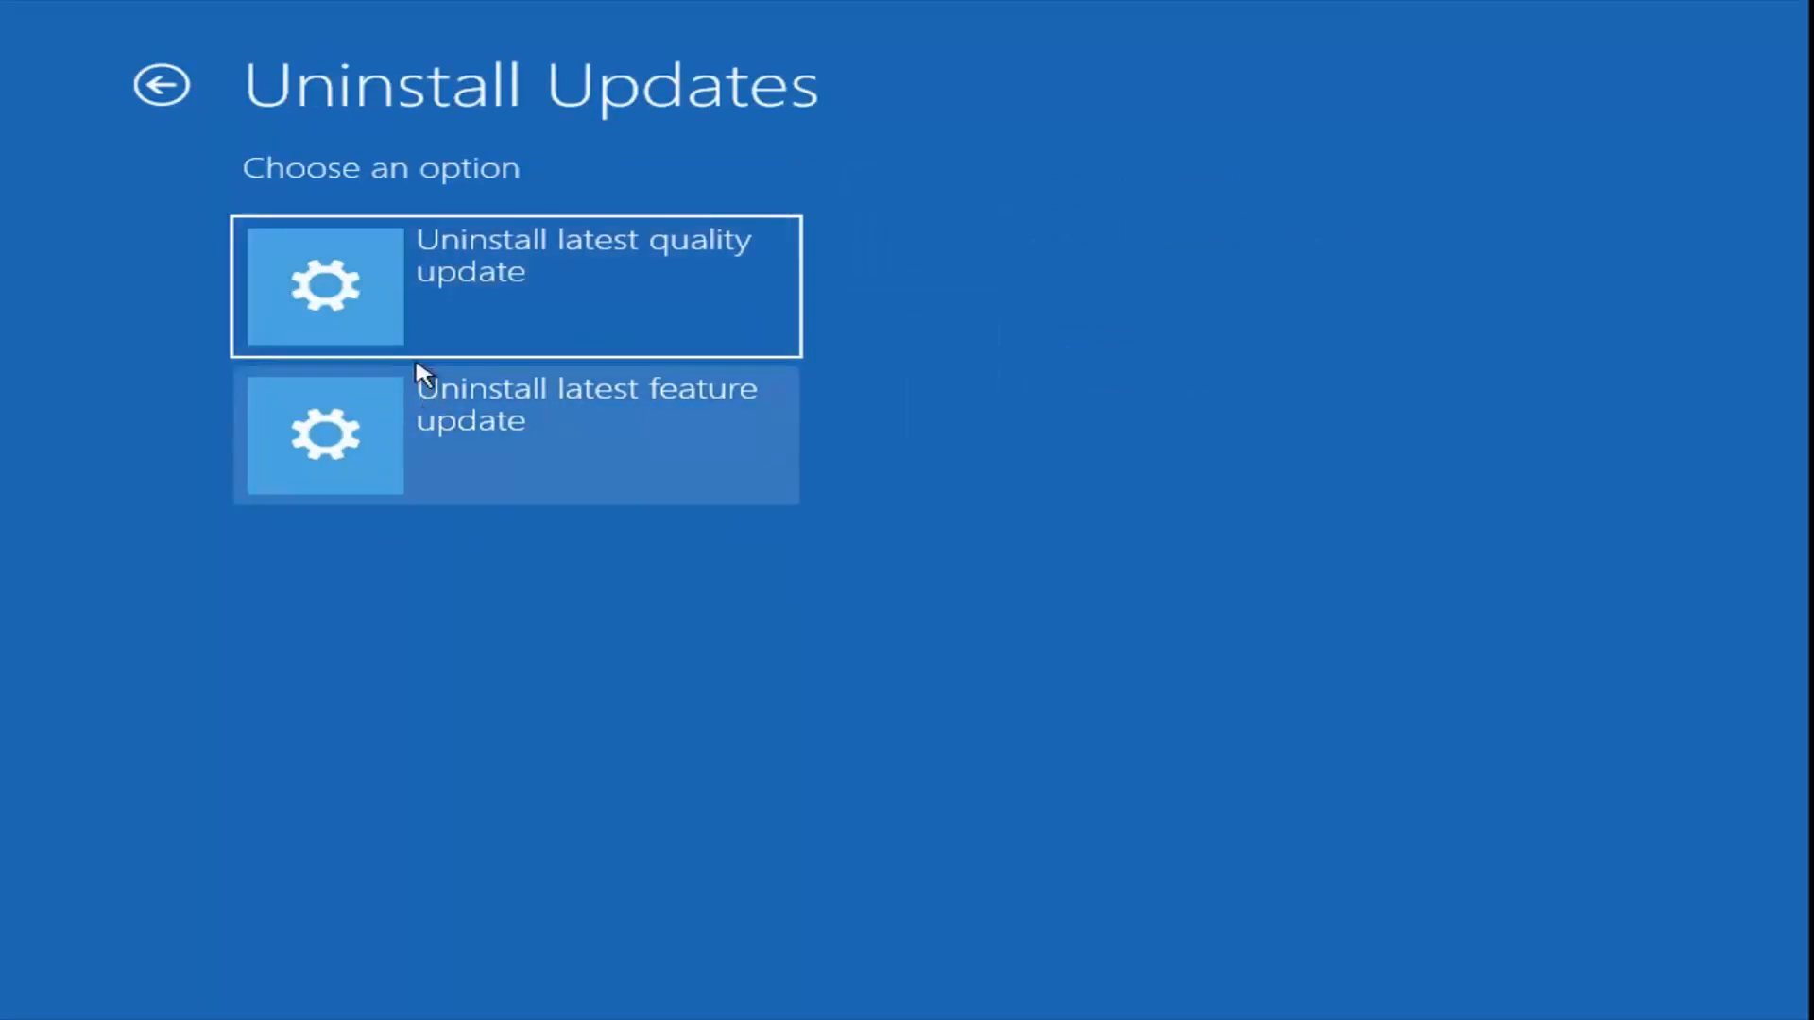
mouse_move(399, 382)
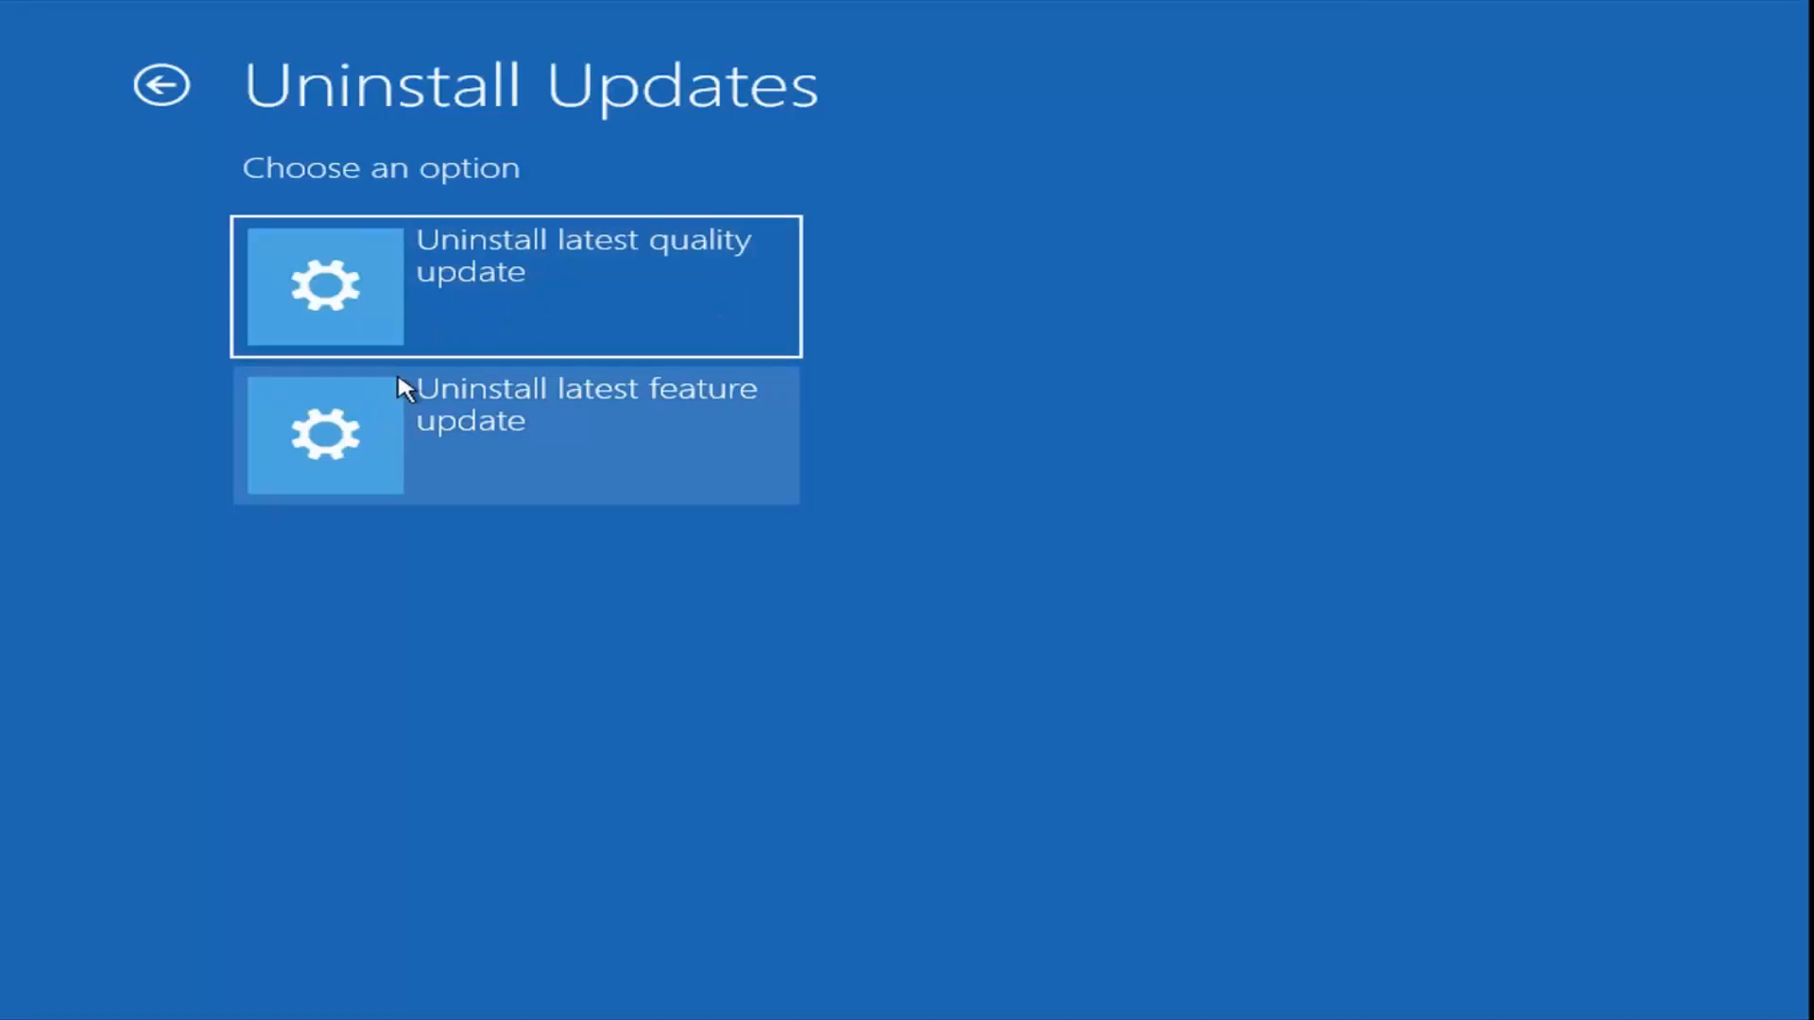
mouse_move(443, 320)
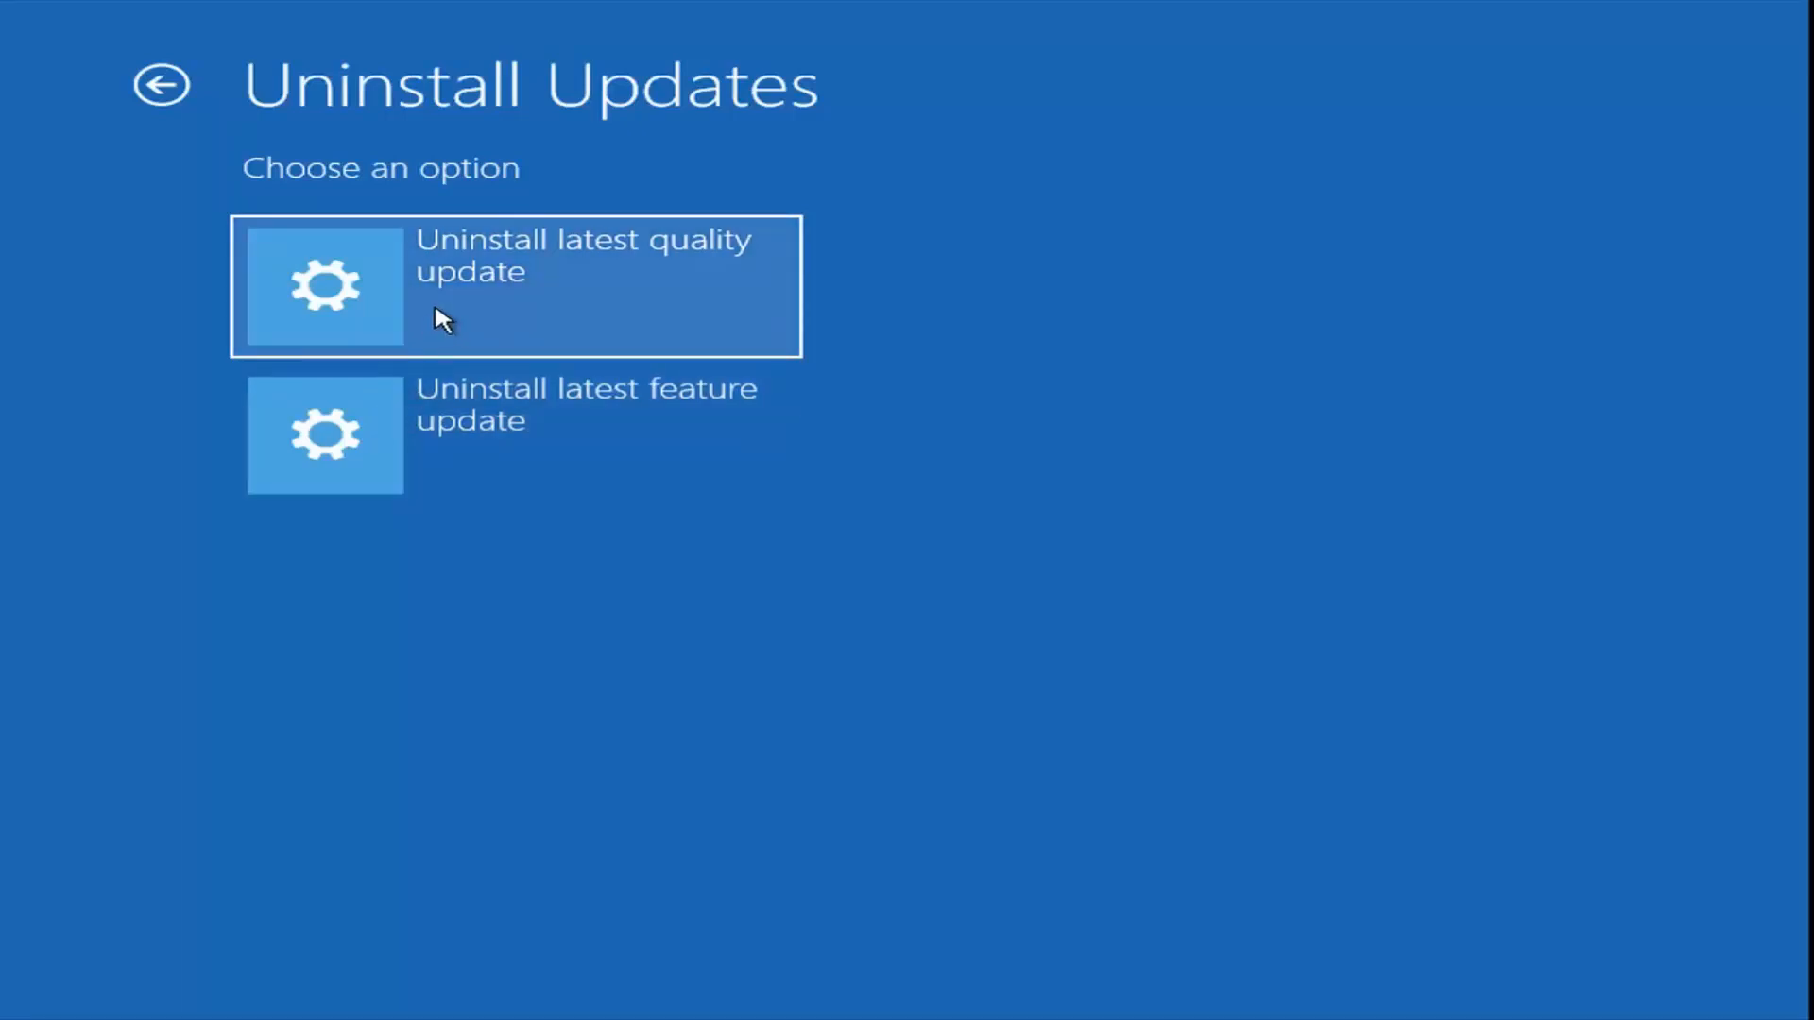
mouse_move(381, 463)
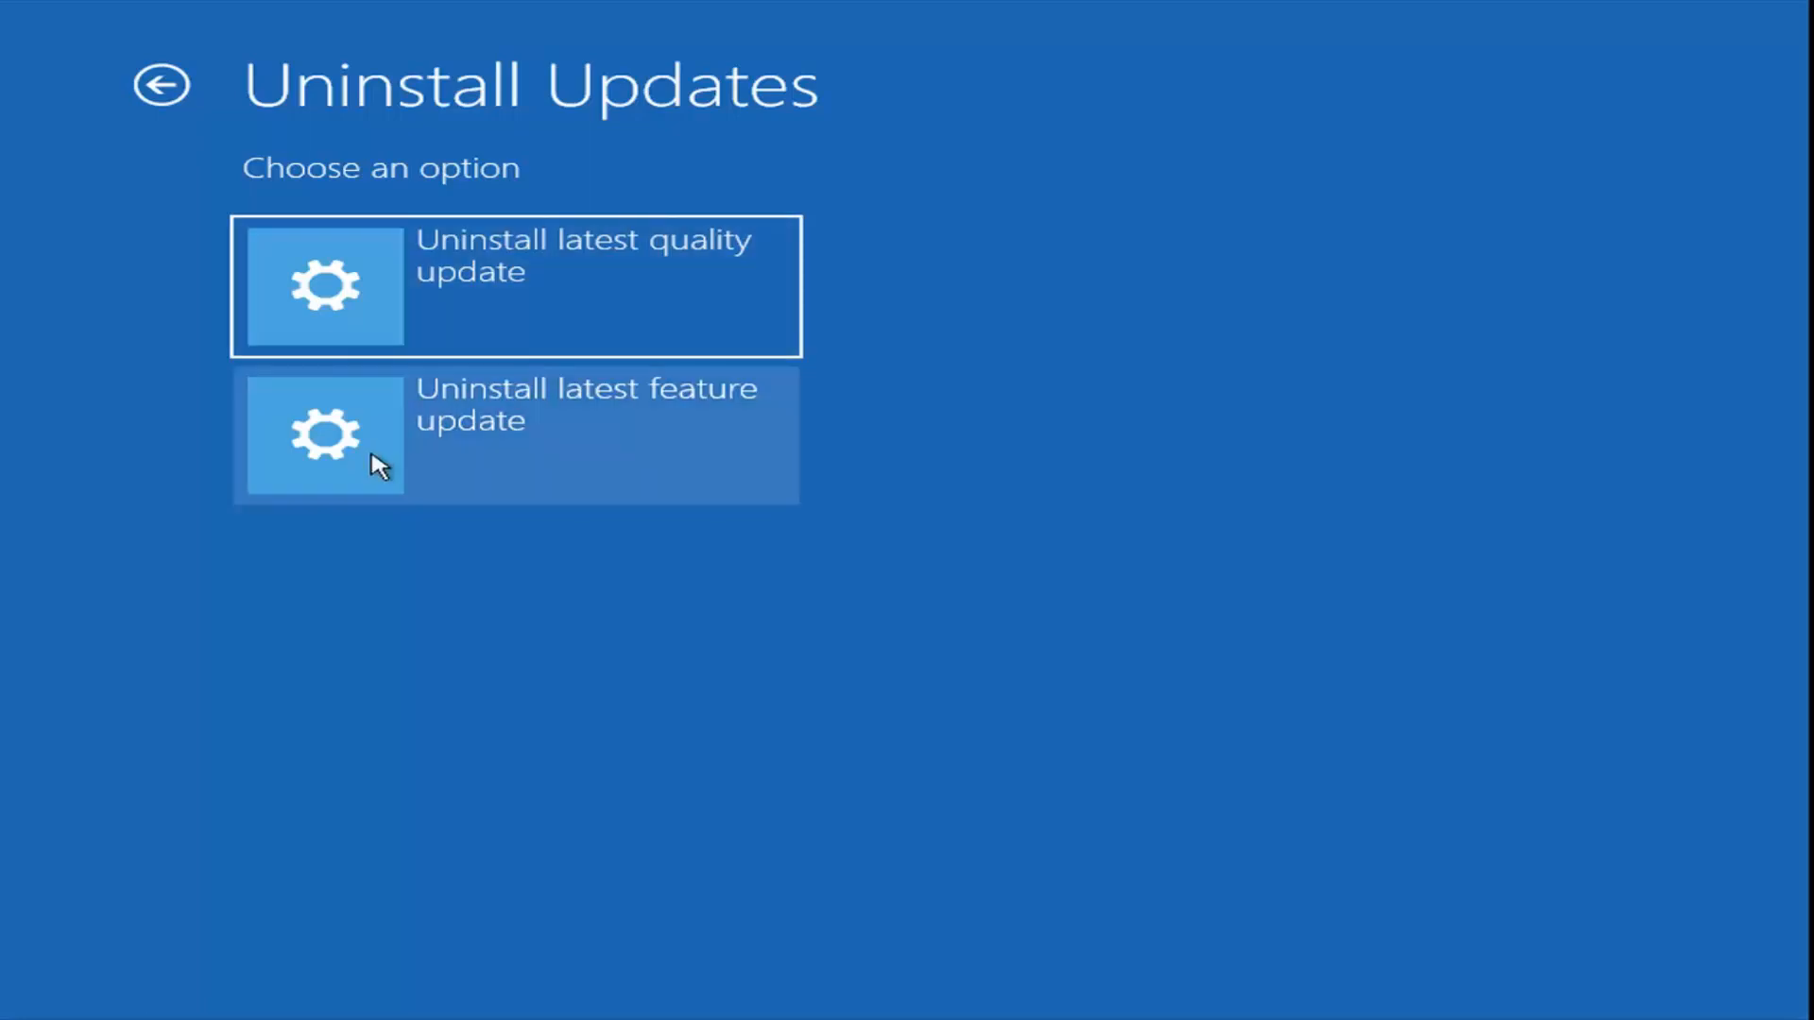
mouse_move(393, 452)
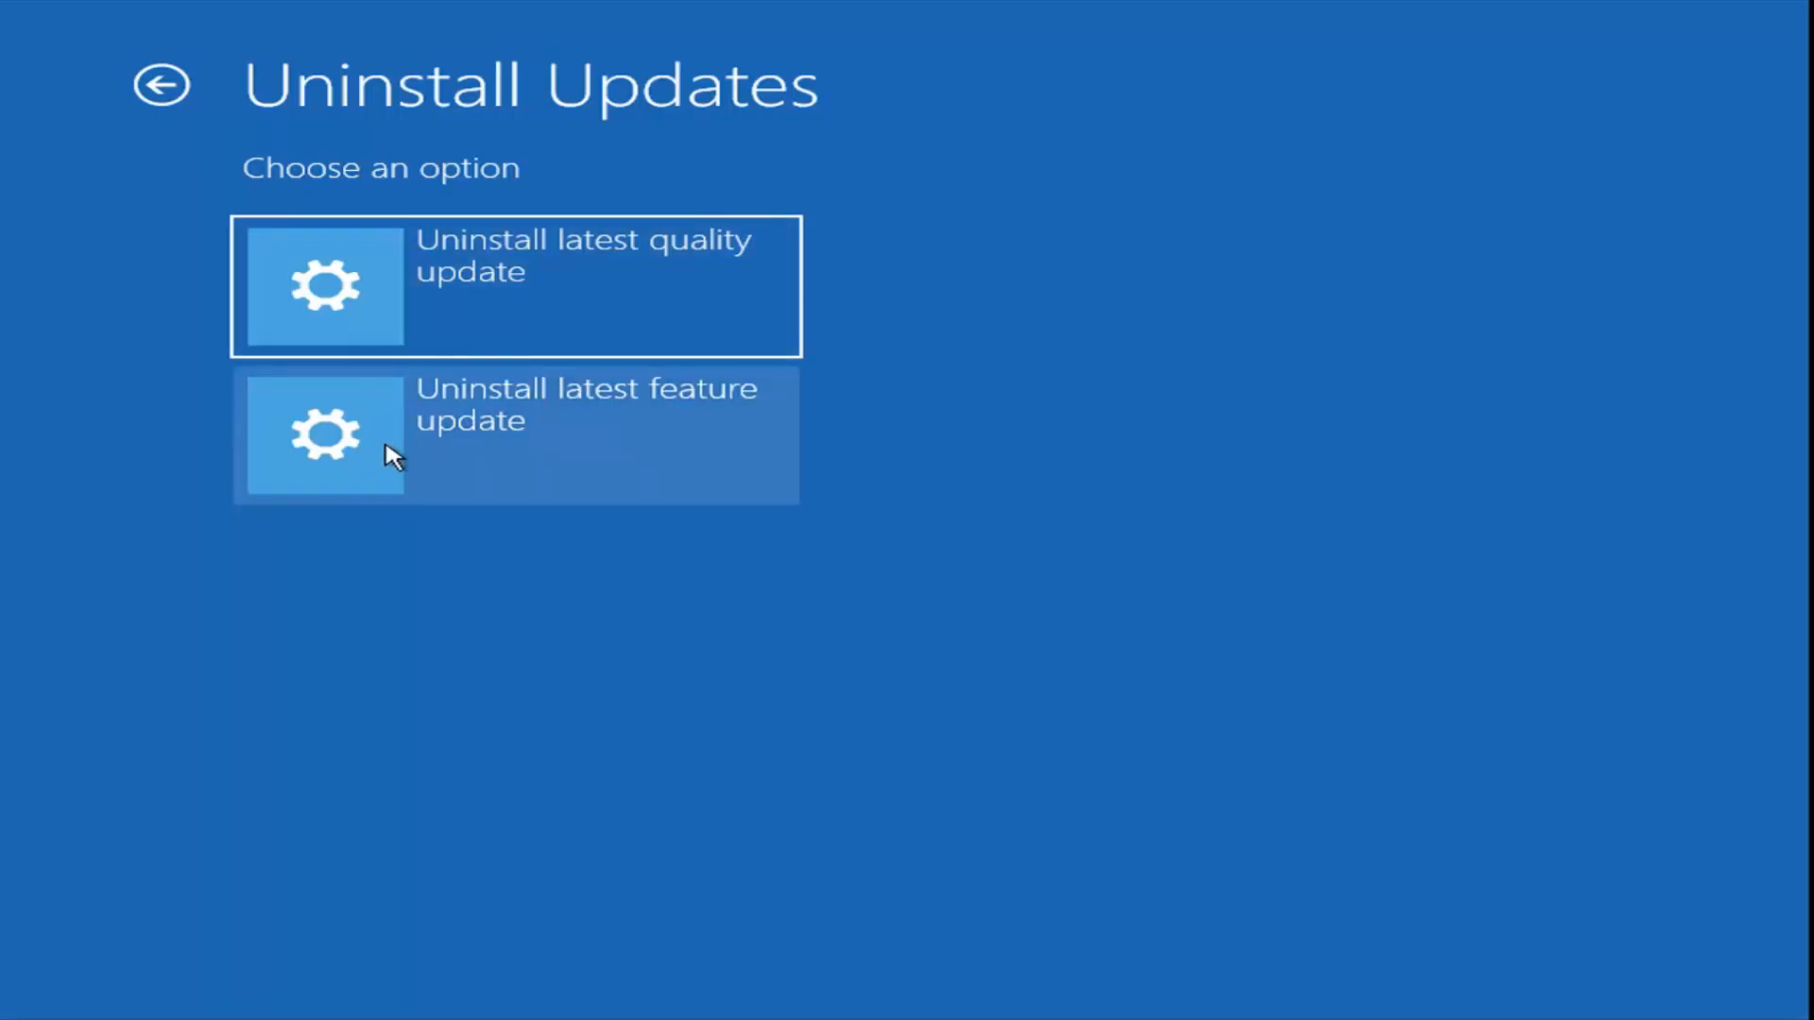
mouse_move(370, 457)
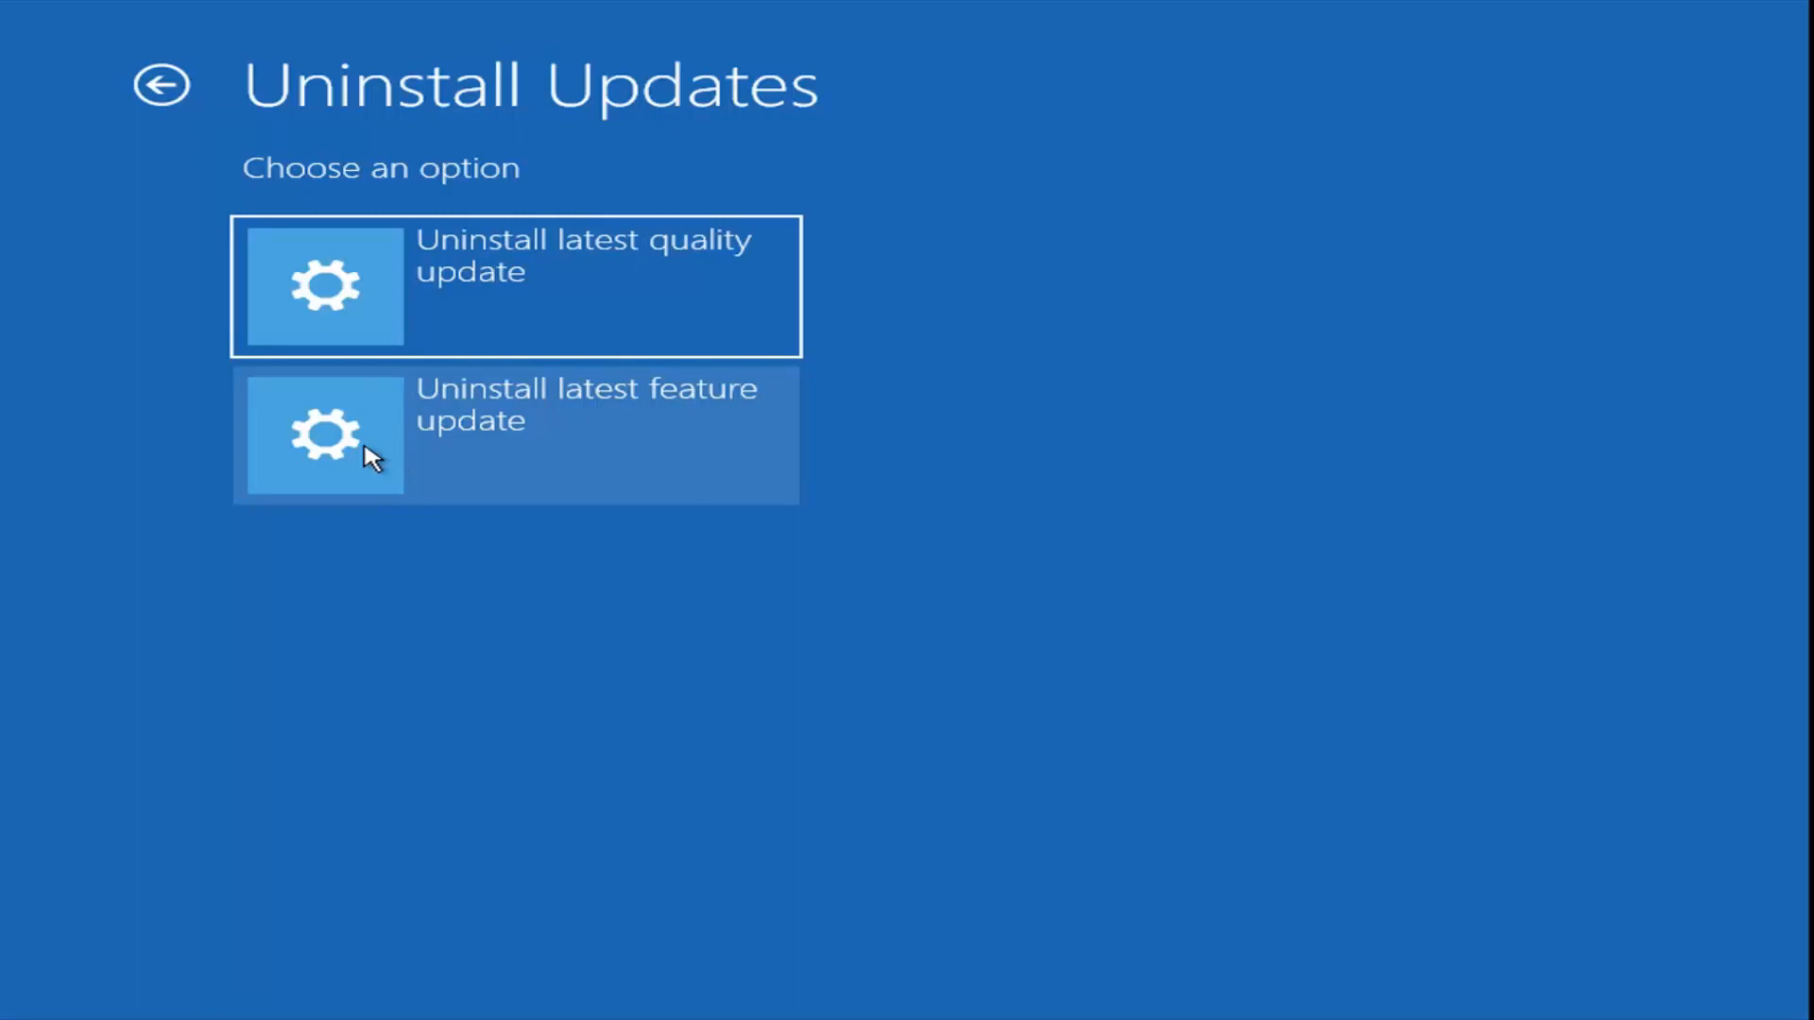
mouse_move(60, 102)
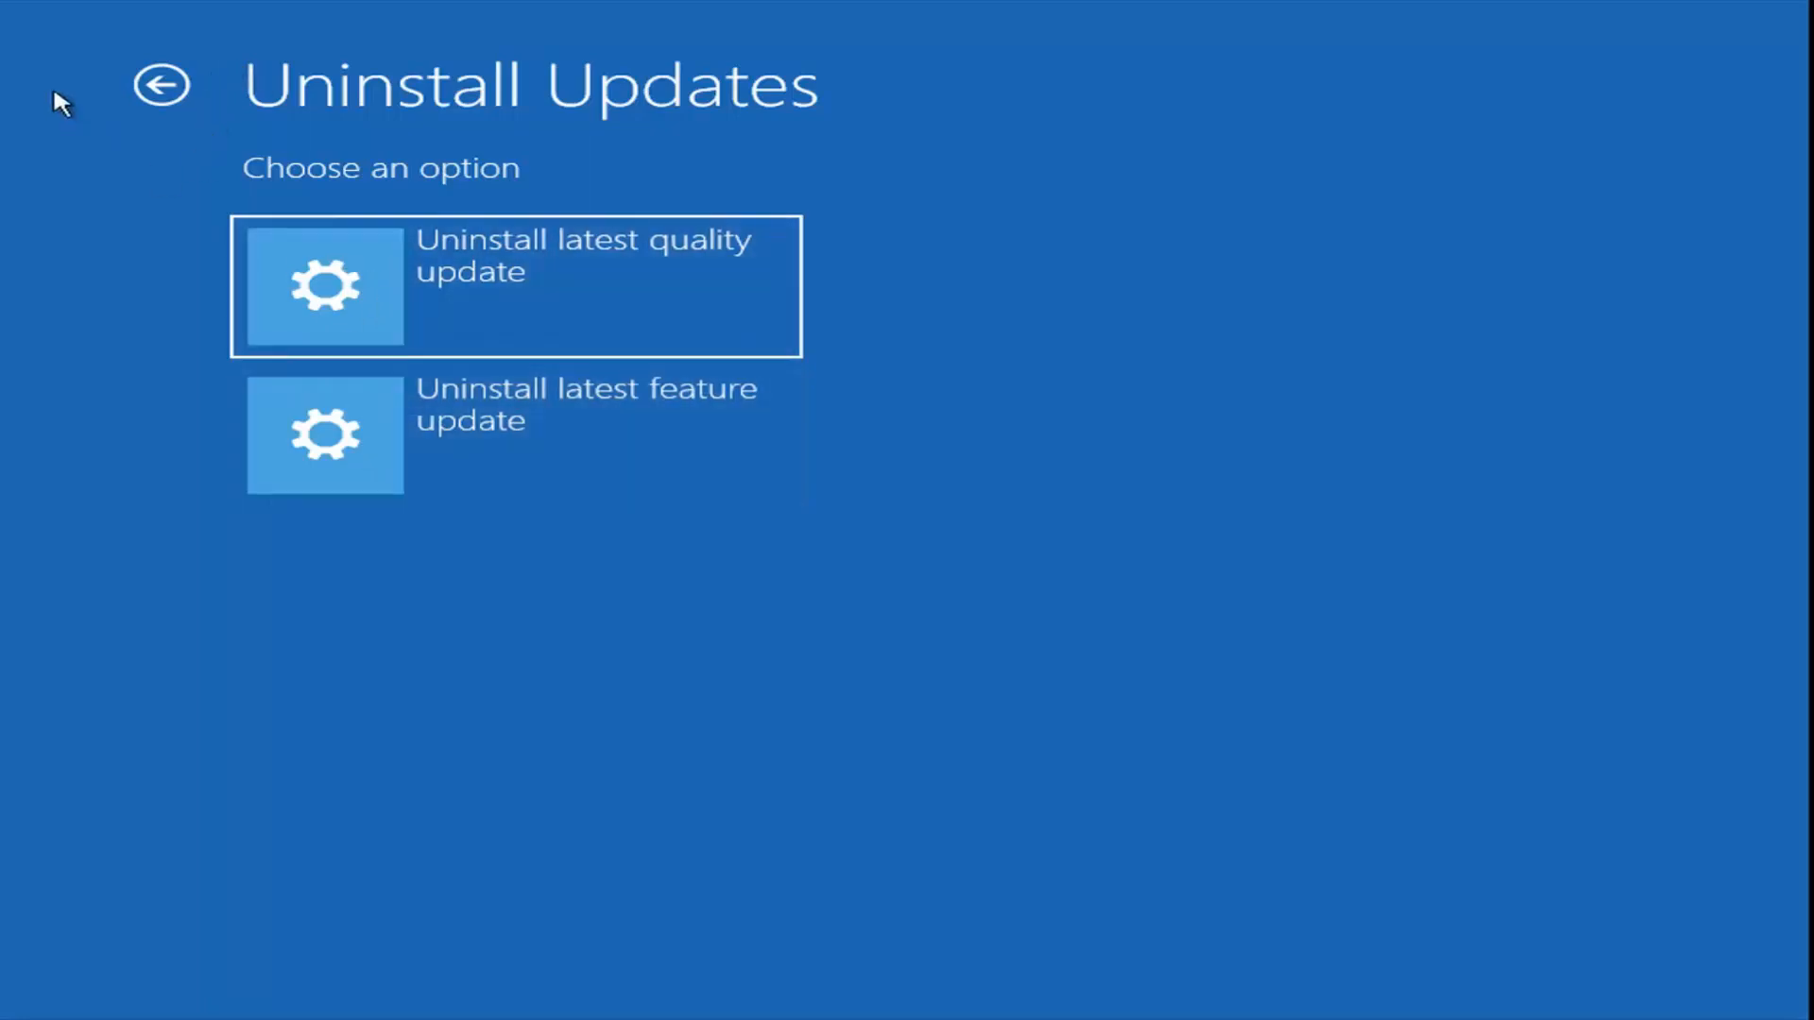
left_click(162, 84)
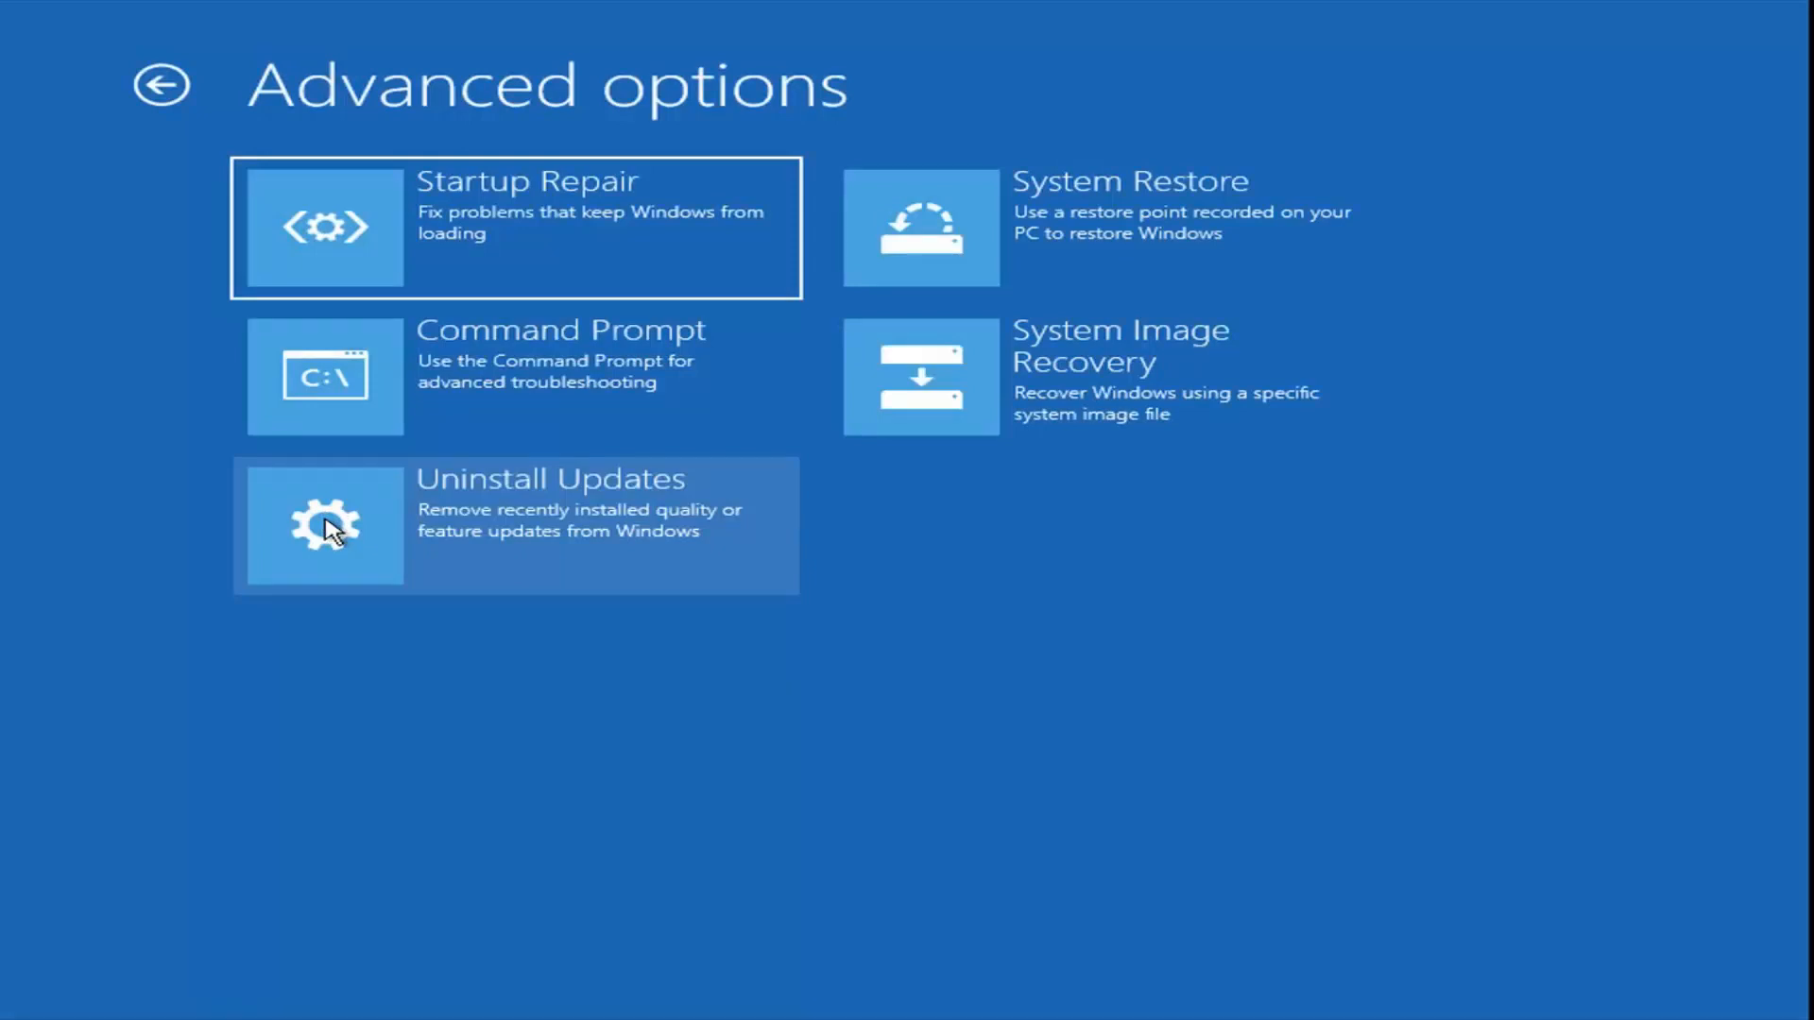
mouse_move(862, 587)
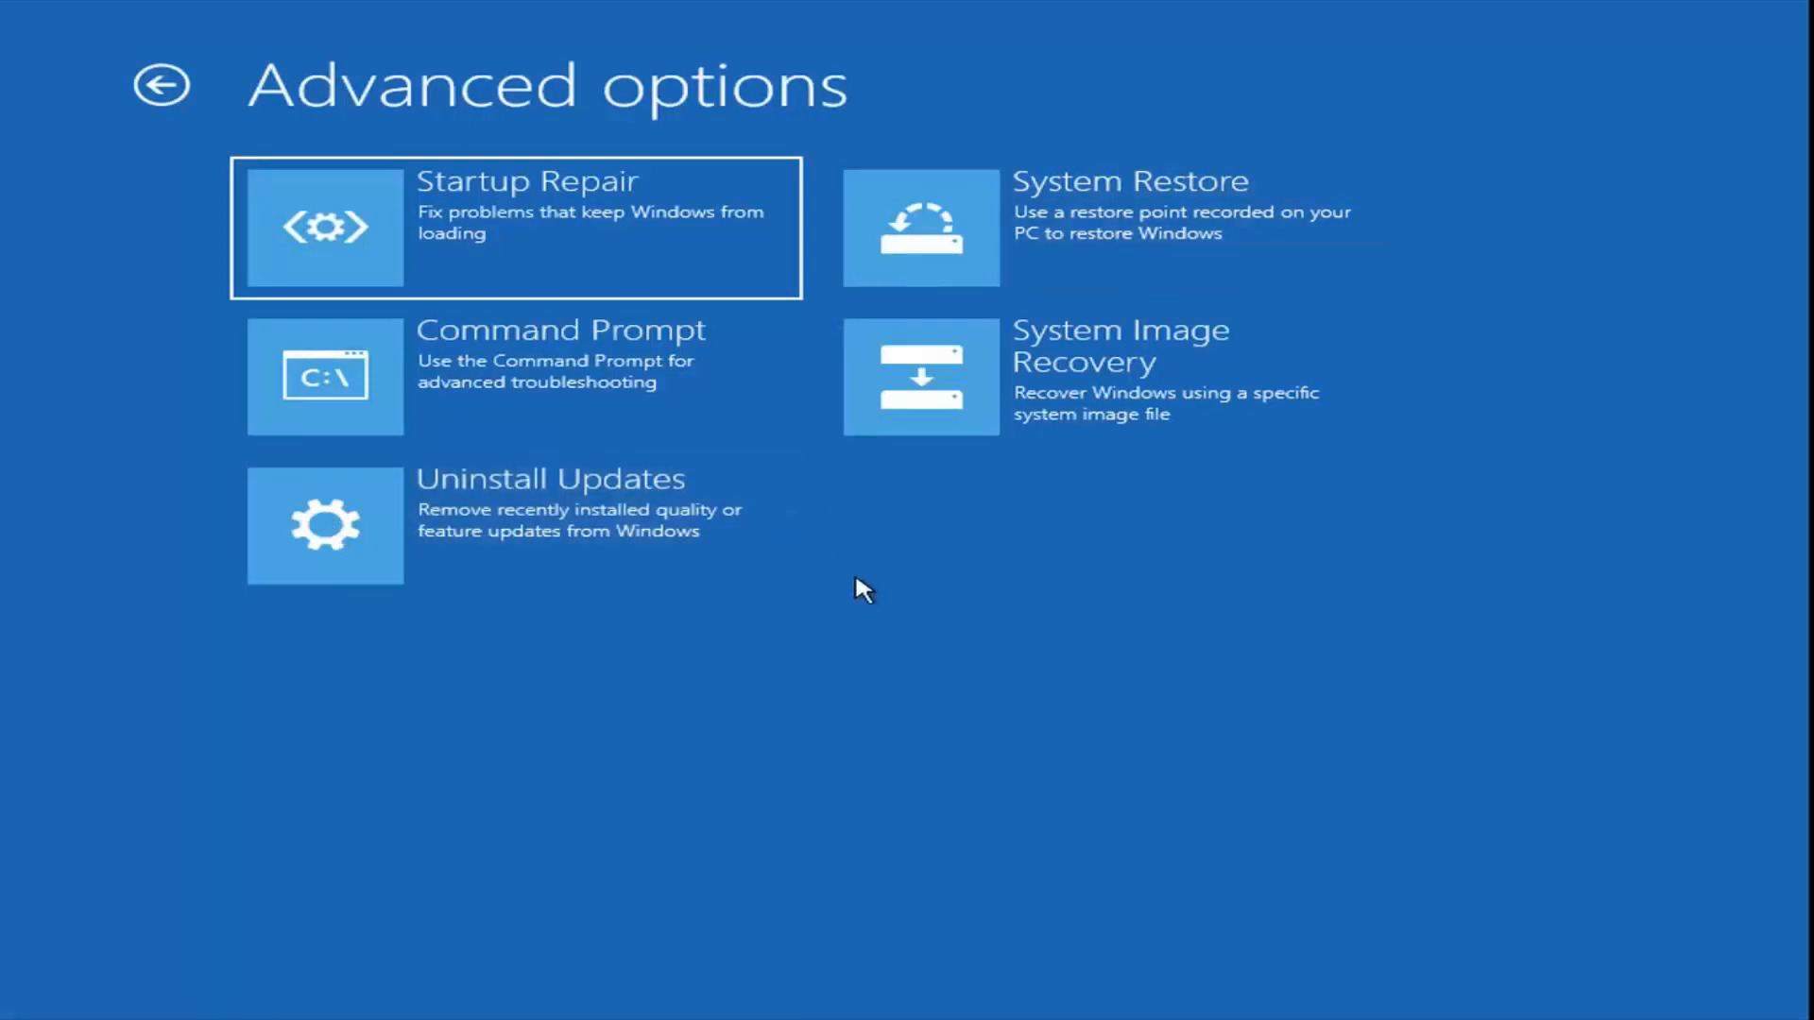
mouse_move(611, 789)
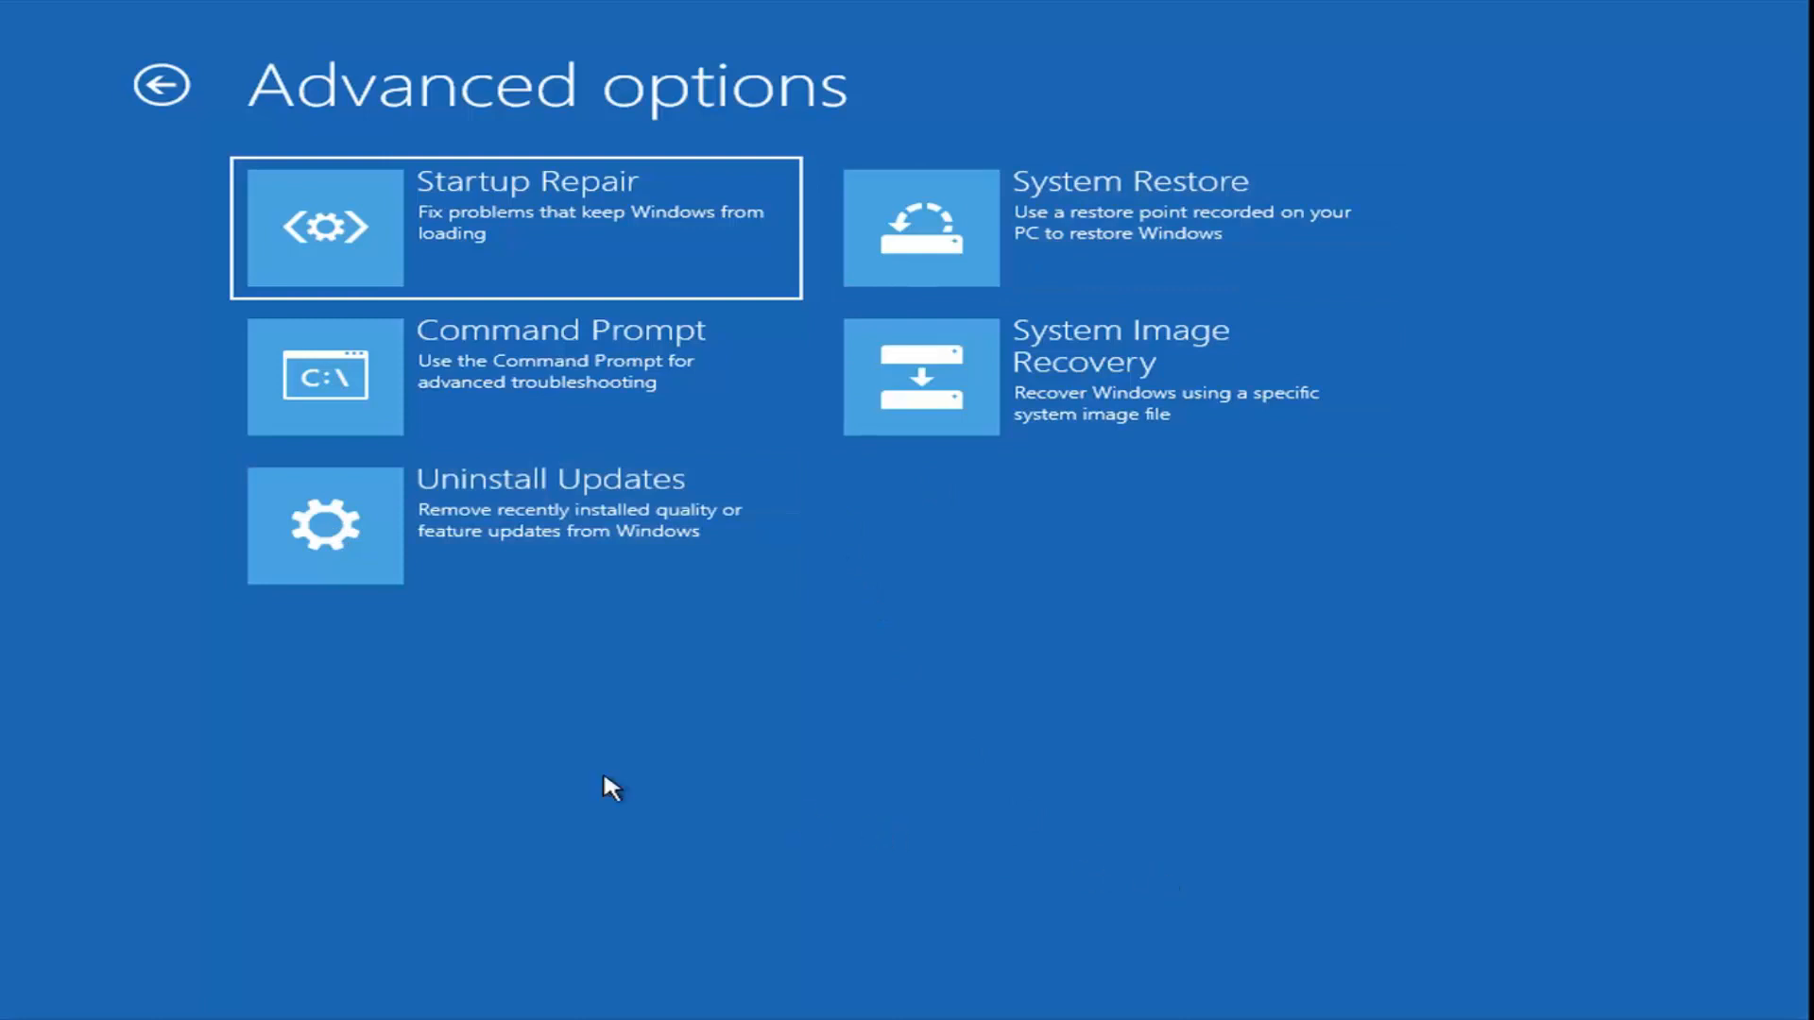
mouse_move(474, 587)
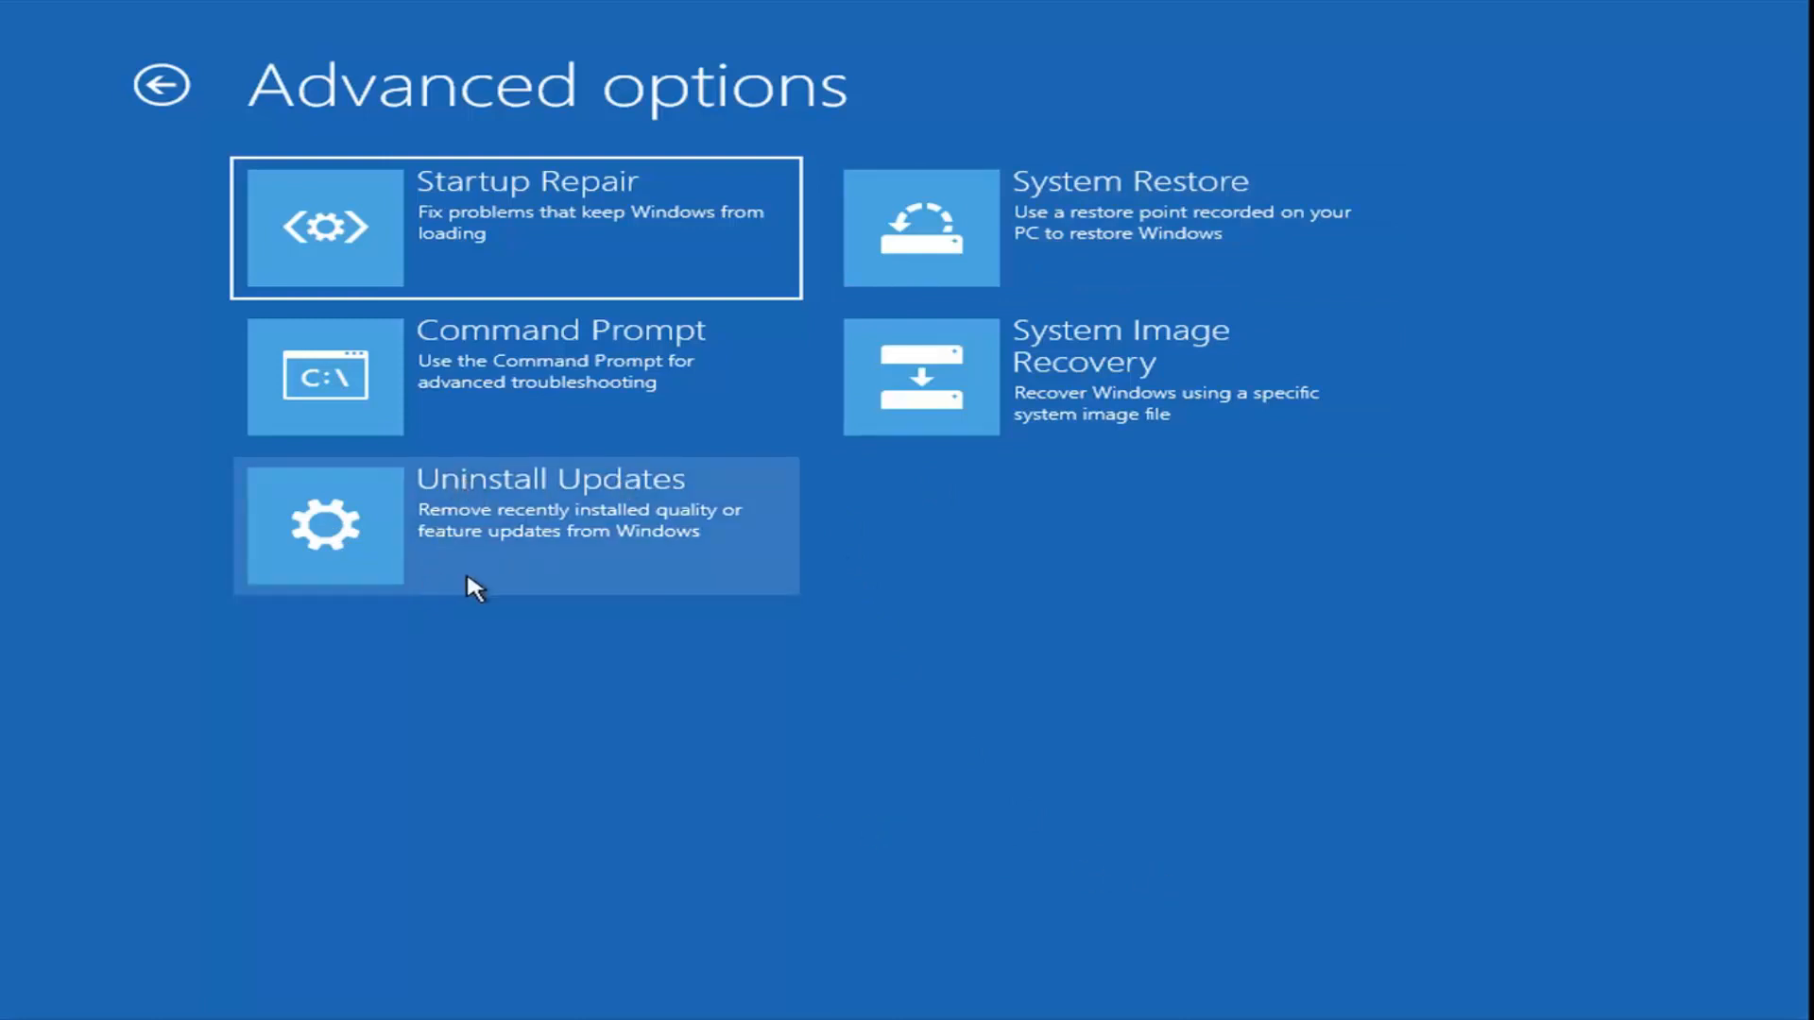
mouse_move(325, 417)
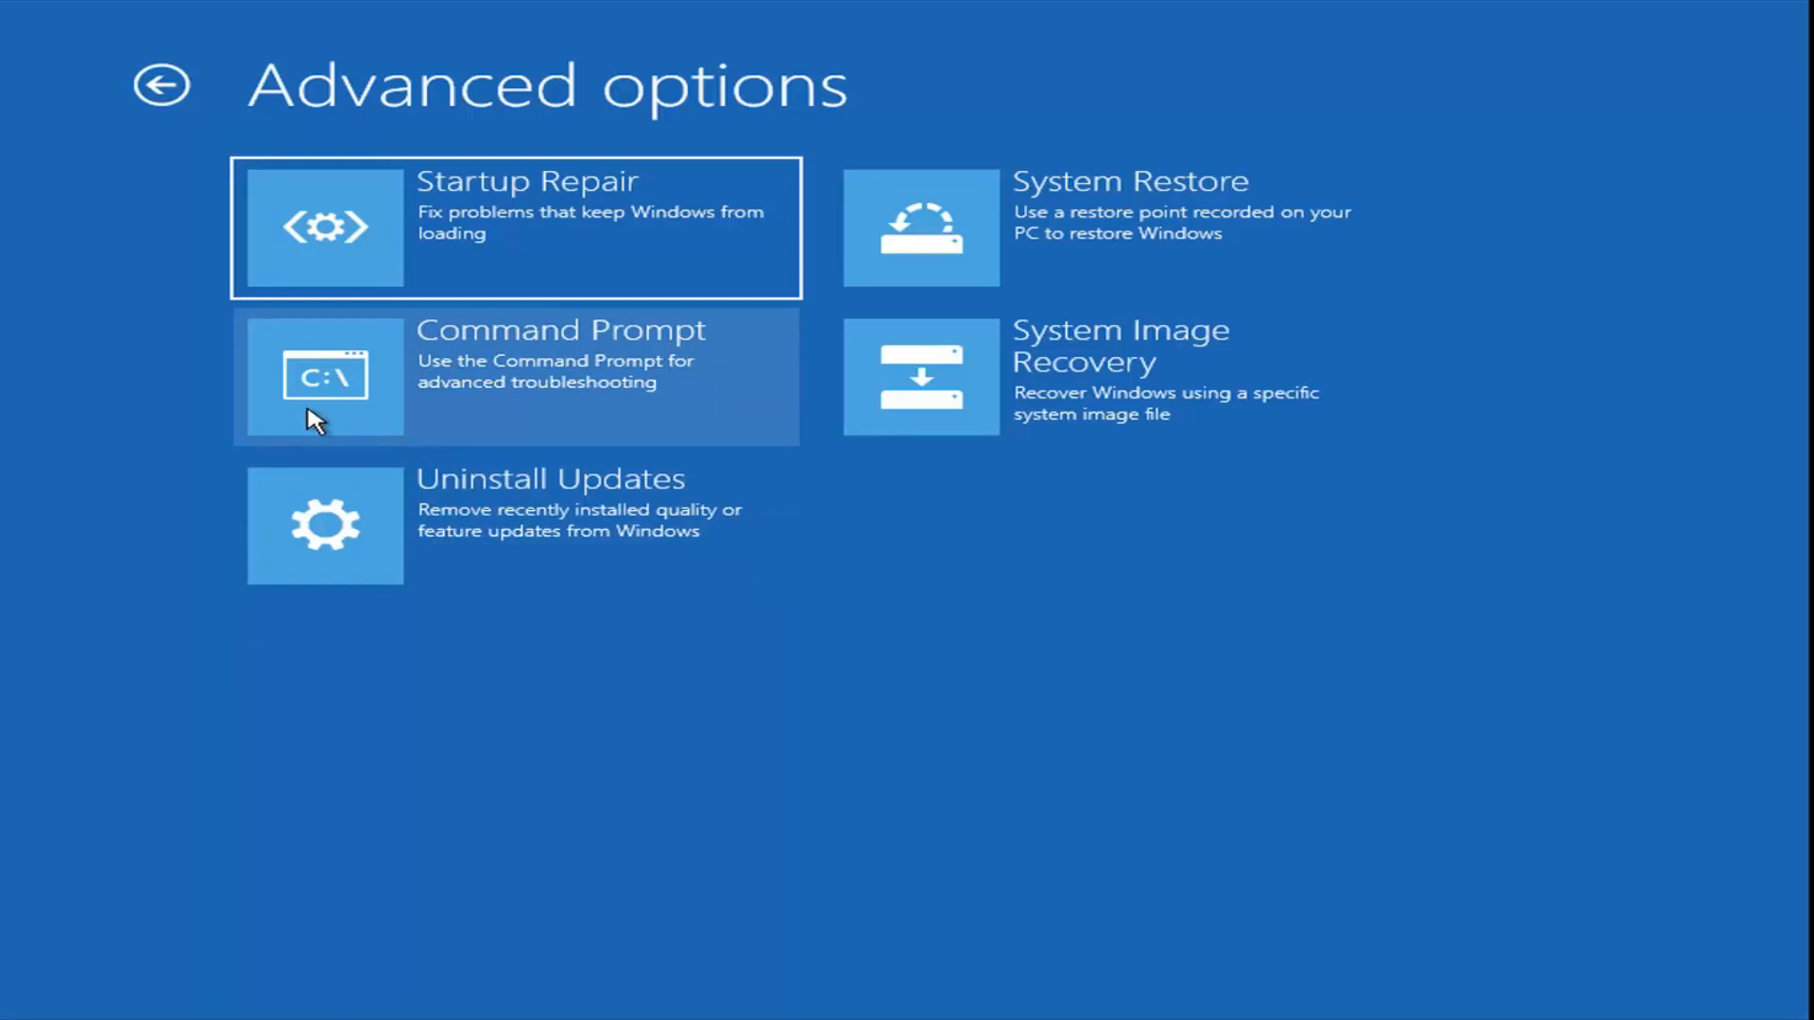
mouse_move(439, 391)
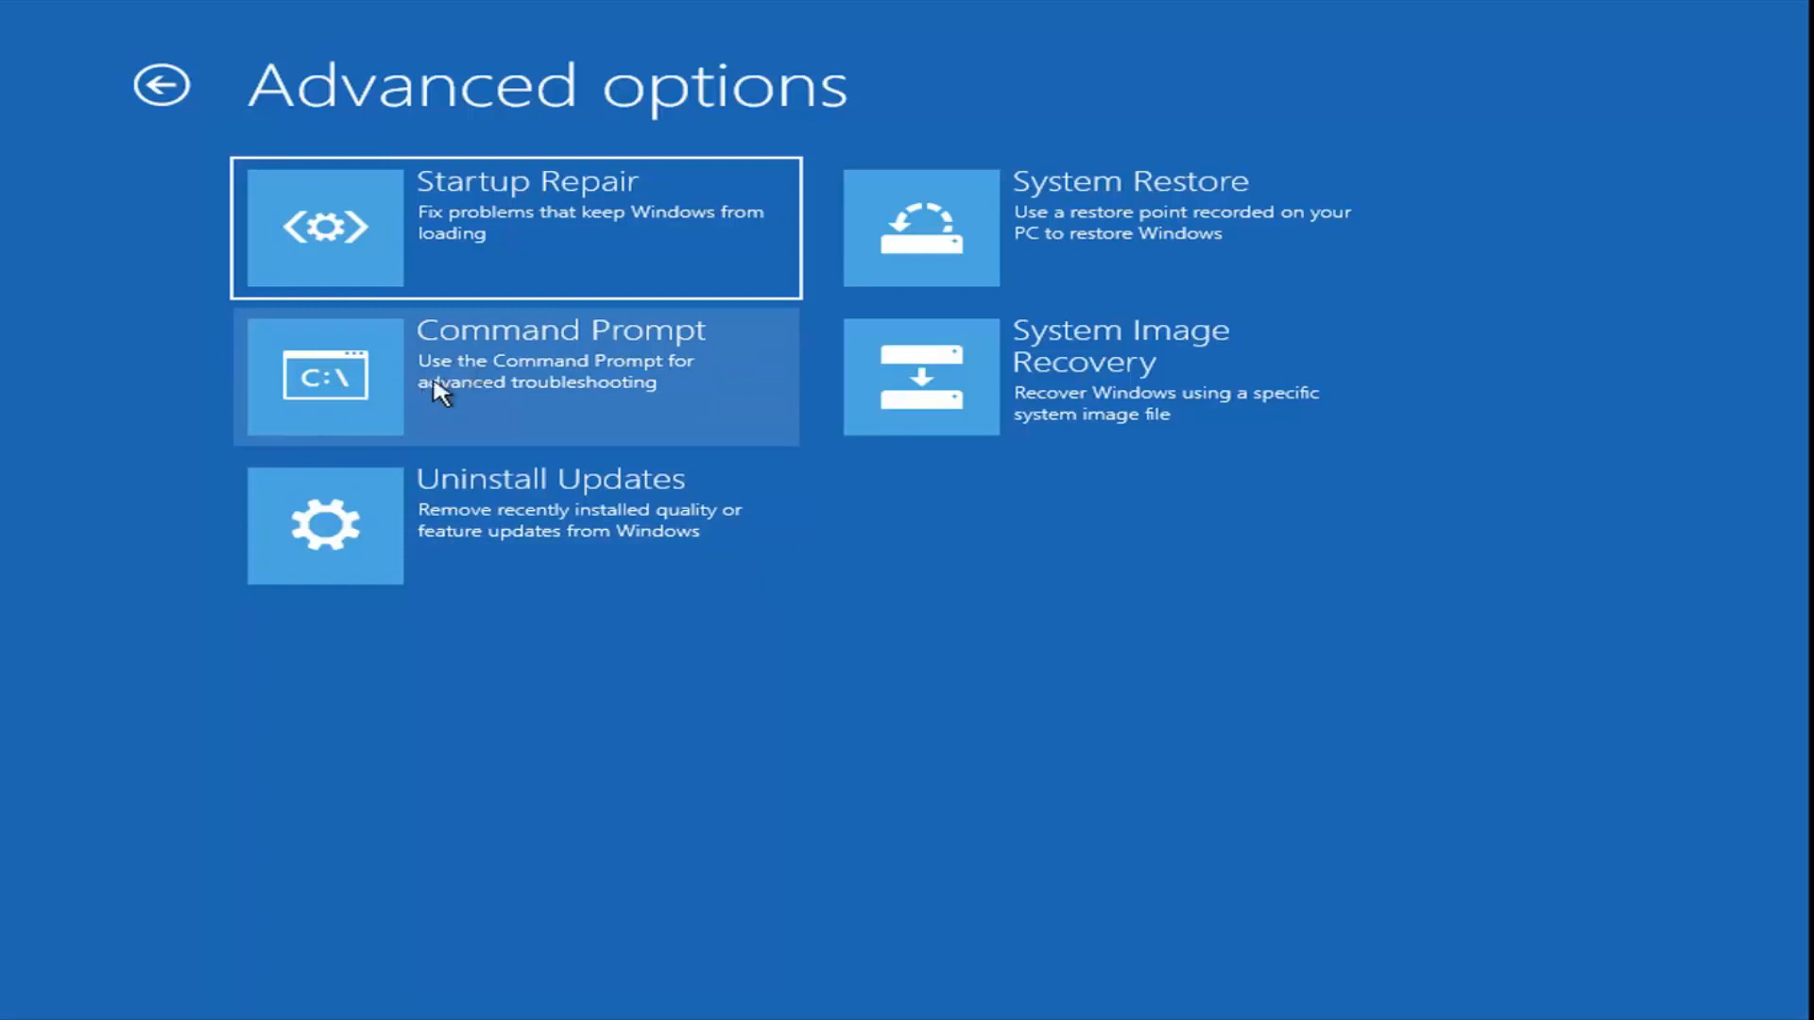
mouse_move(419, 424)
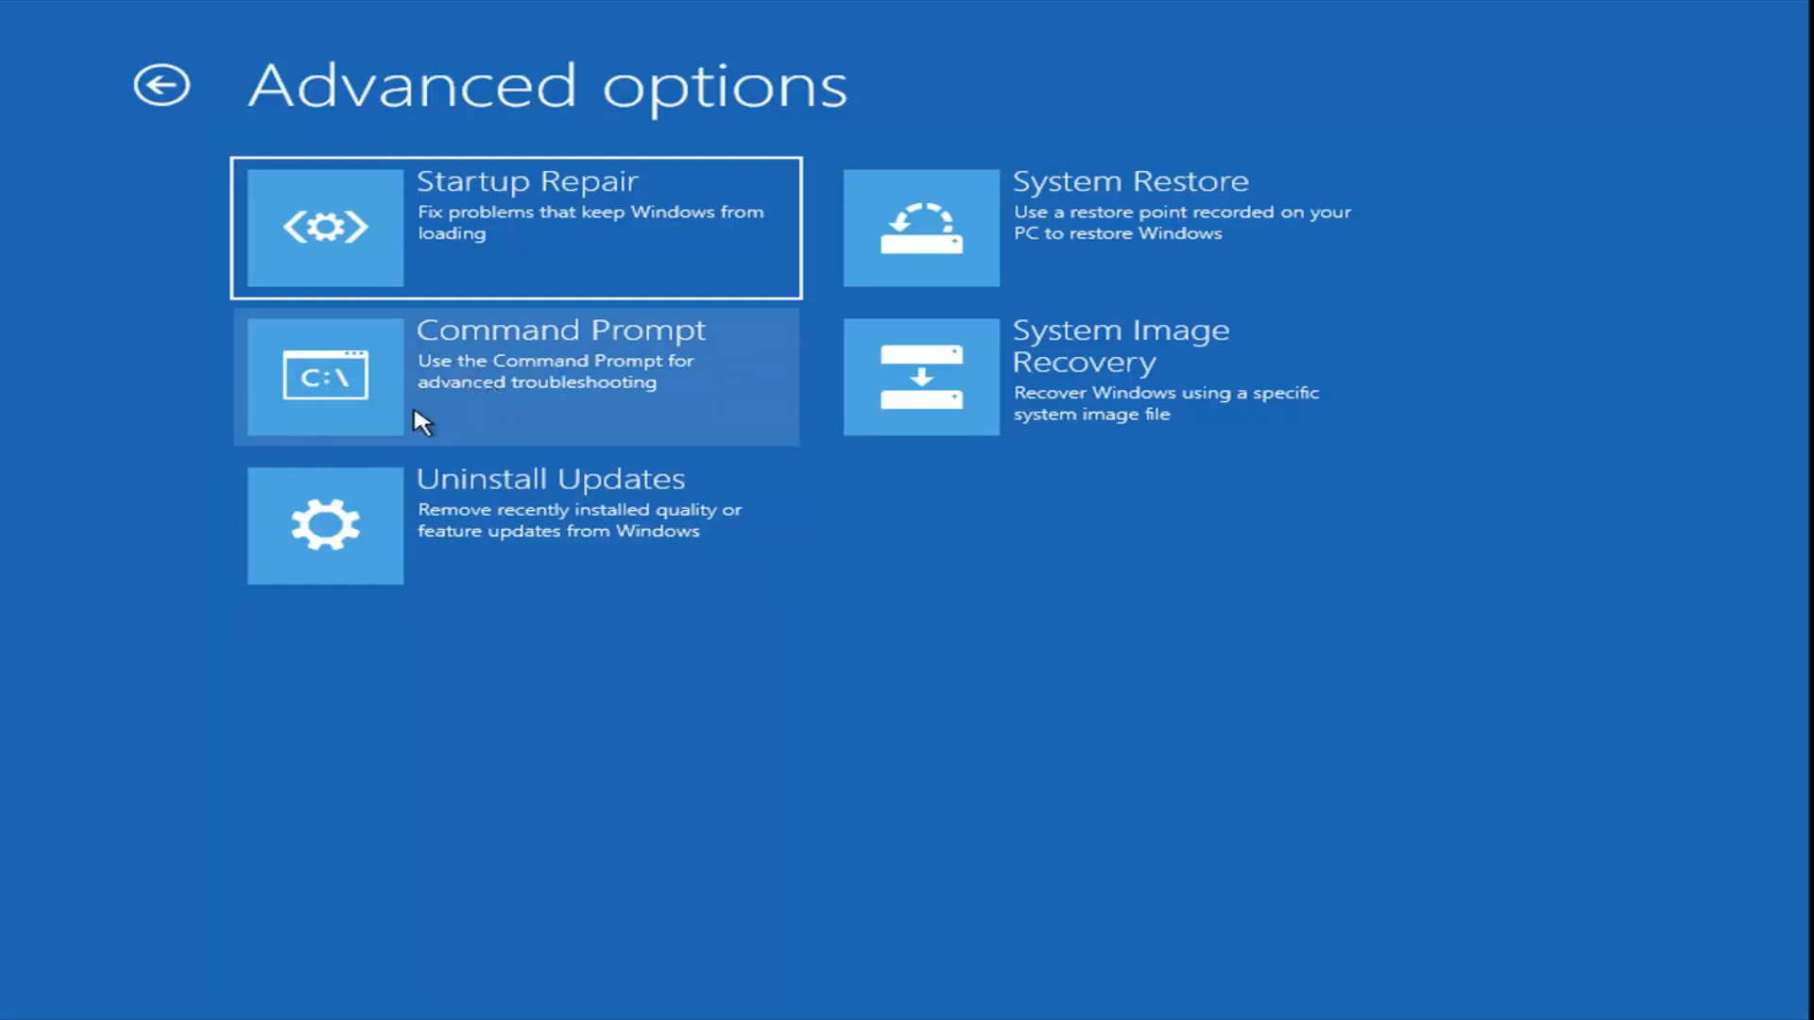
mouse_move(336, 376)
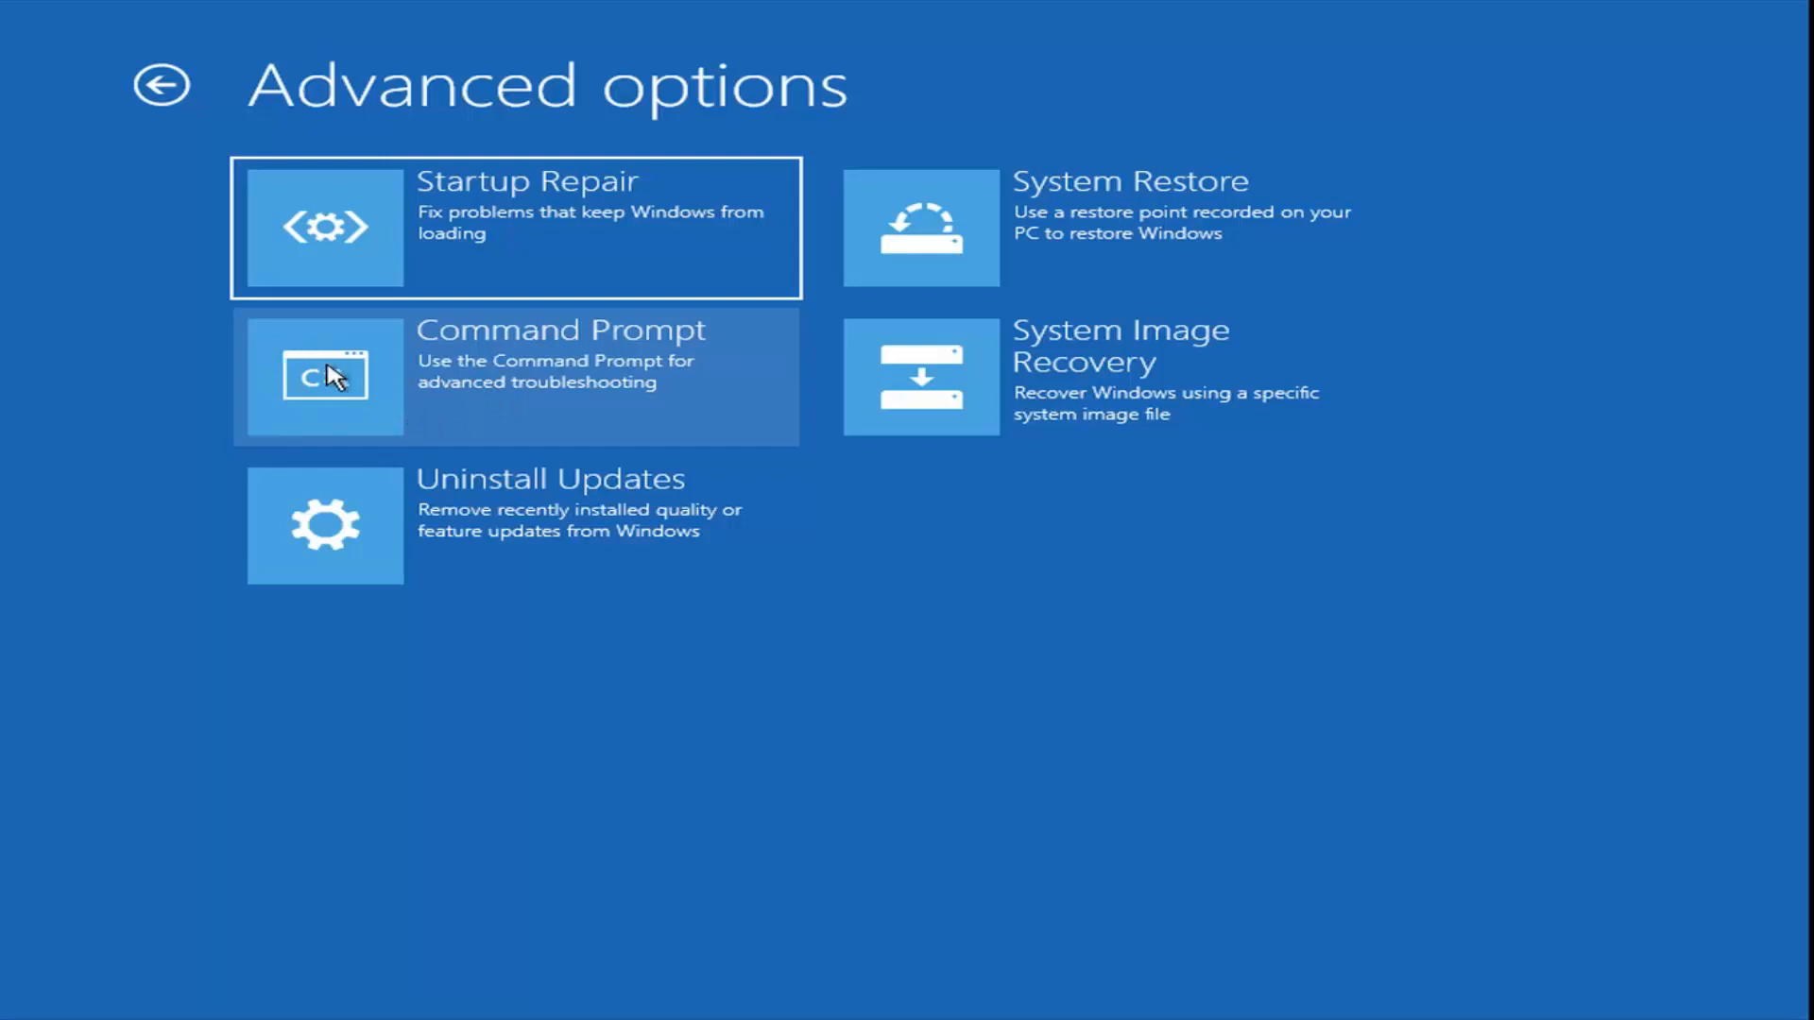
mouse_move(468, 374)
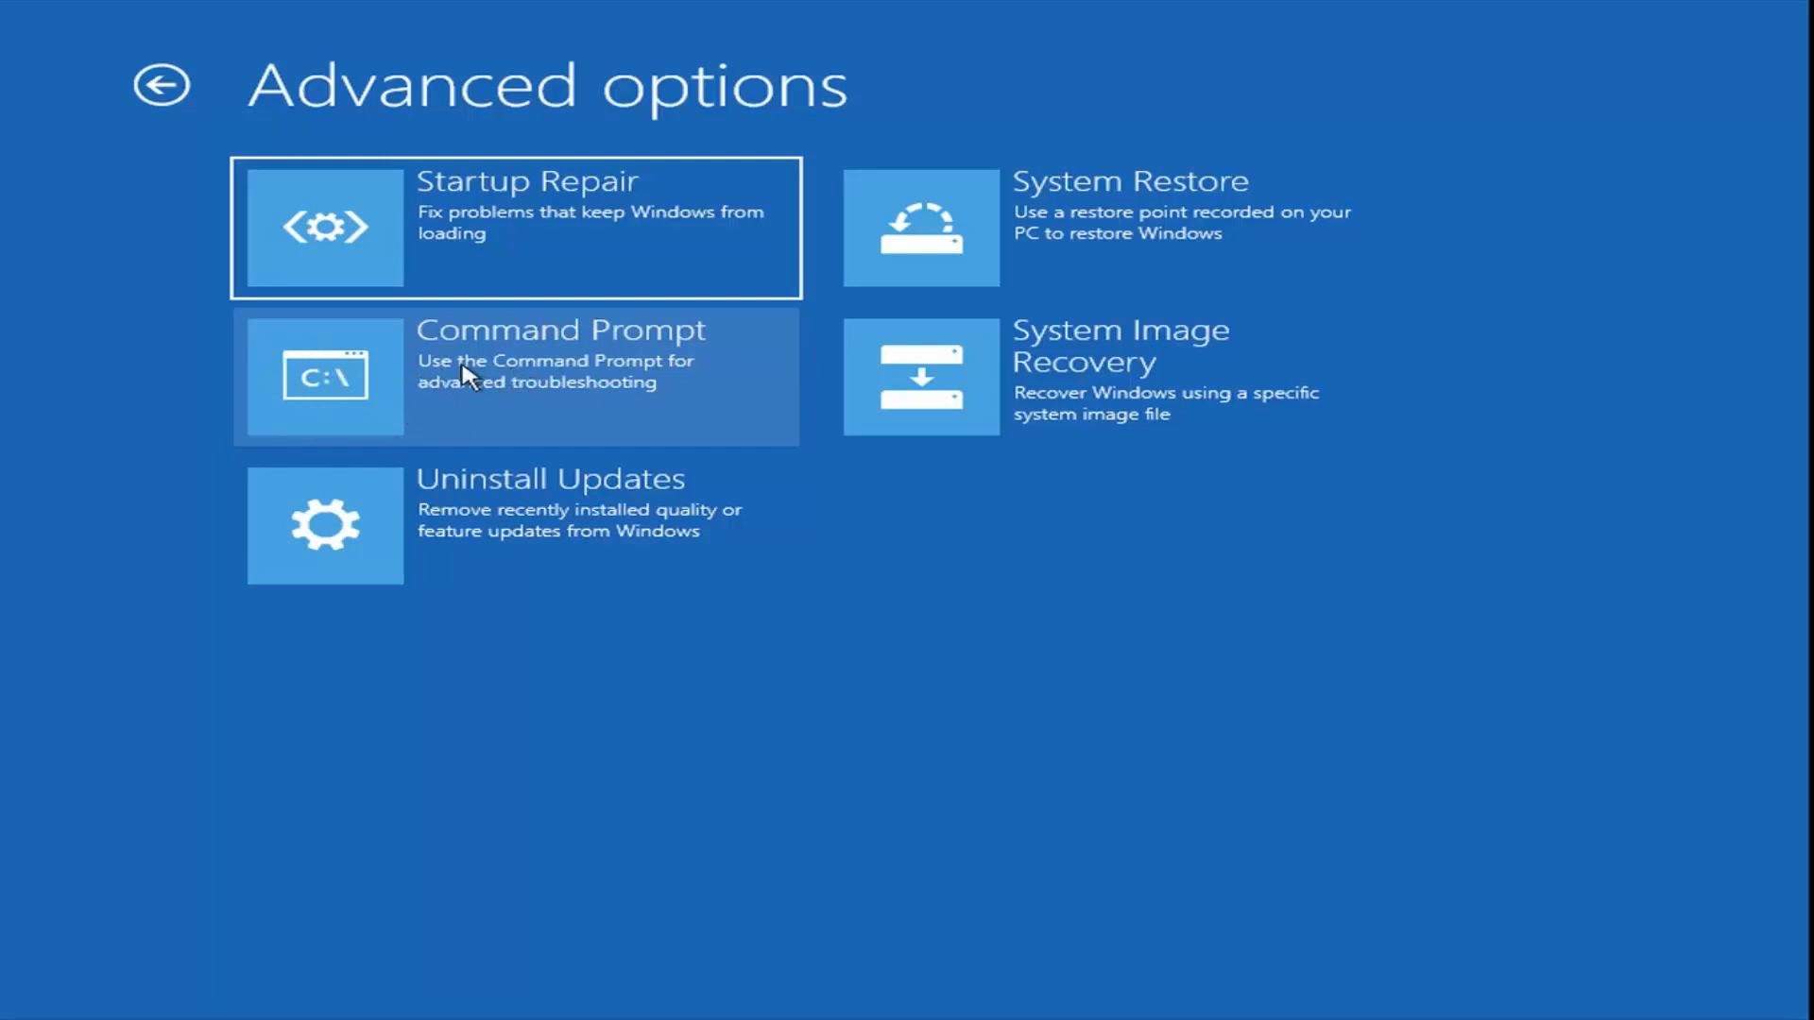
- Launch Command Prompt from the Advanced options screen
left_click(515, 375)
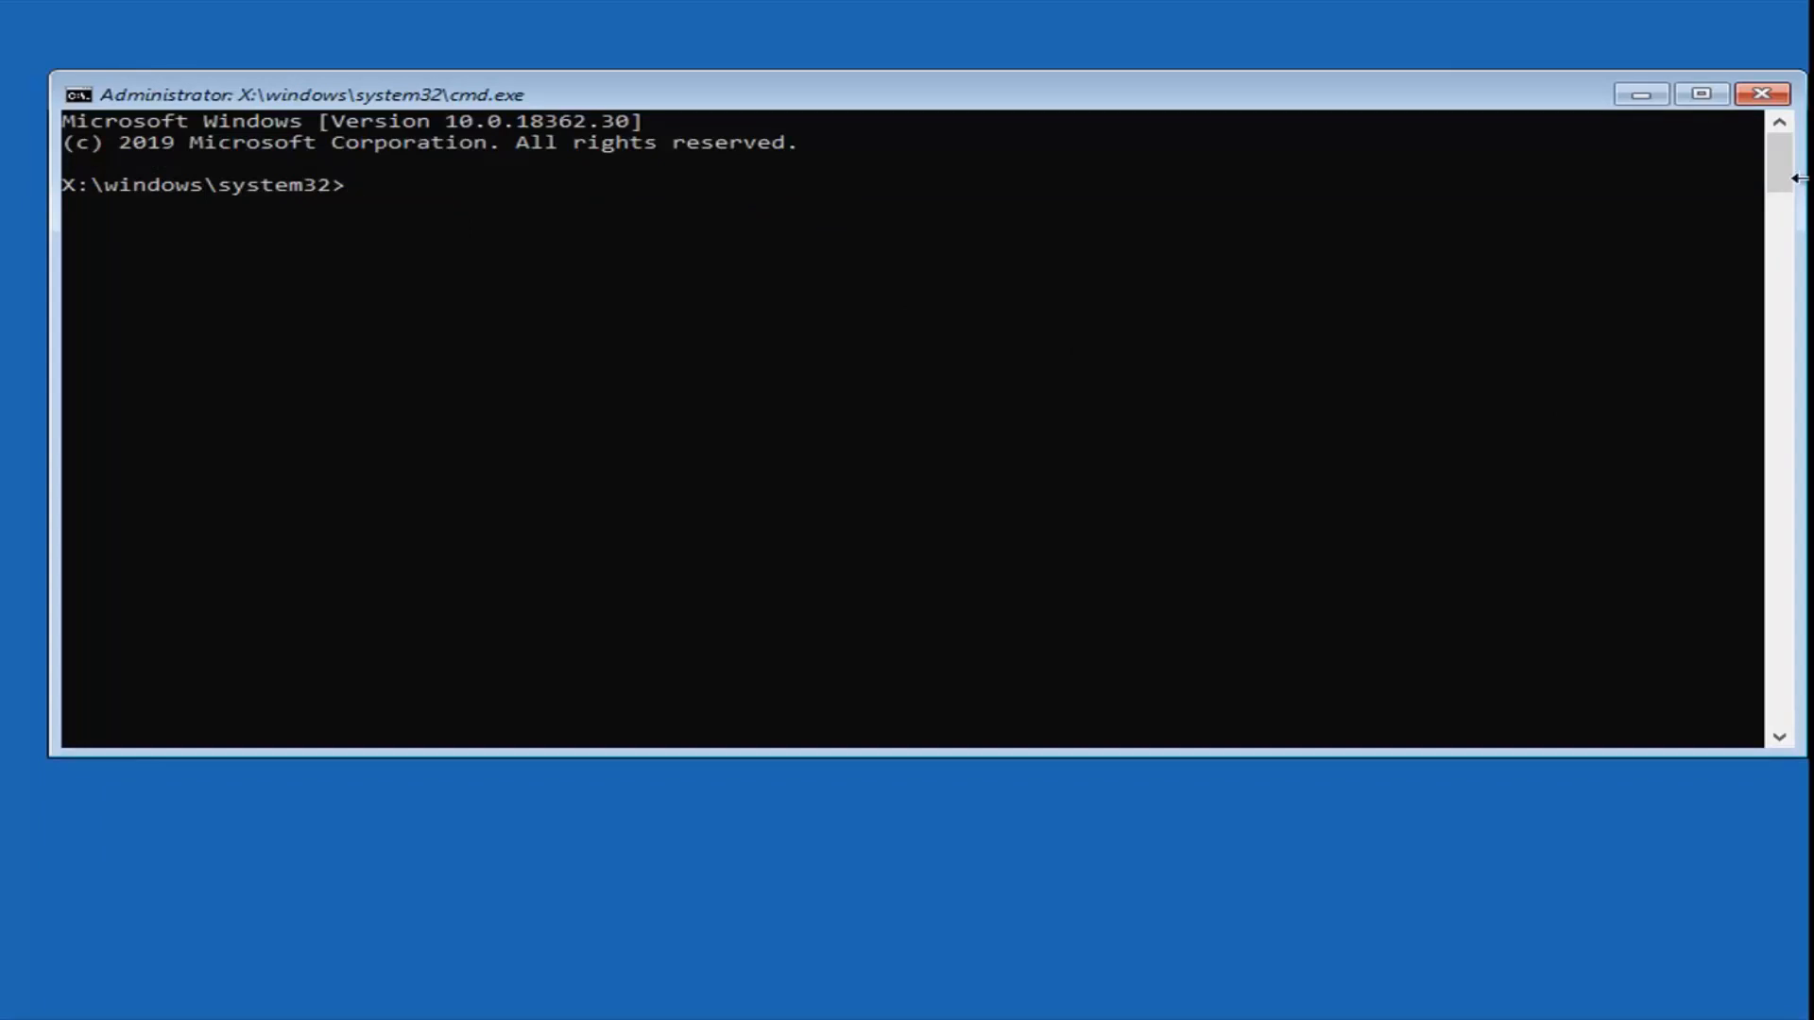
mouse_move(440, 440)
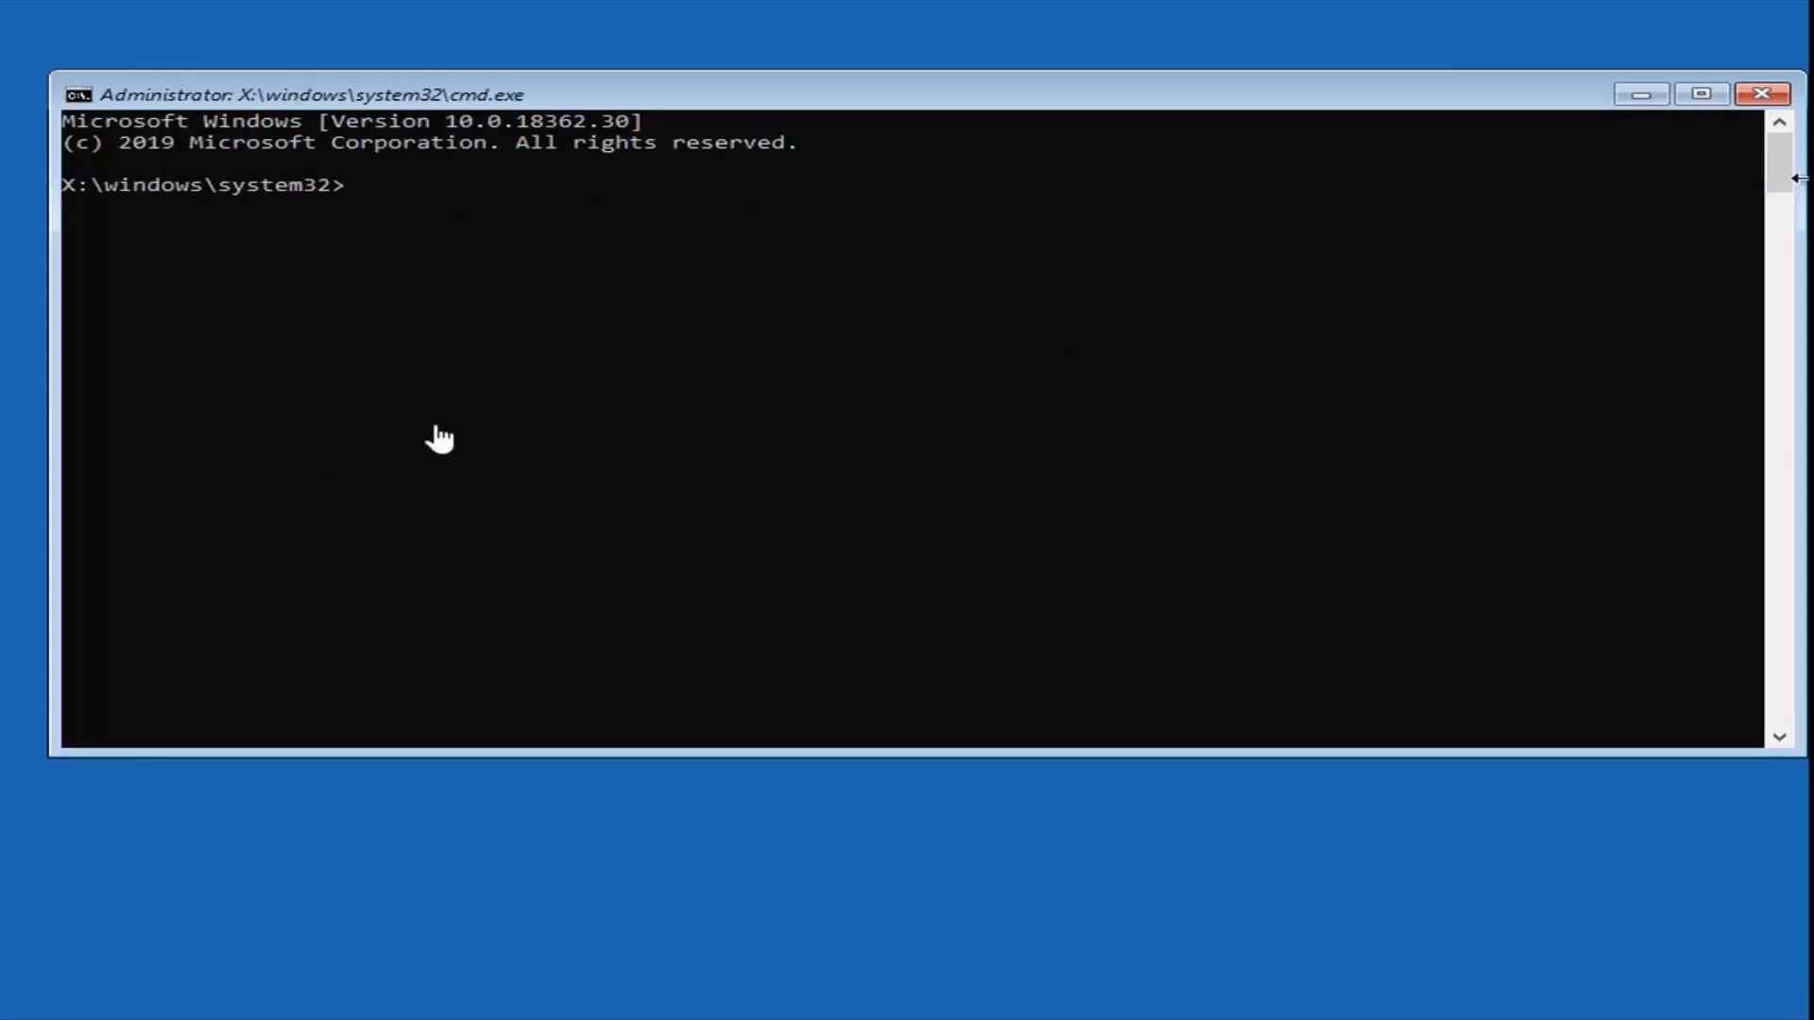
- Enter the command chkdsk /f /r C: at the X:\windows\system32 prompt
type("chk")
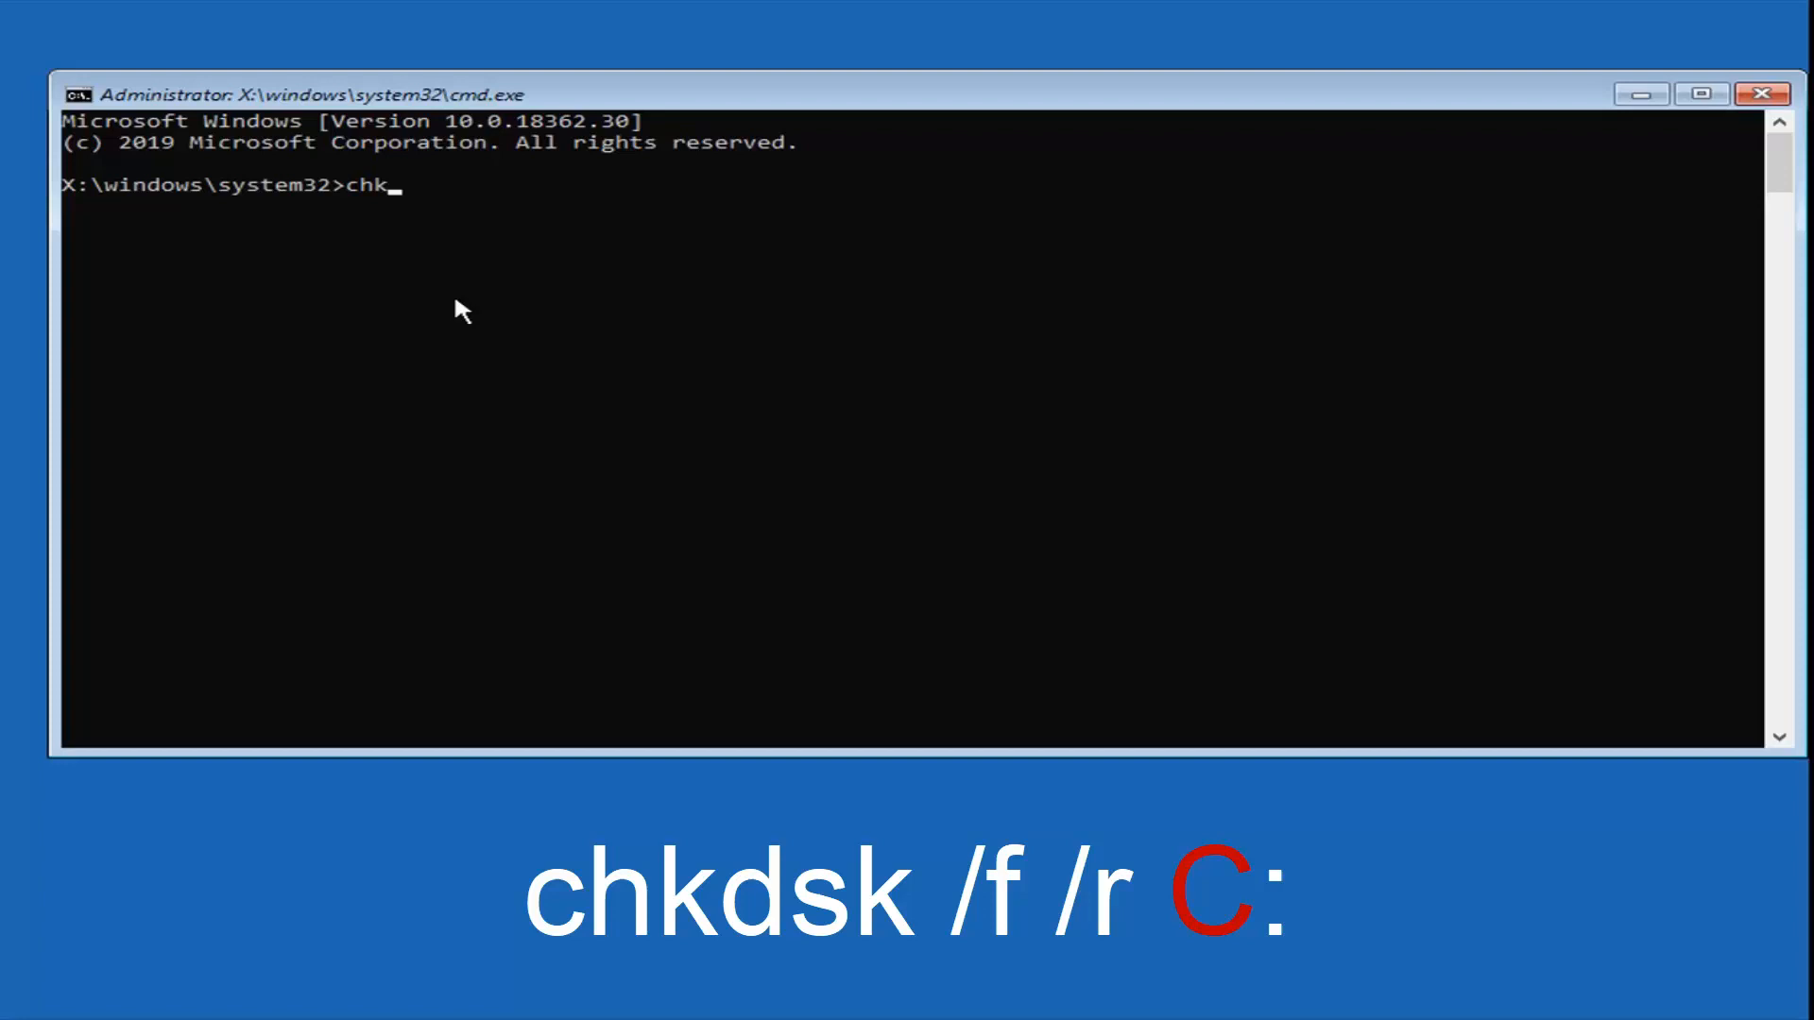
type("dsk")
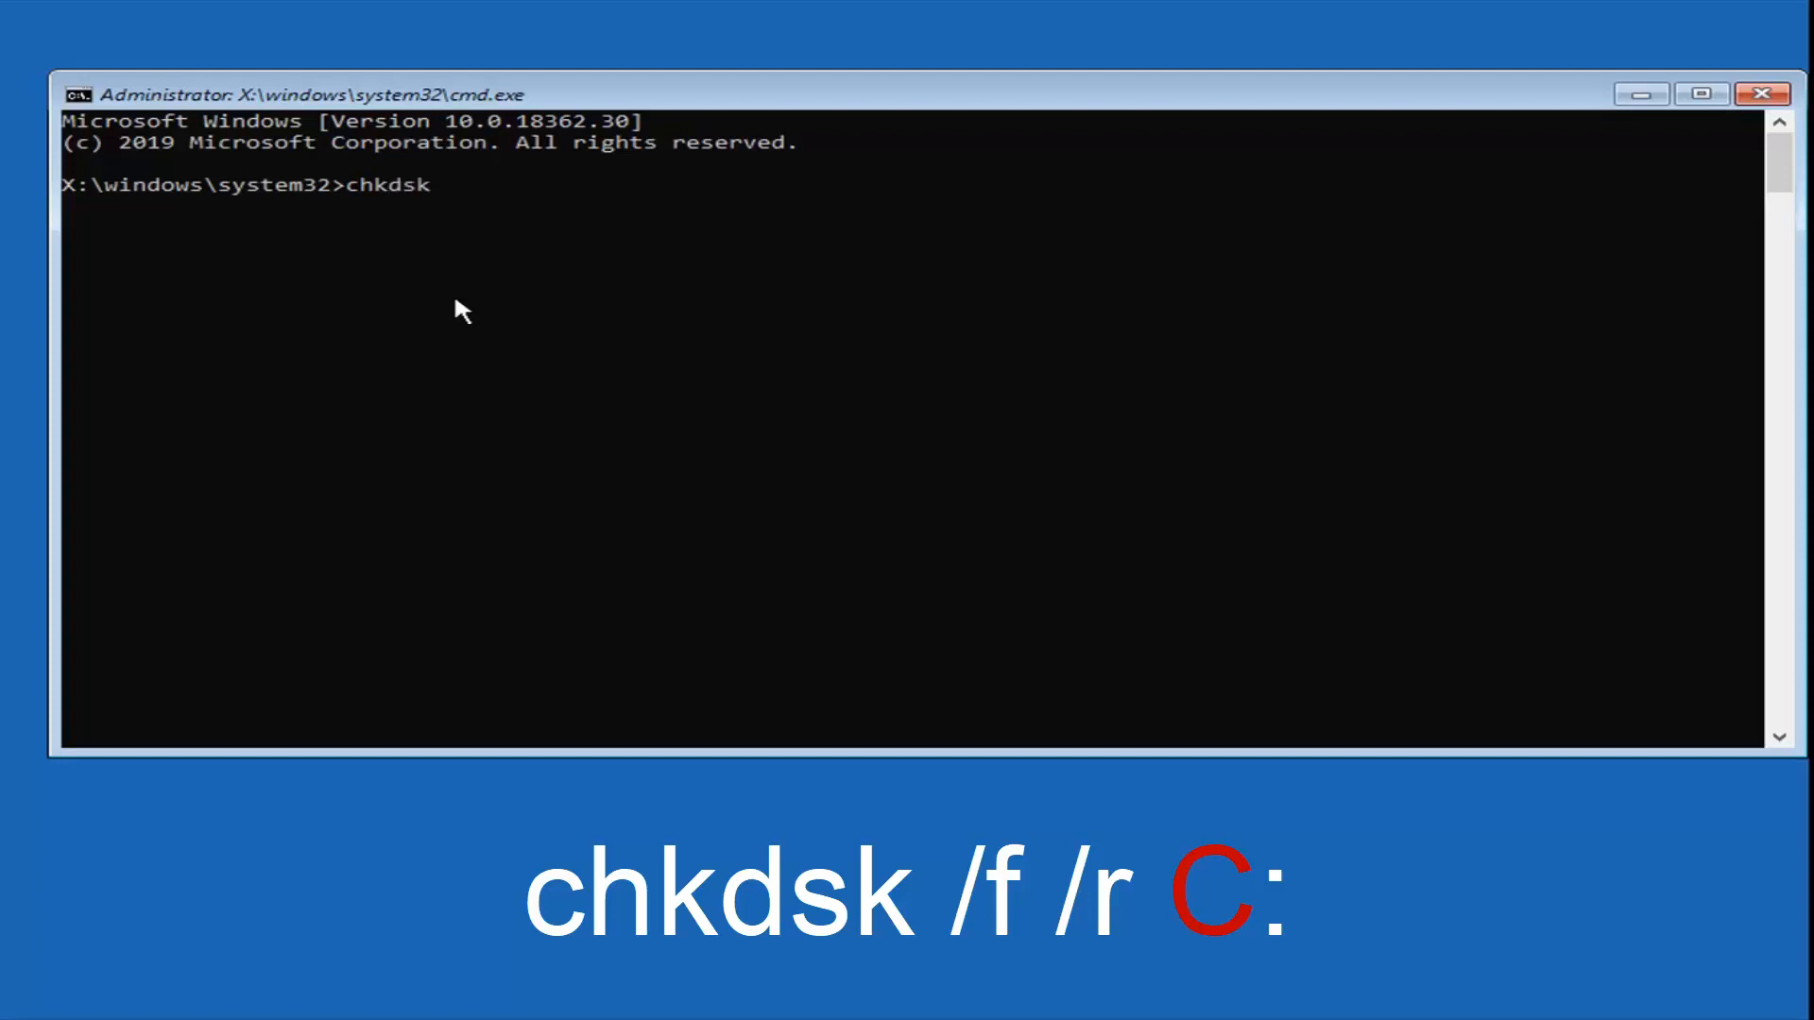
type("/f /r")
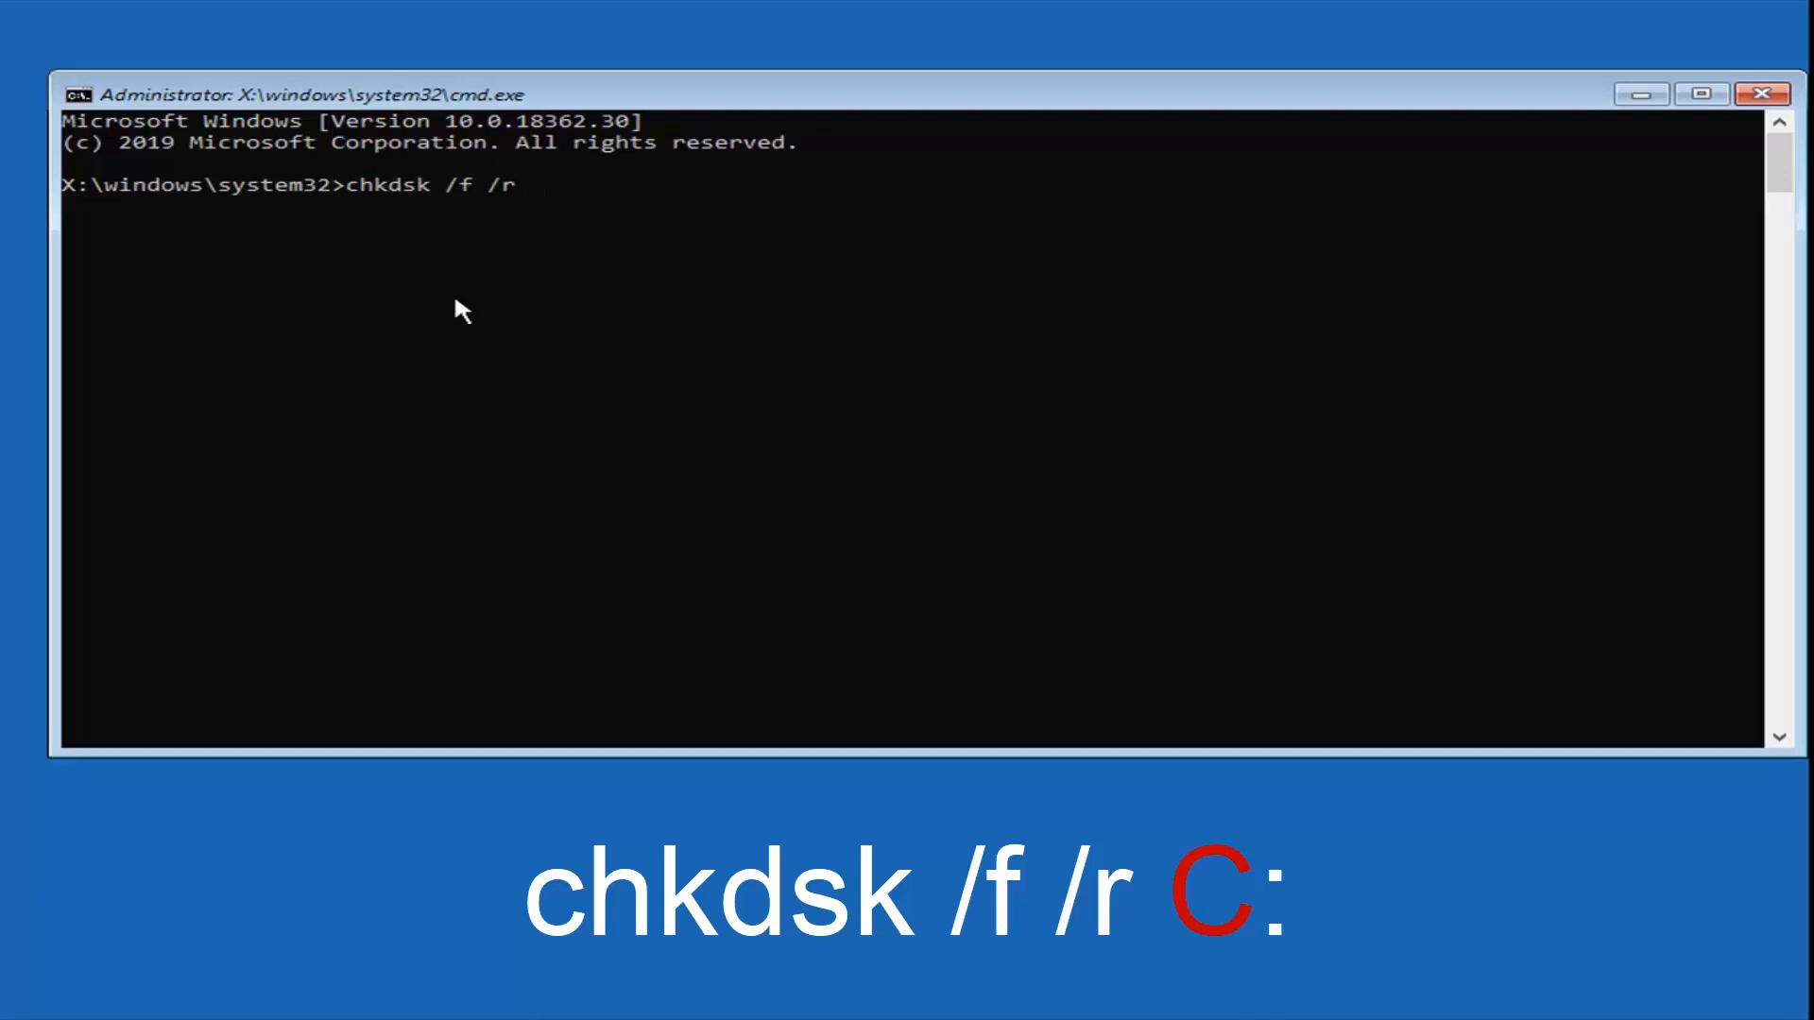
type("C")
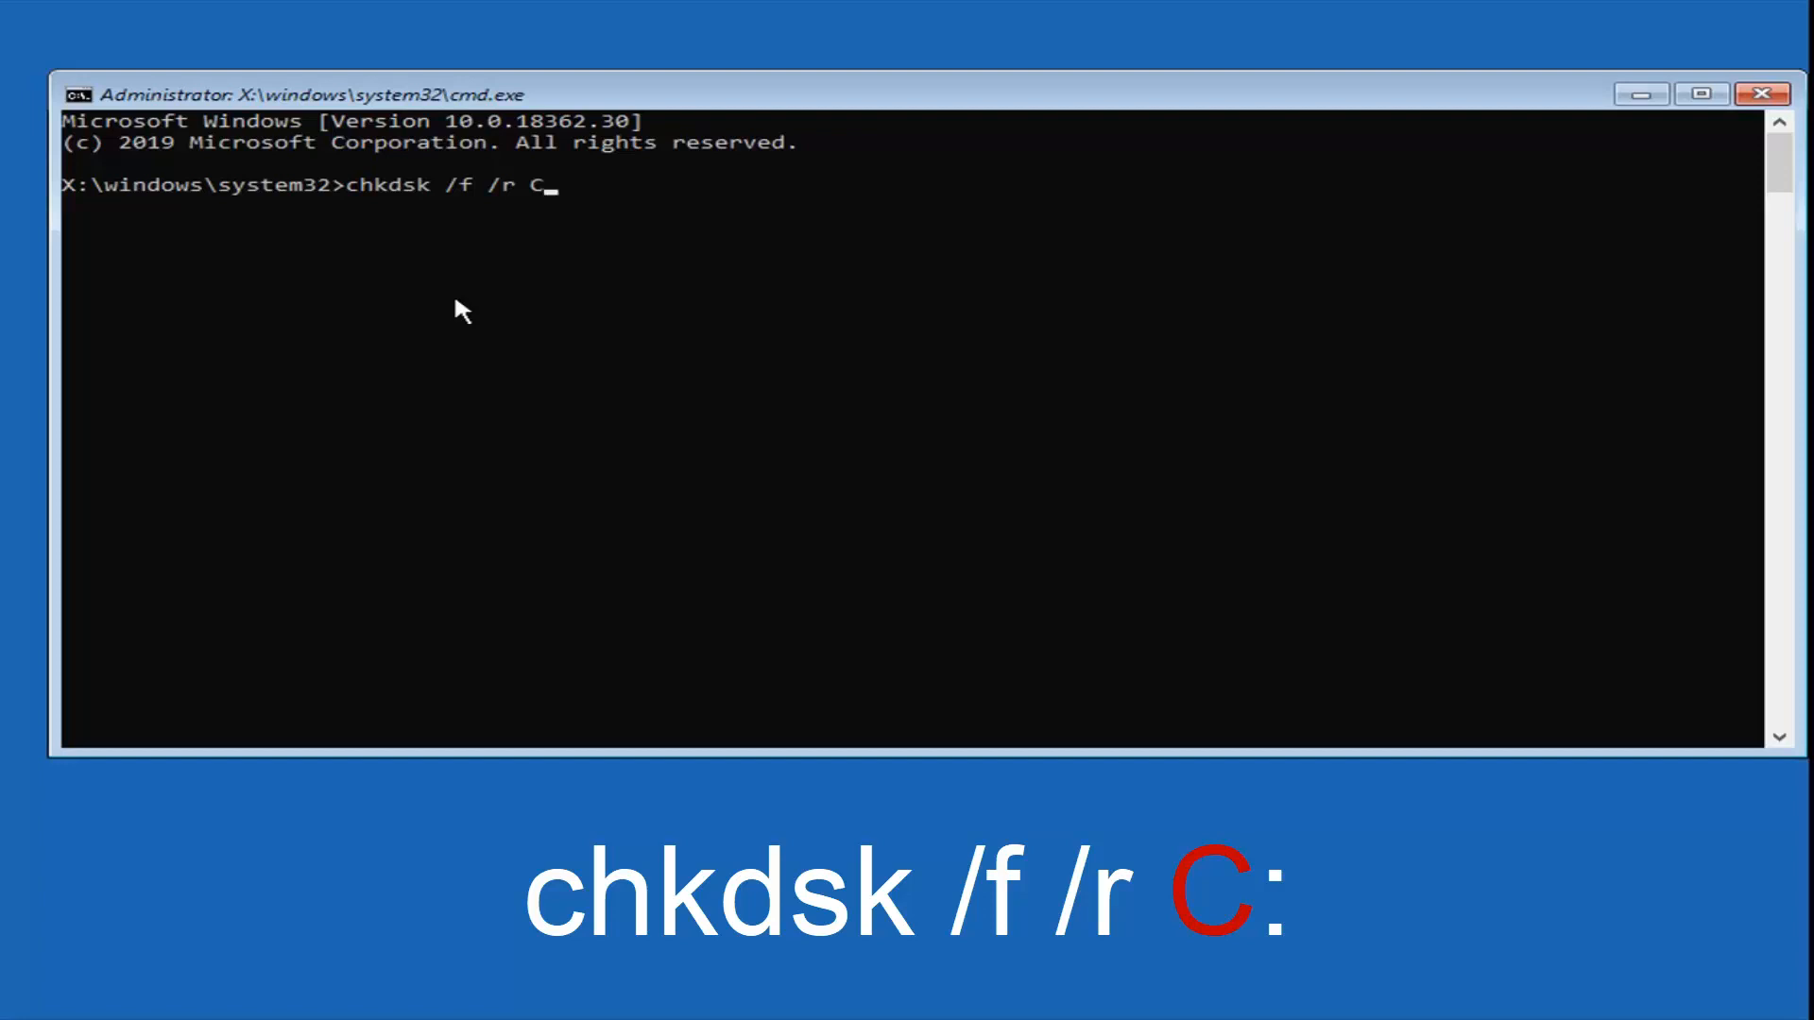
type(":")
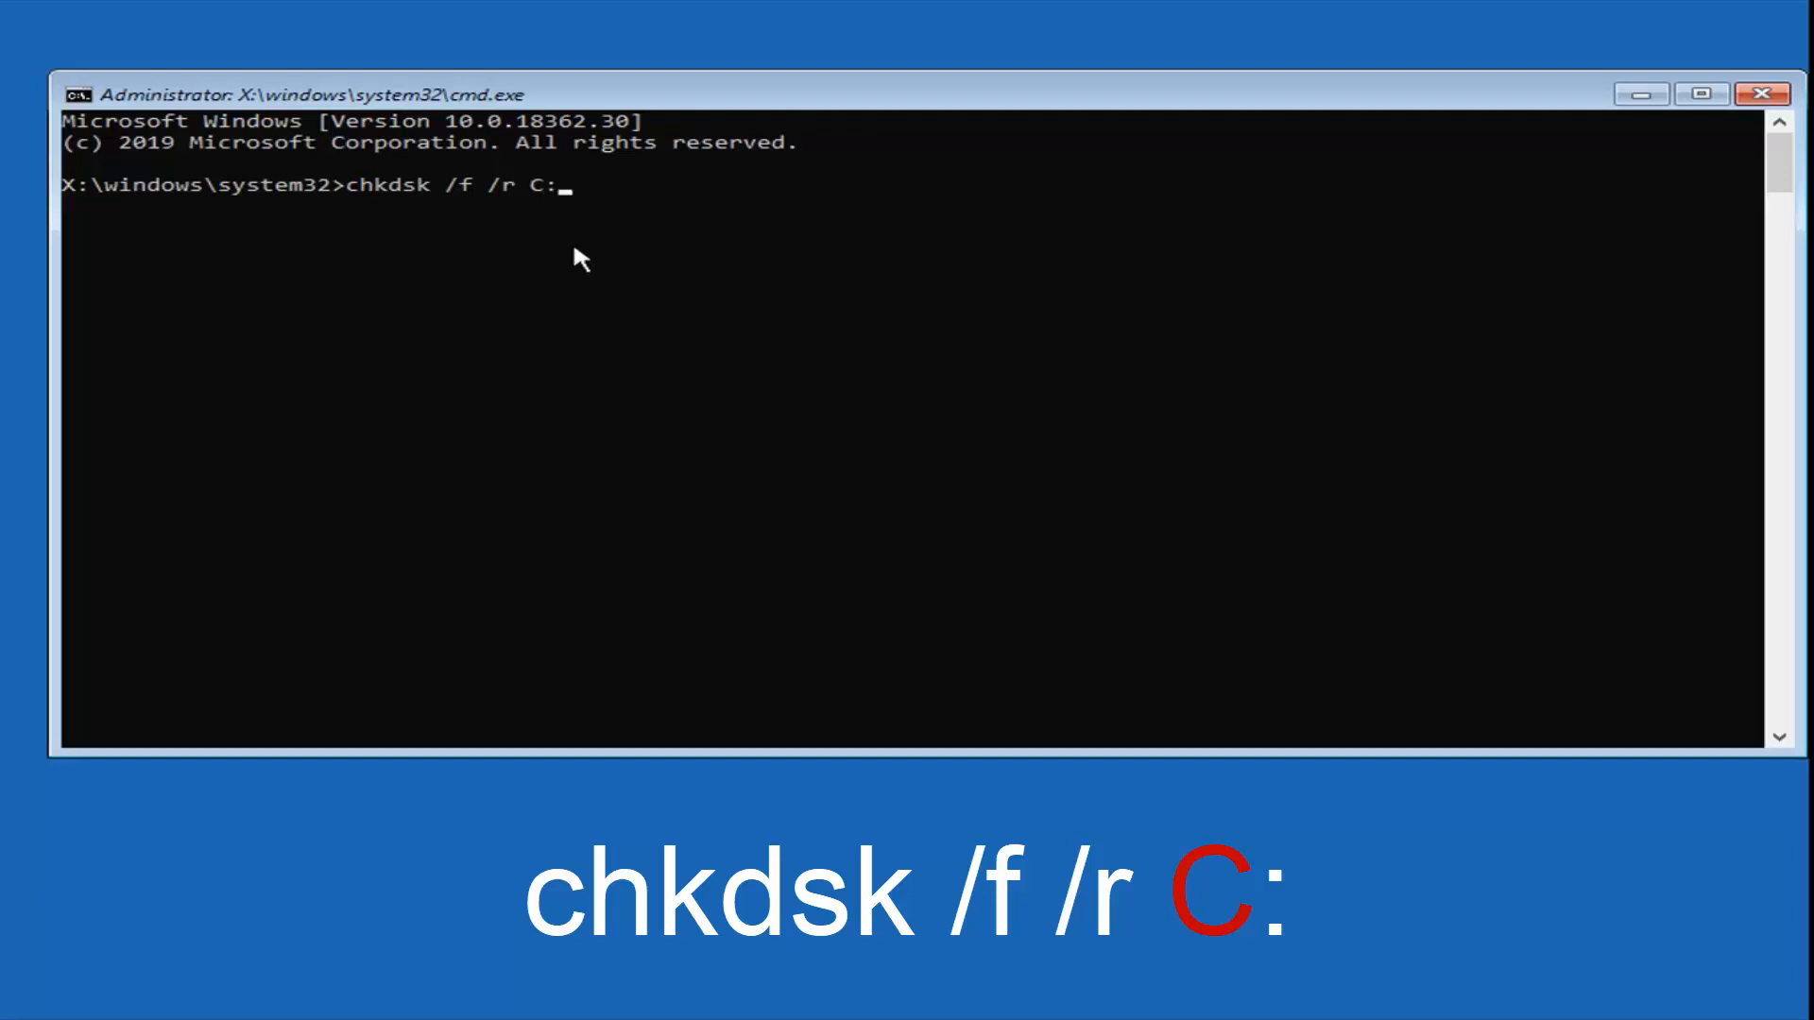
mouse_move(555, 222)
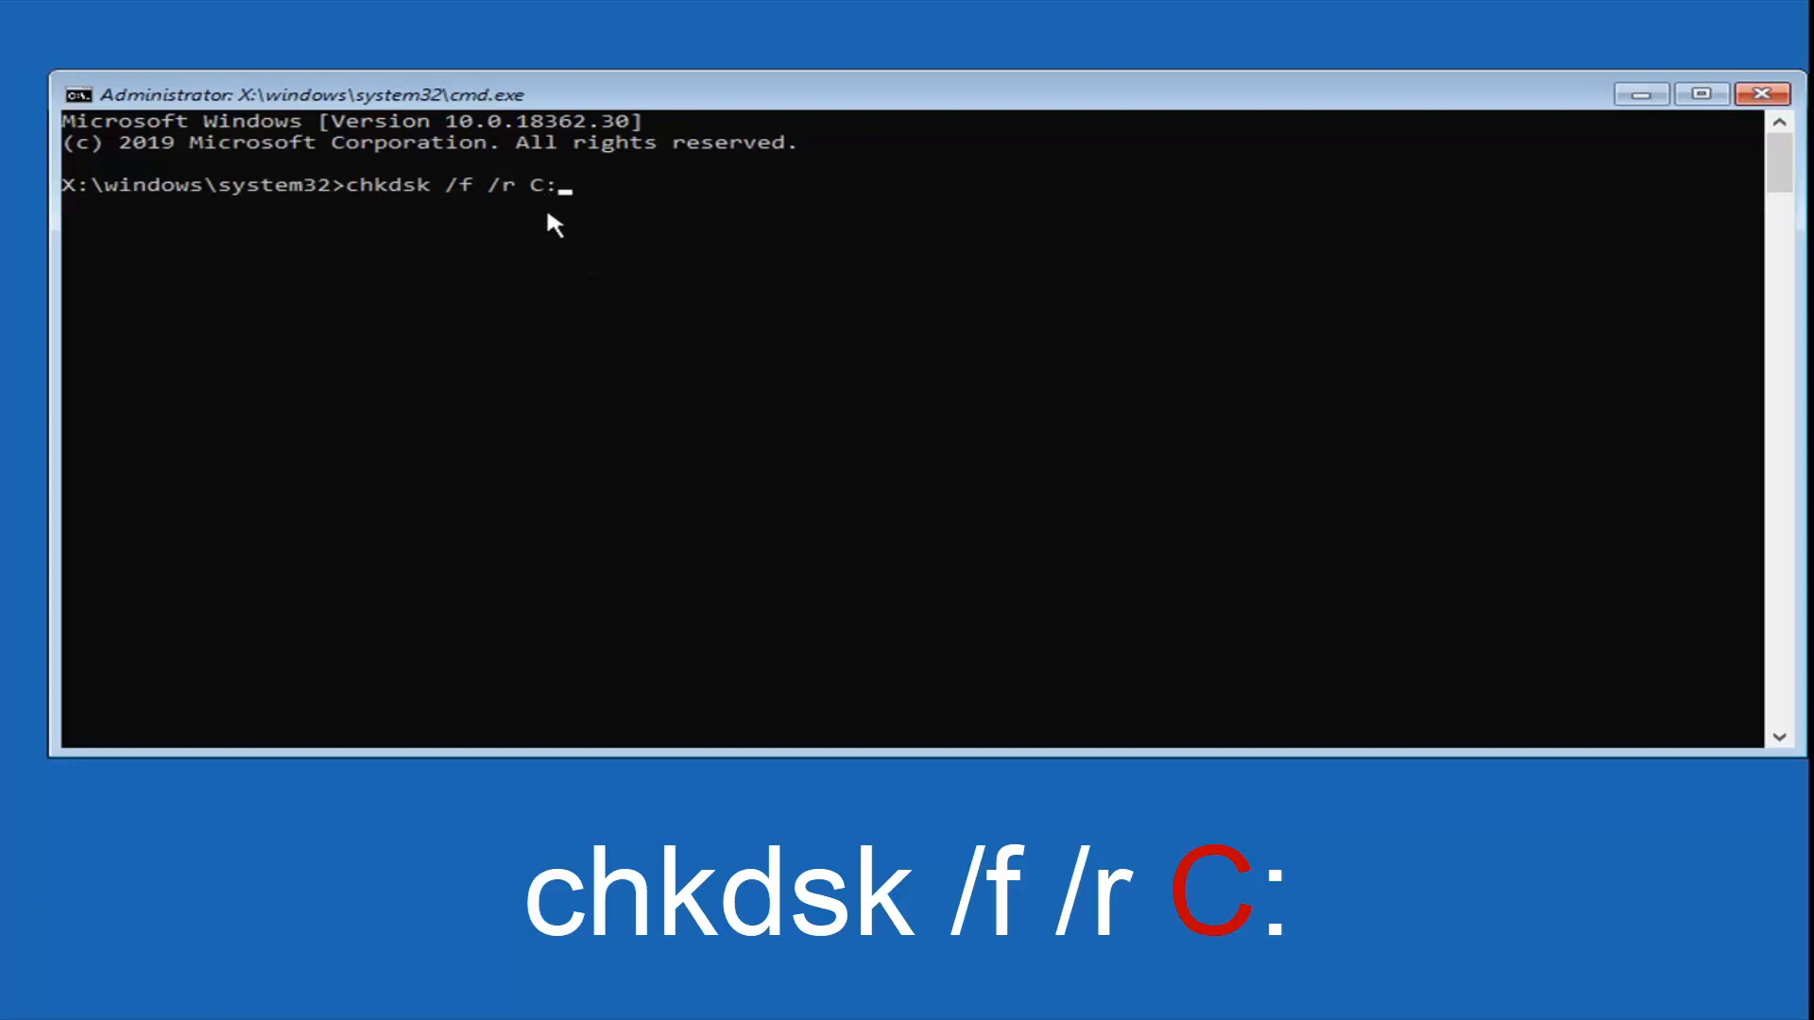
mouse_move(569, 199)
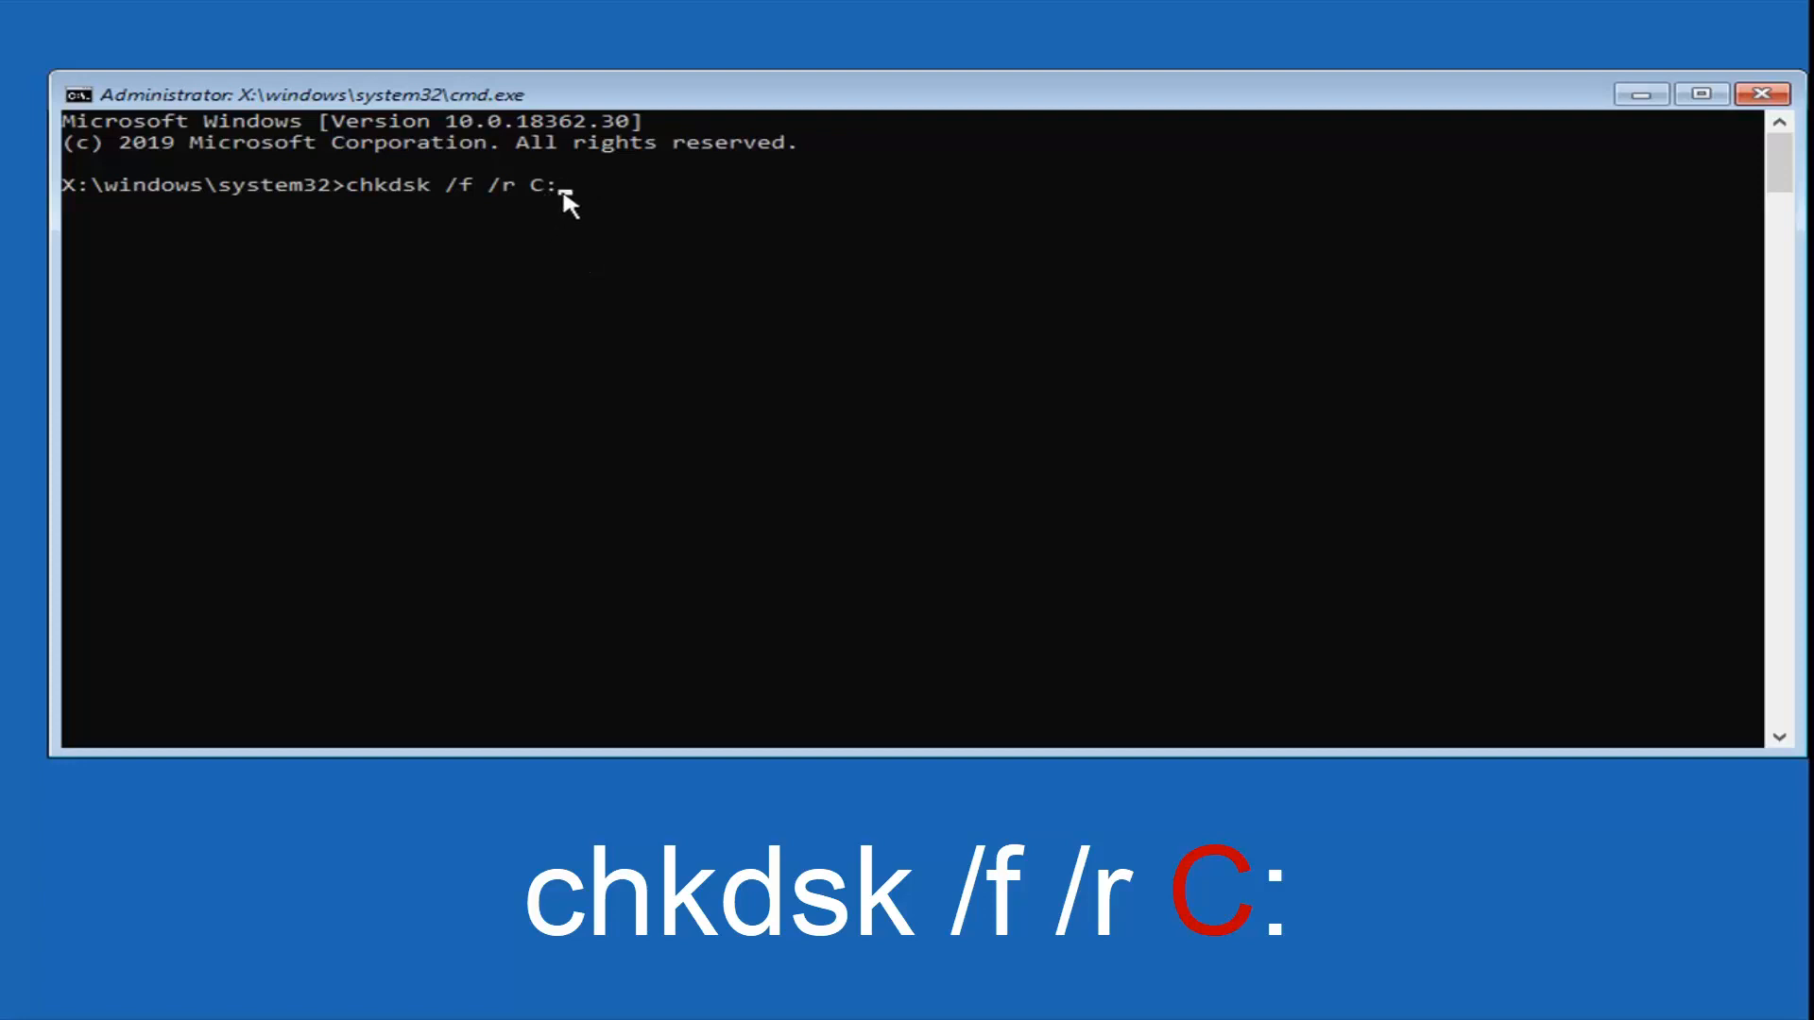
mouse_move(547, 228)
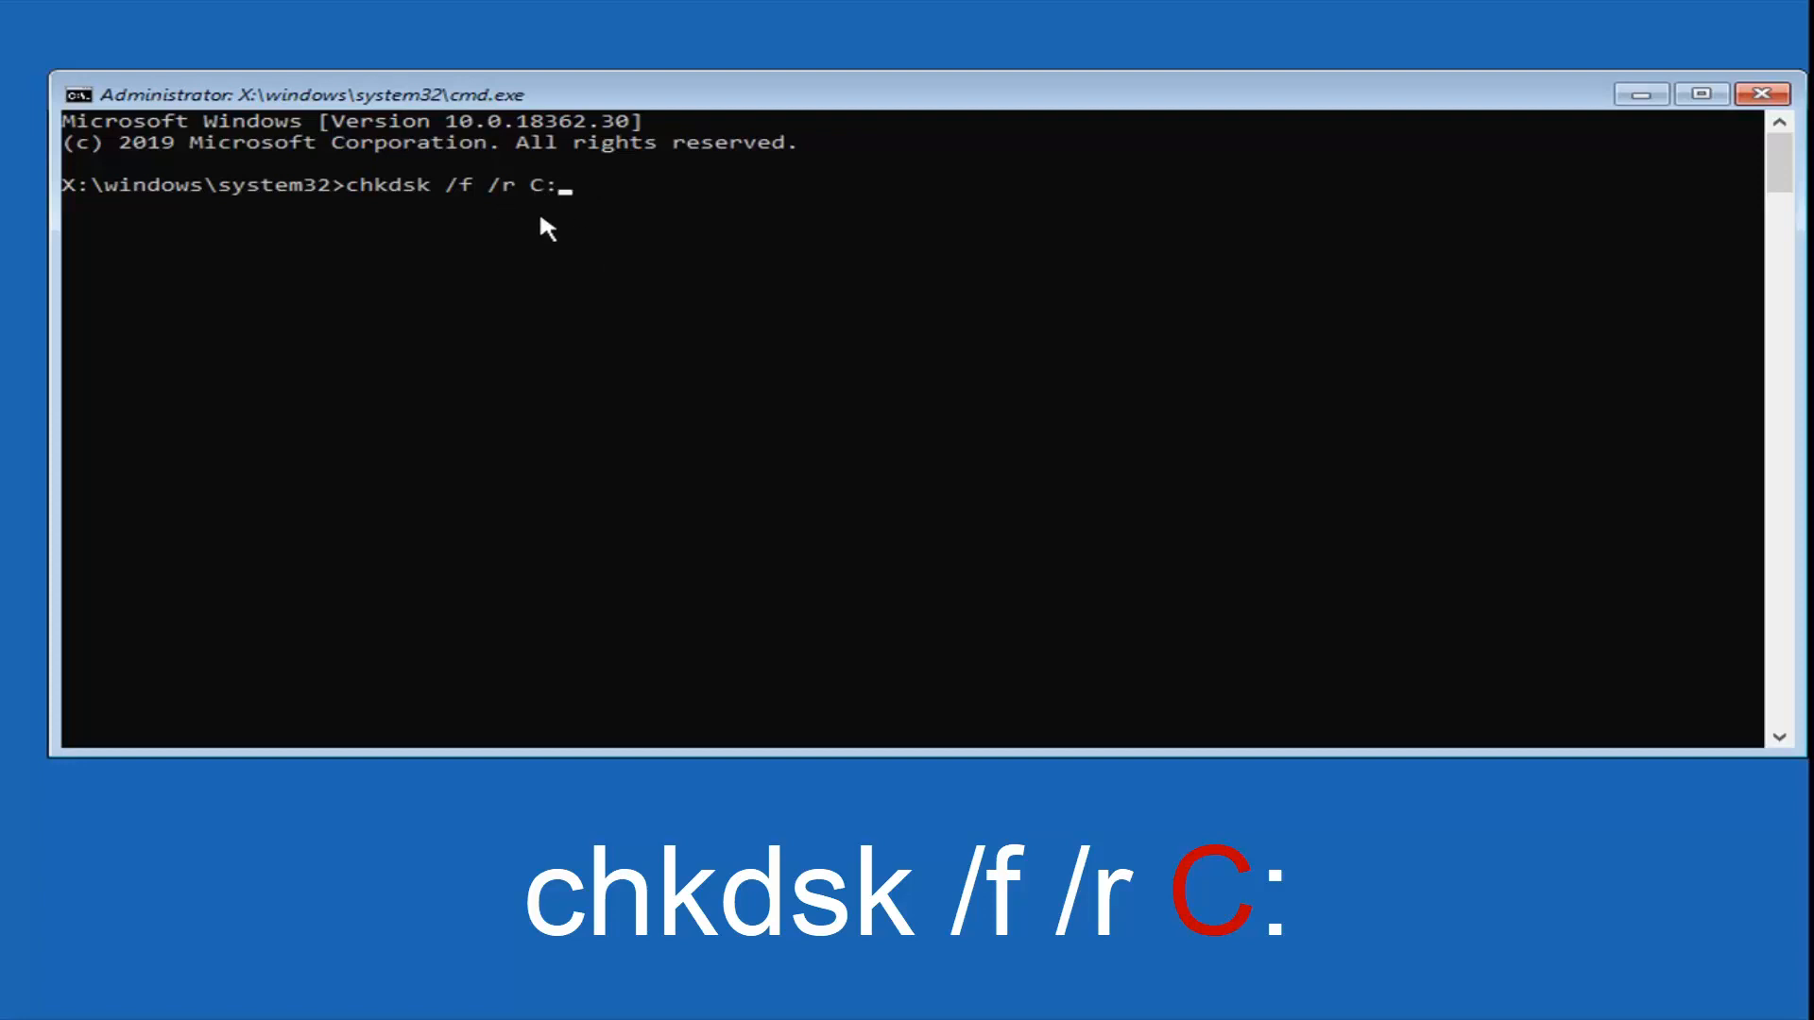
mouse_move(796, 212)
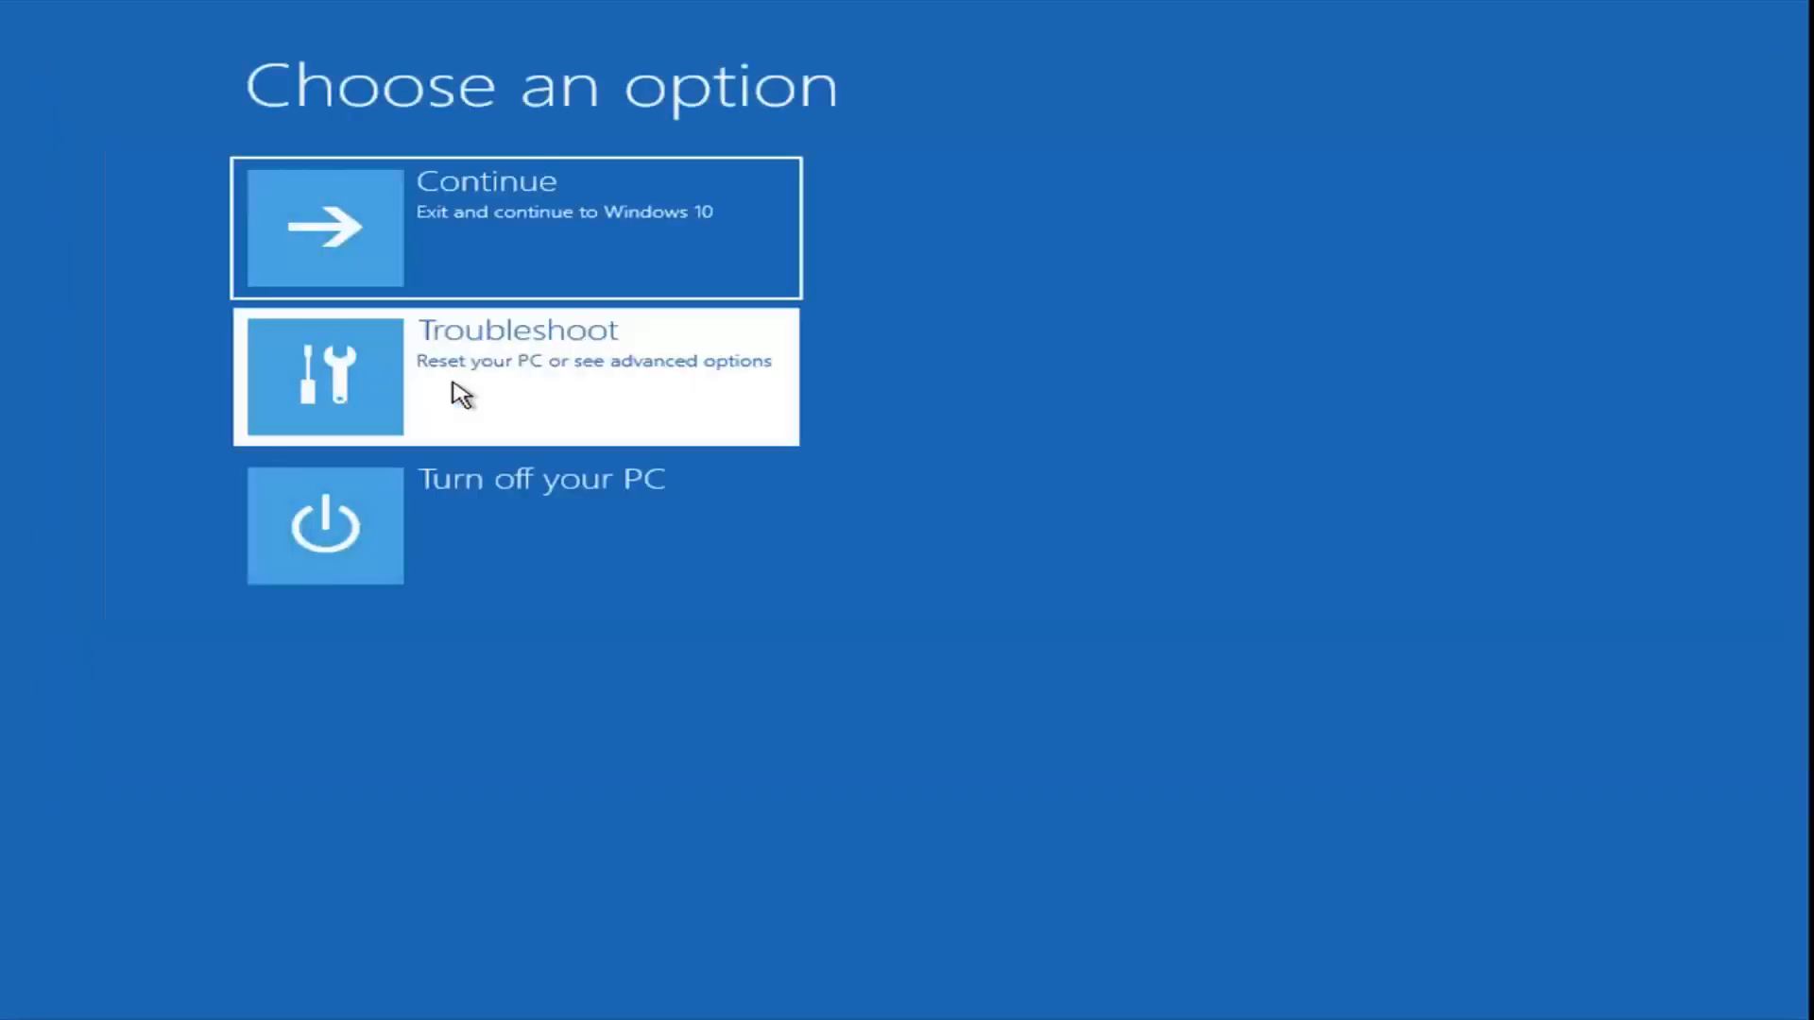
- Head back through Troubleshoot toward a fresh Command Prompt
left_click(514, 375)
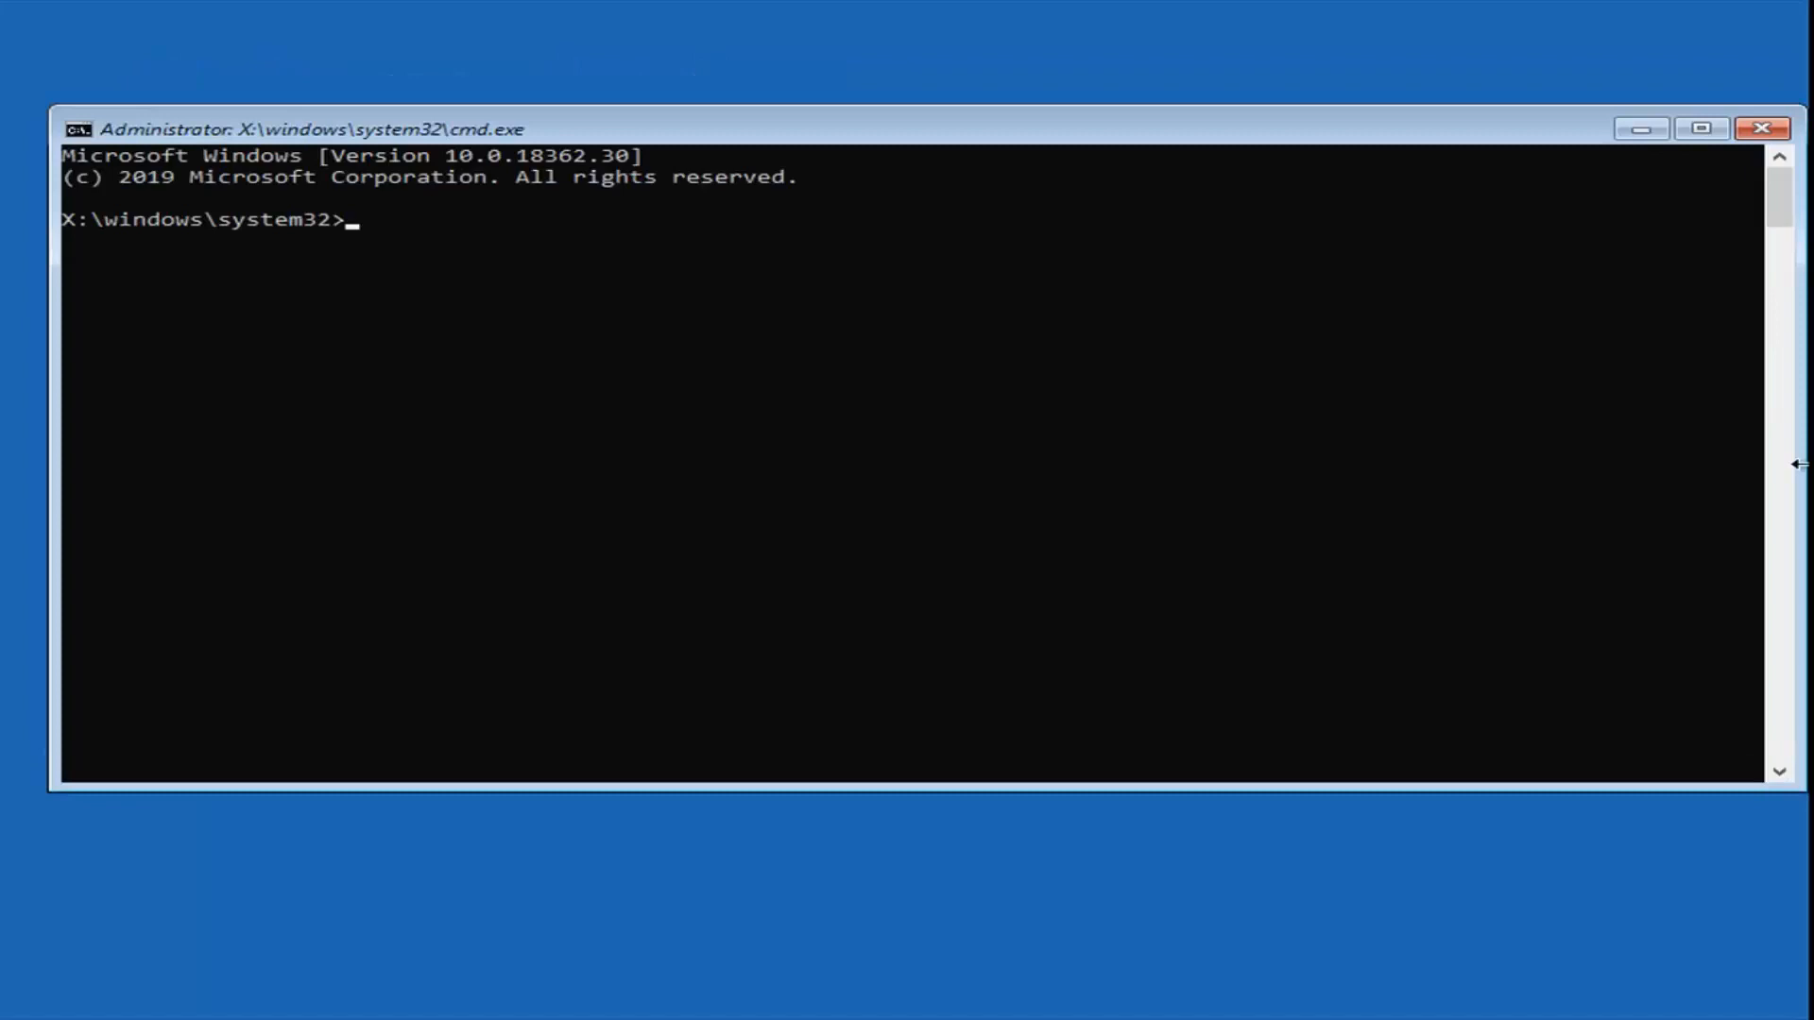
mouse_move(359, 248)
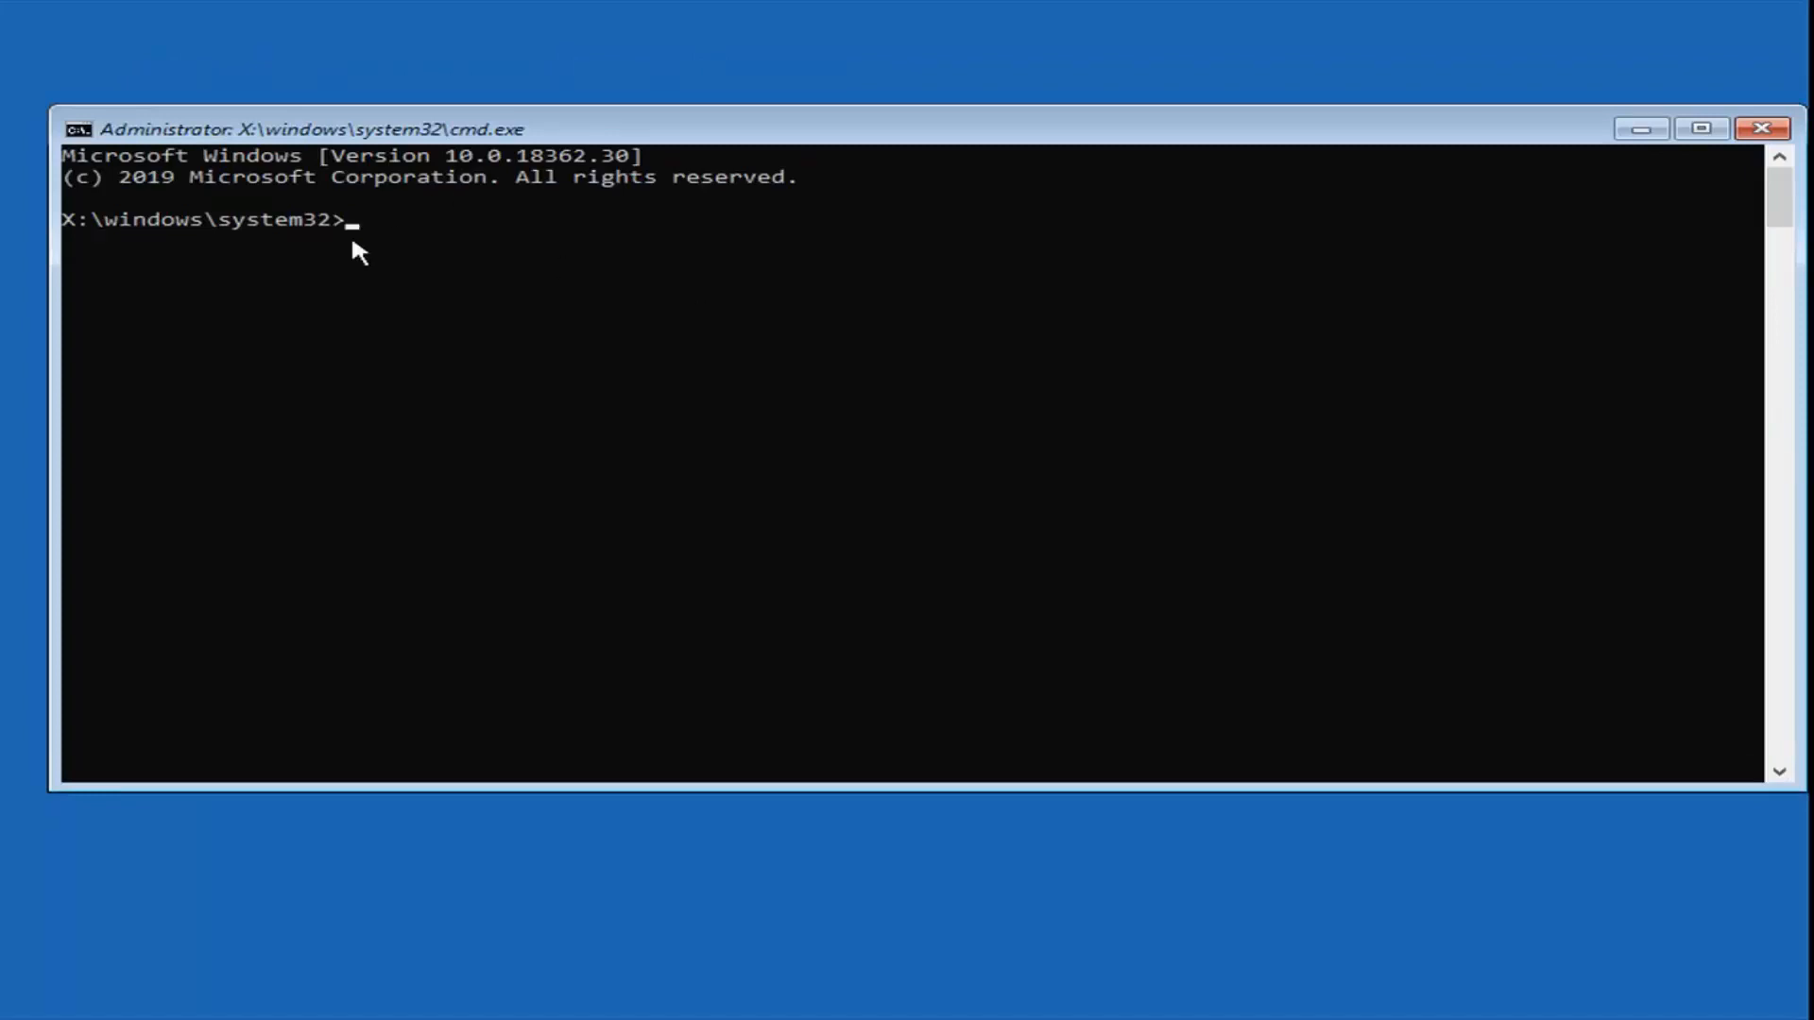
- Run sfc /scannow to scan and verify the system files
type("sfc")
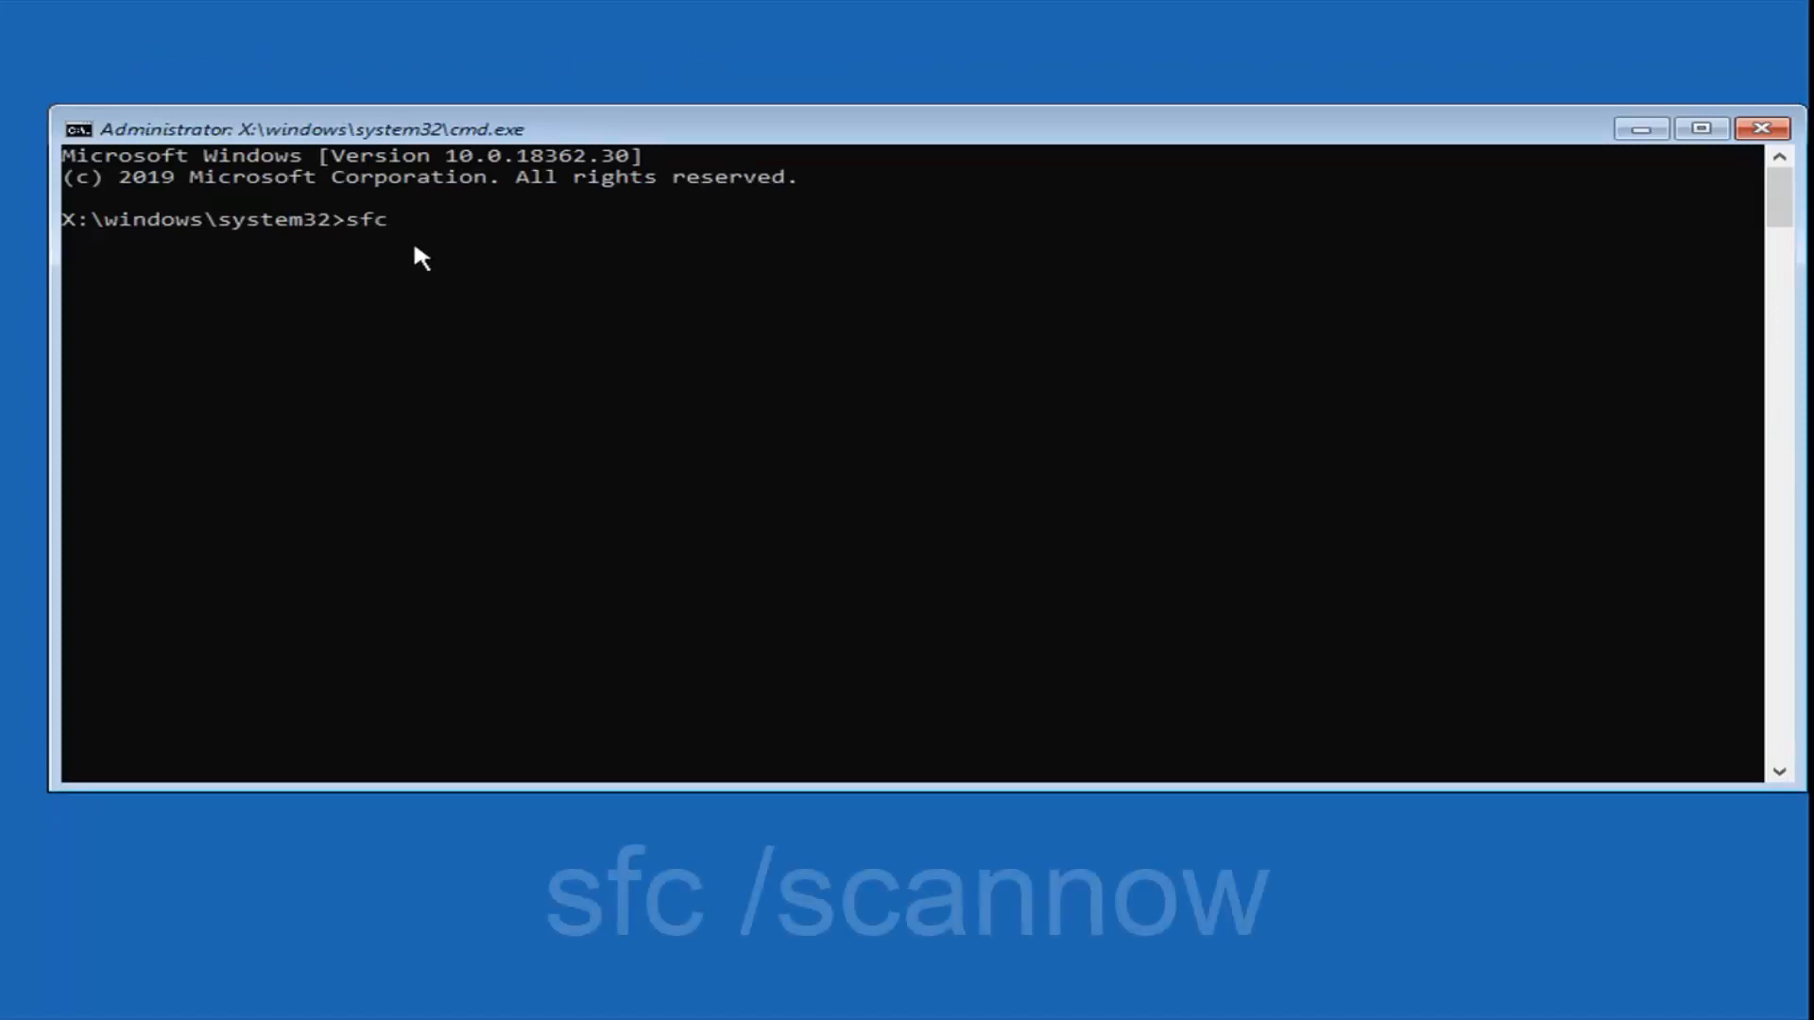
type("/scannow")
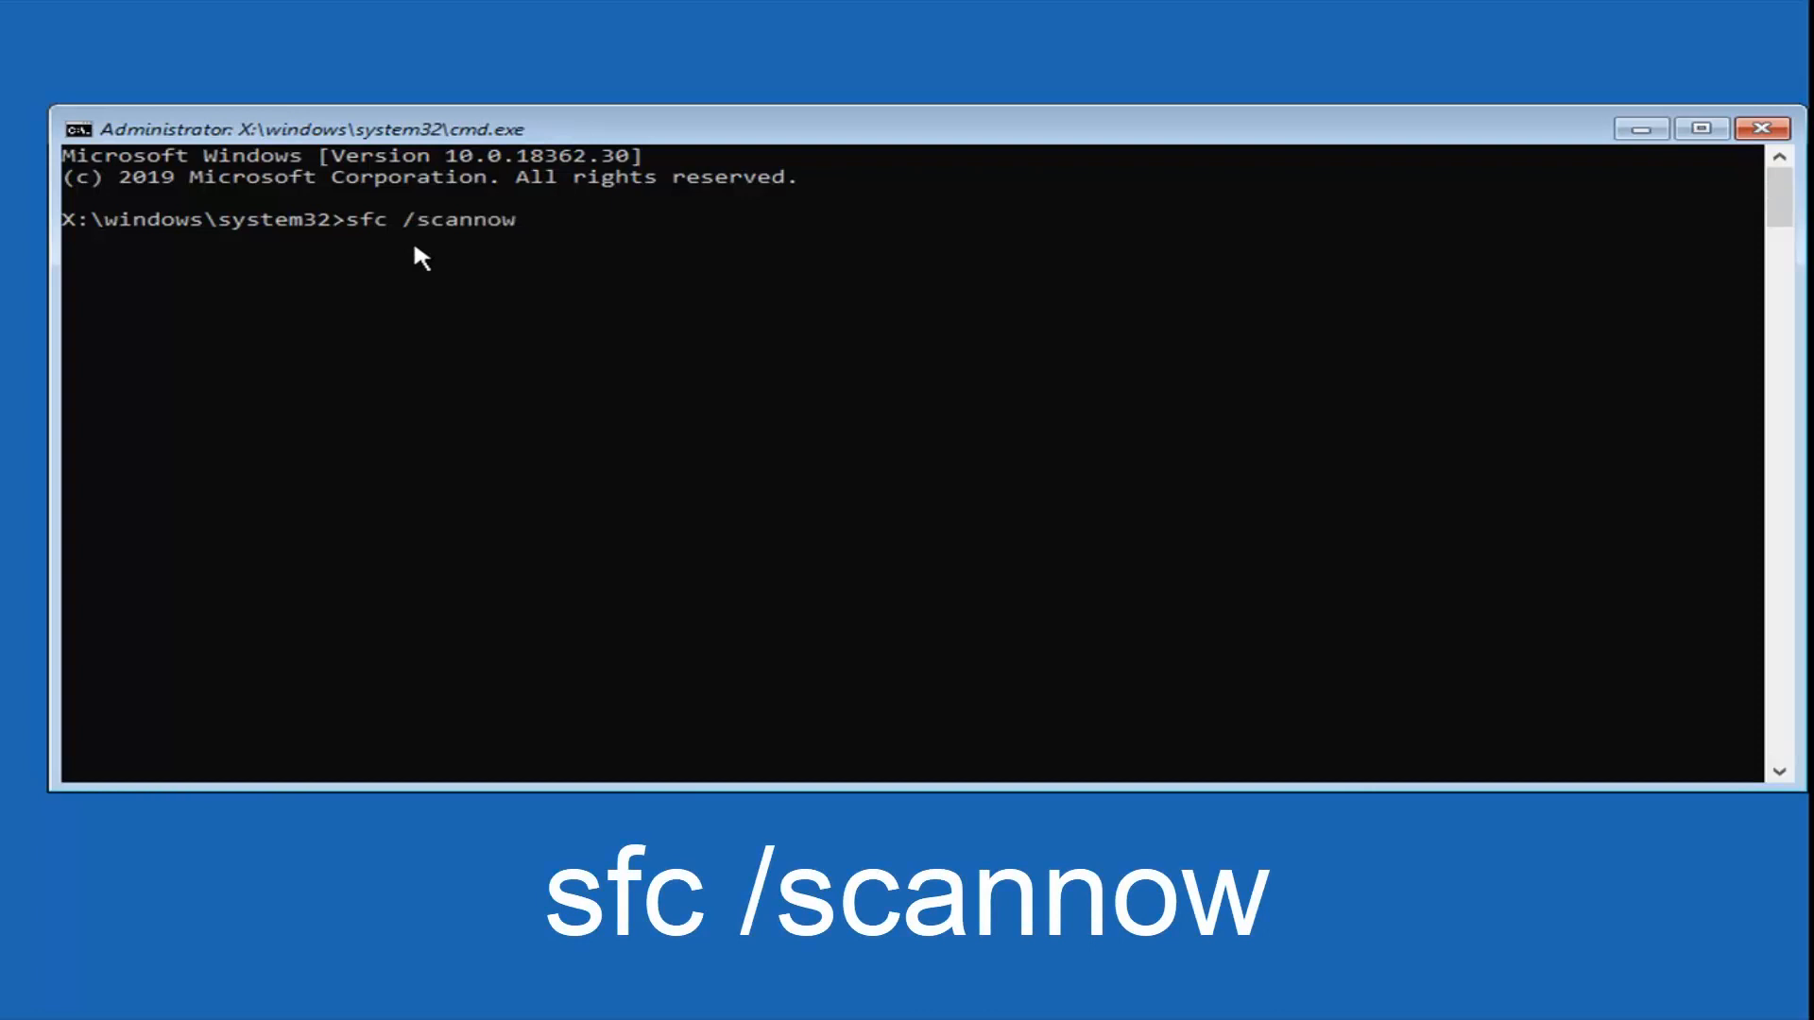
key("Return")
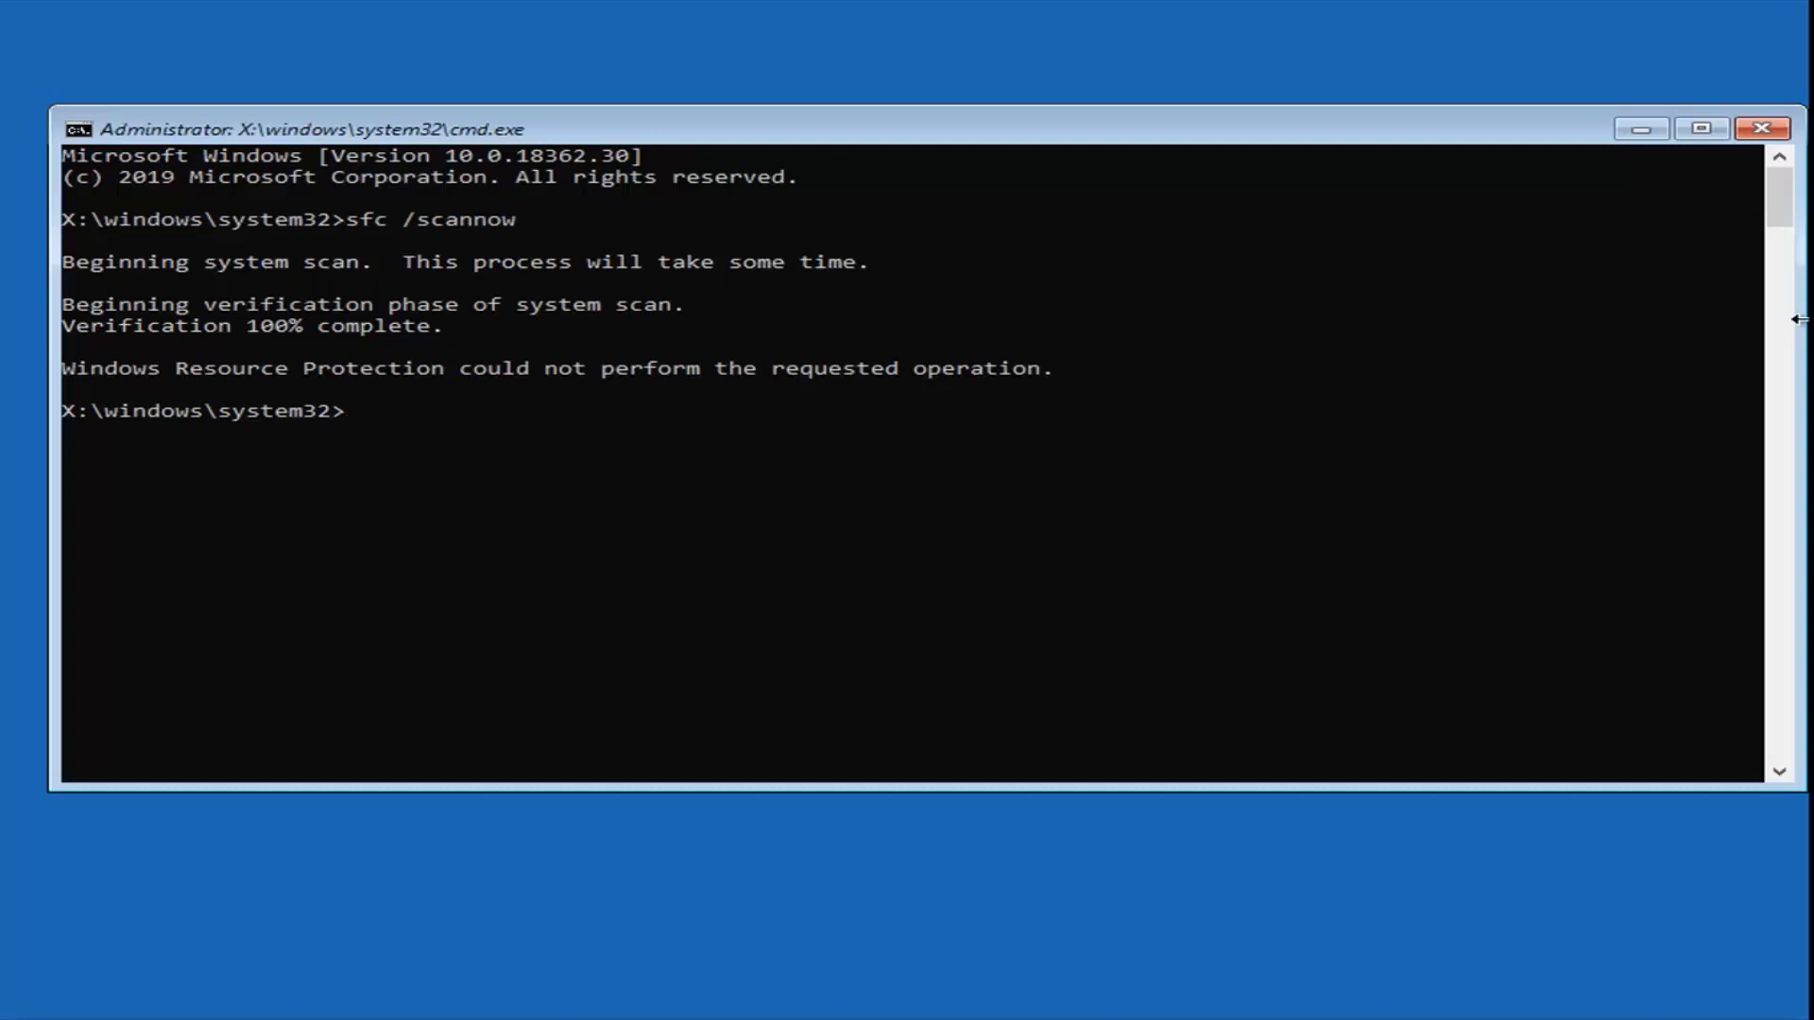
mouse_move(519, 428)
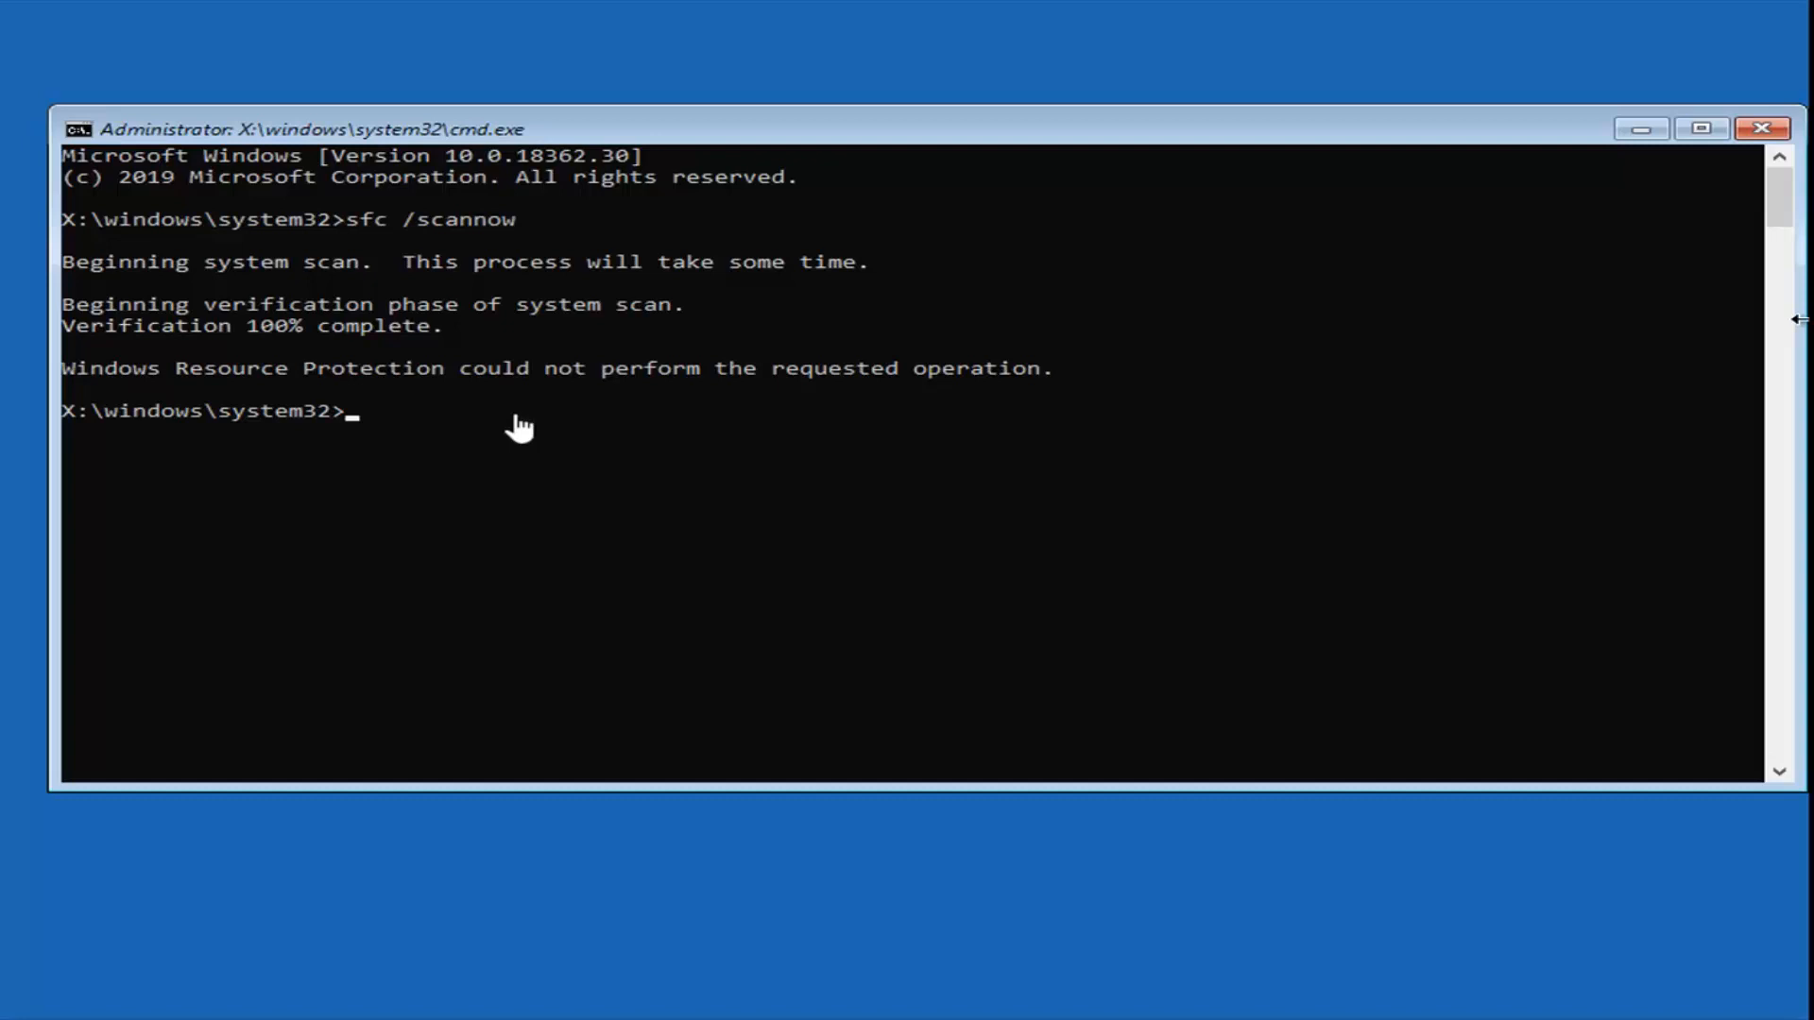
mouse_move(546, 424)
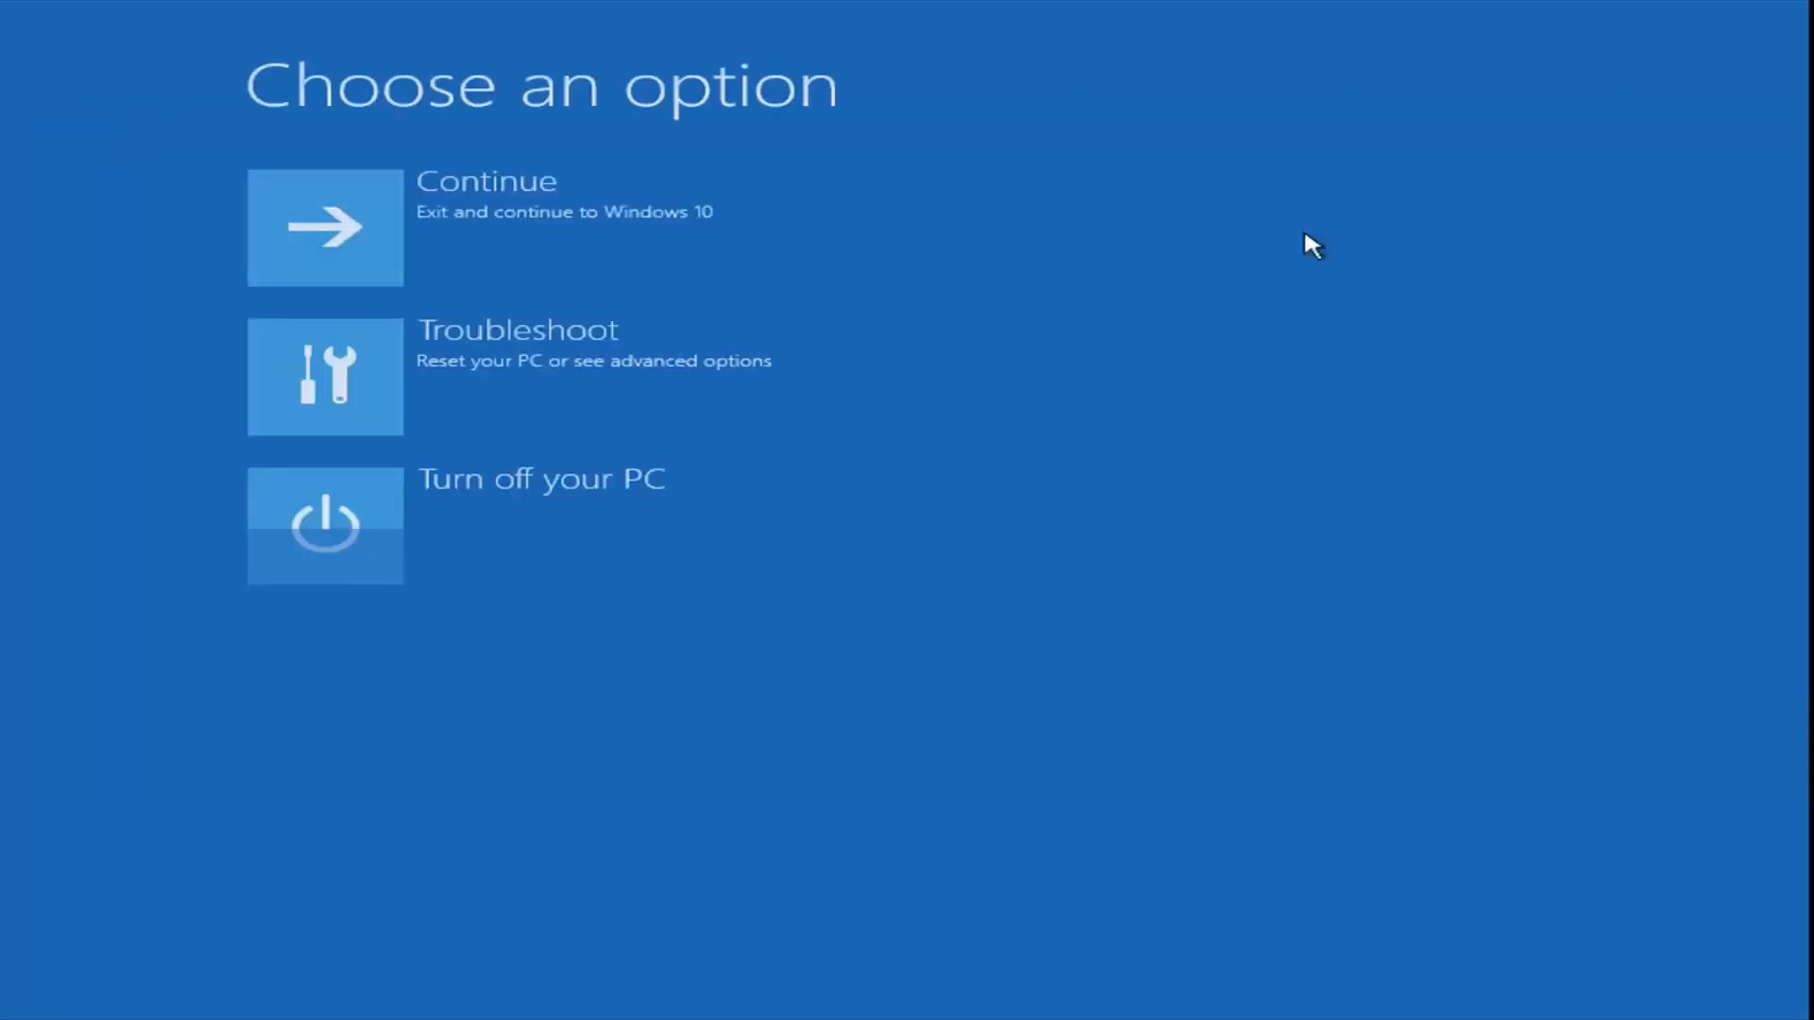
mouse_move(515, 227)
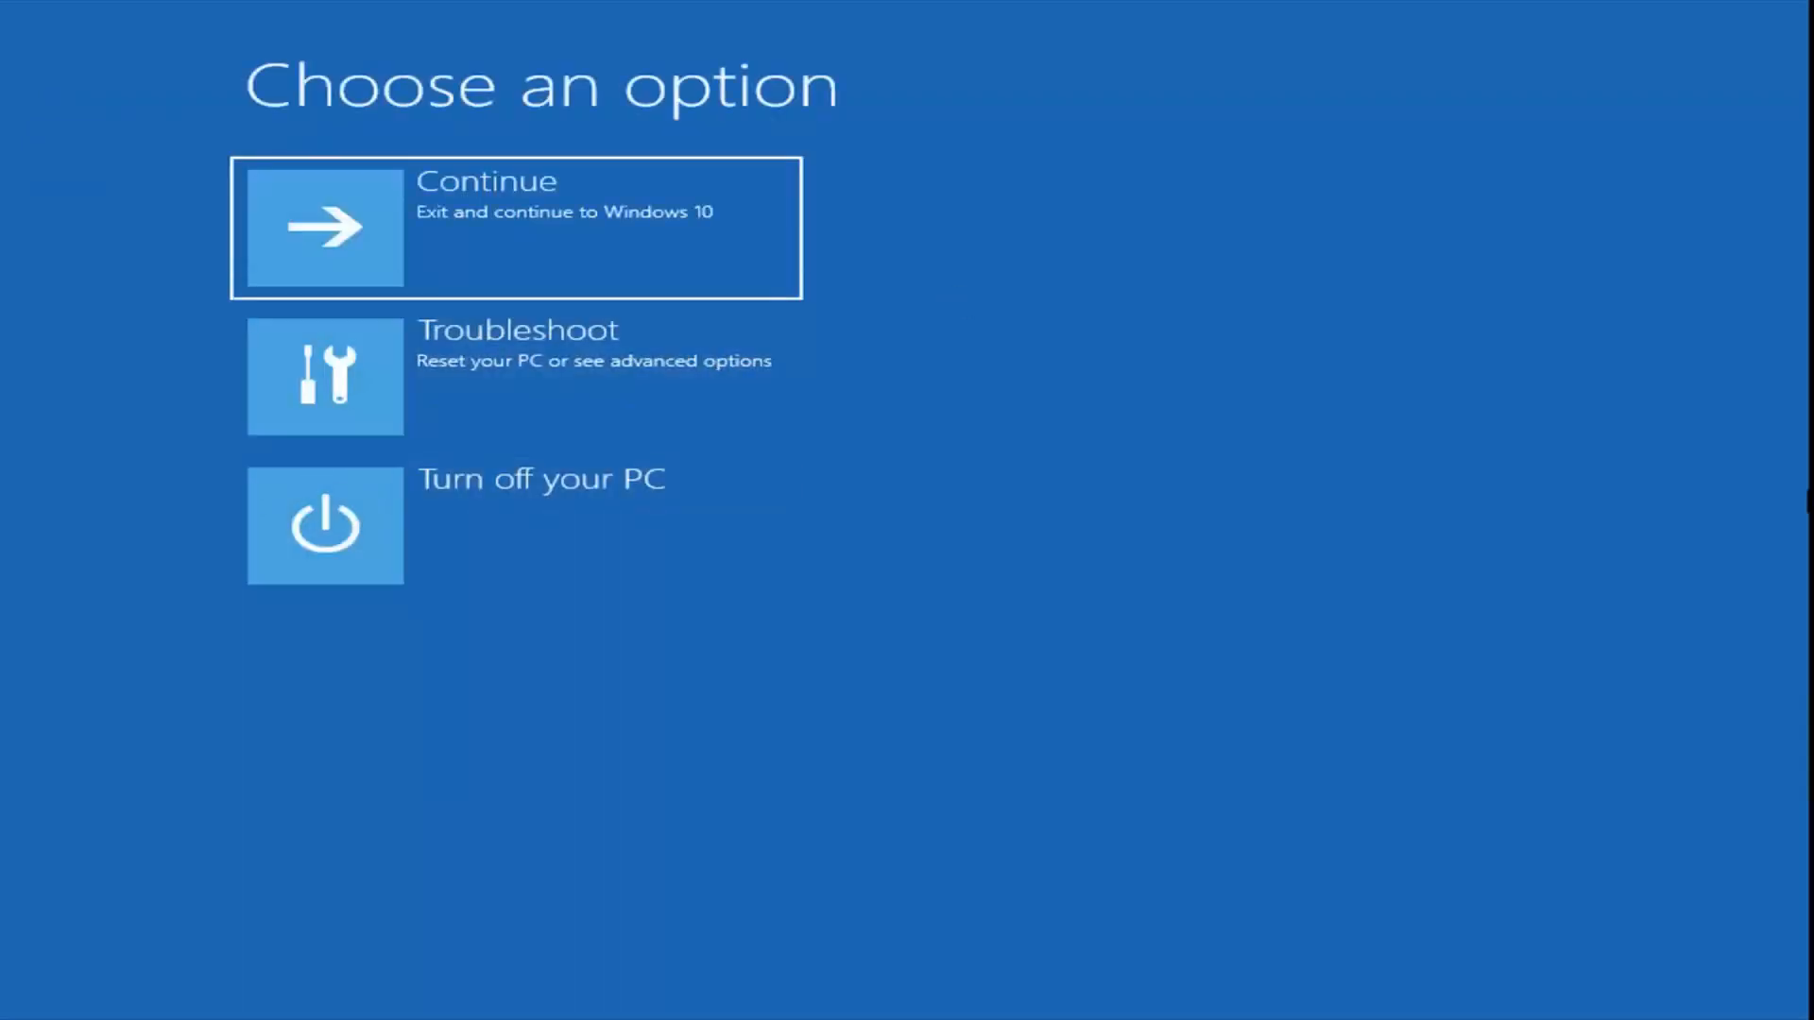